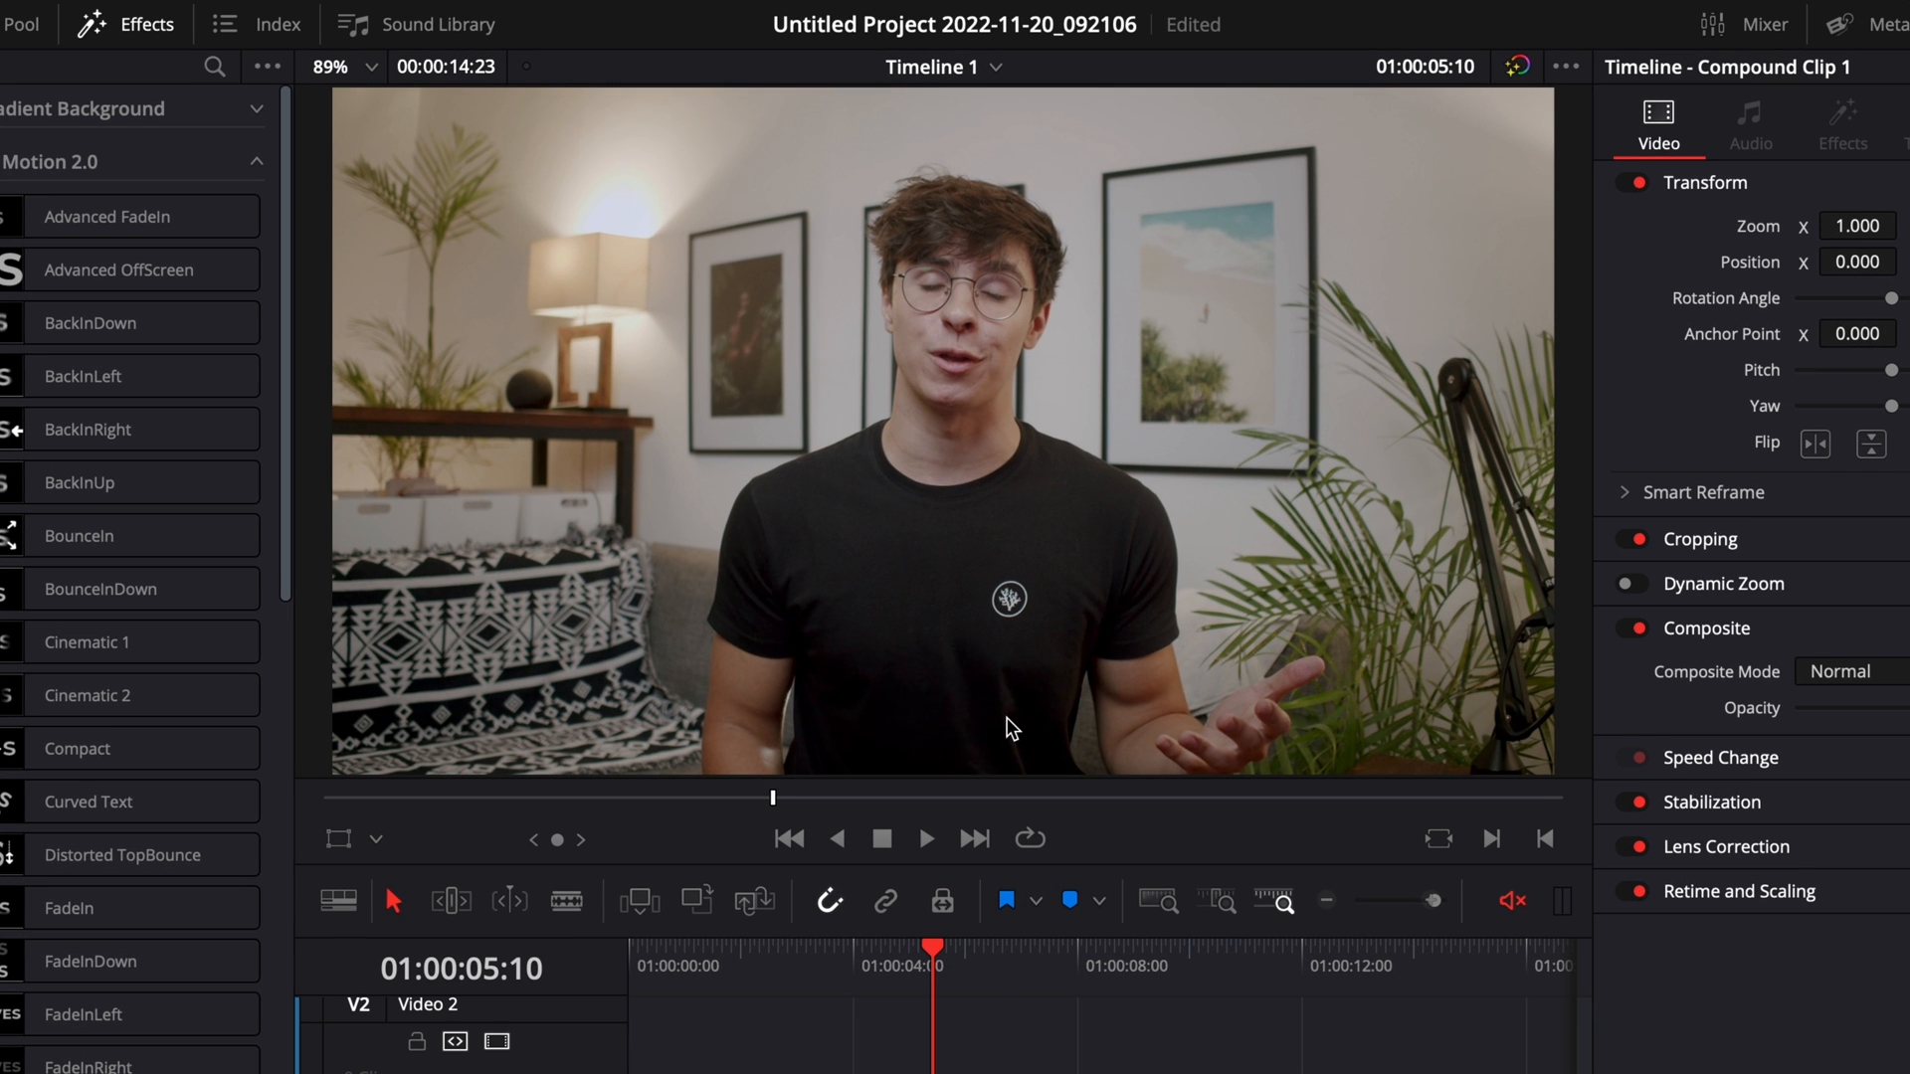
pyautogui.moveTo(837, 341)
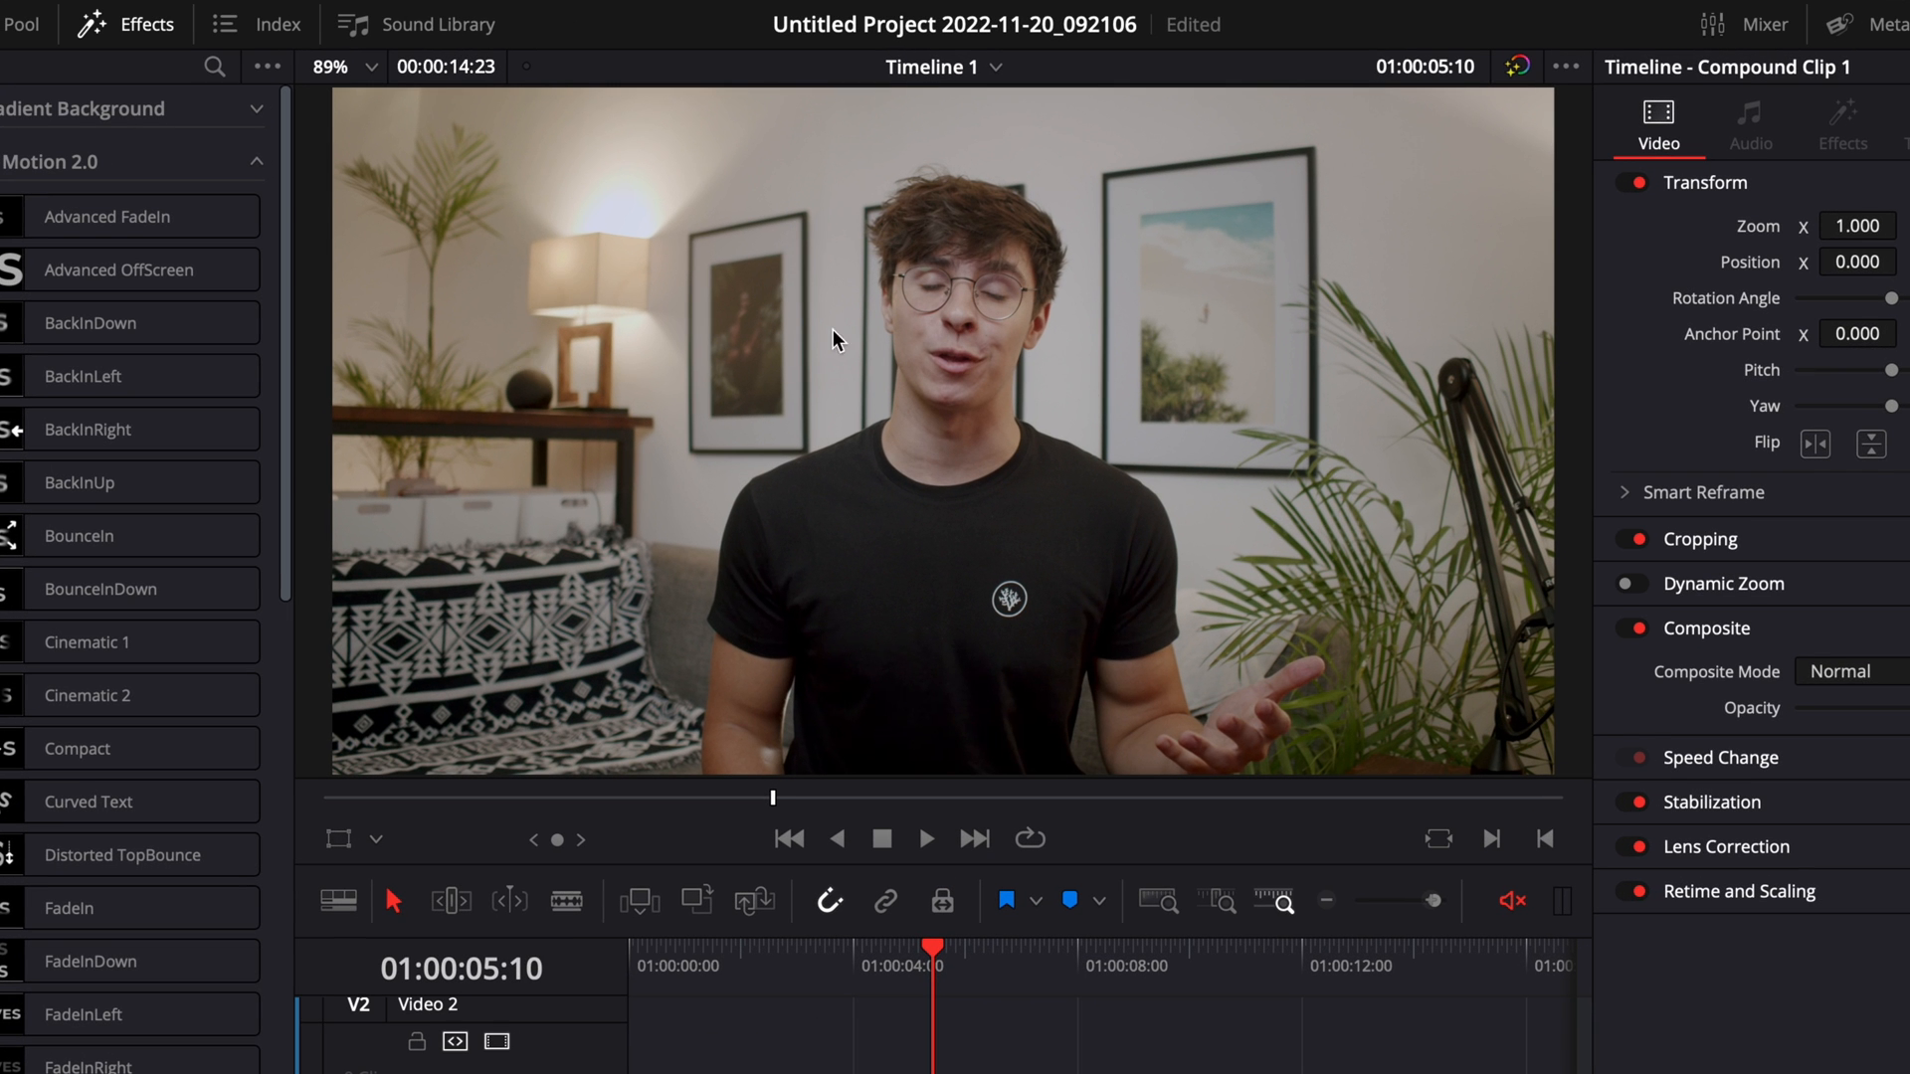
pyautogui.moveTo(1327, 354)
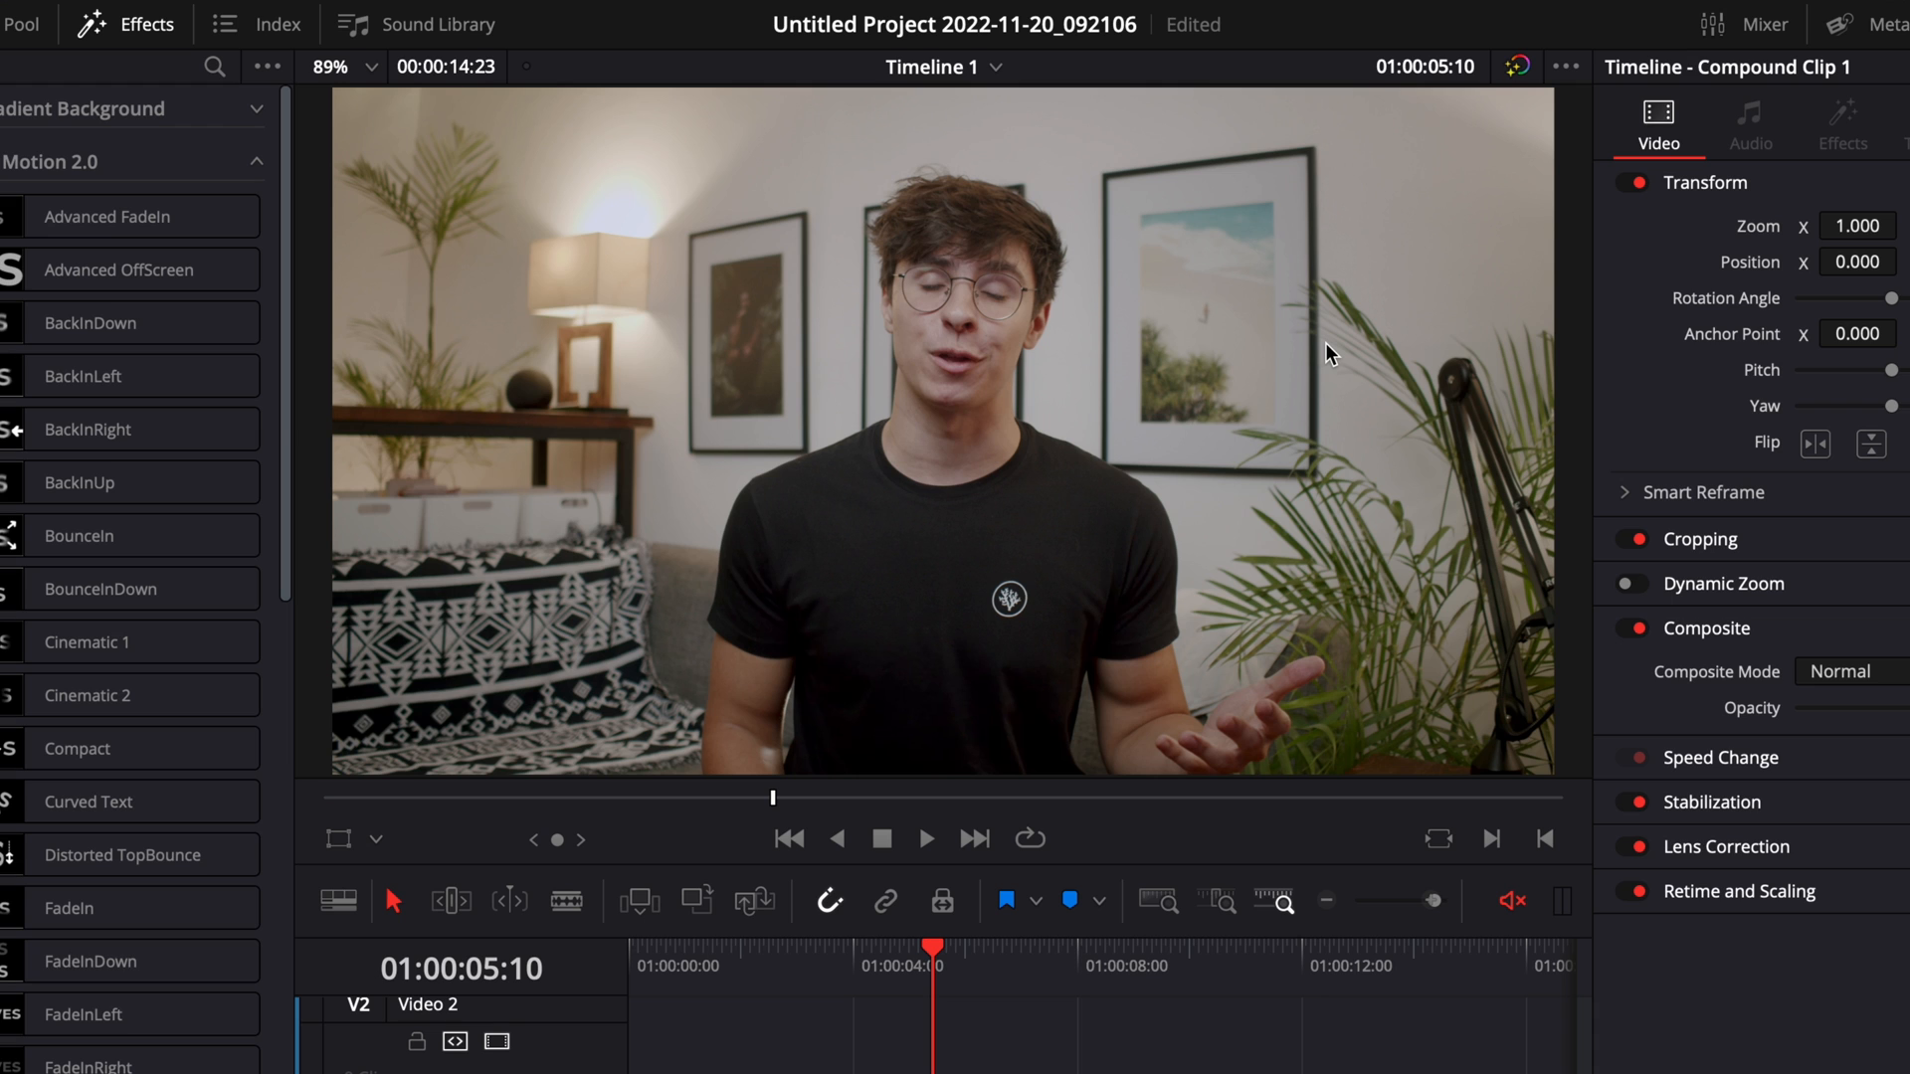
pyautogui.moveTo(1289, 622)
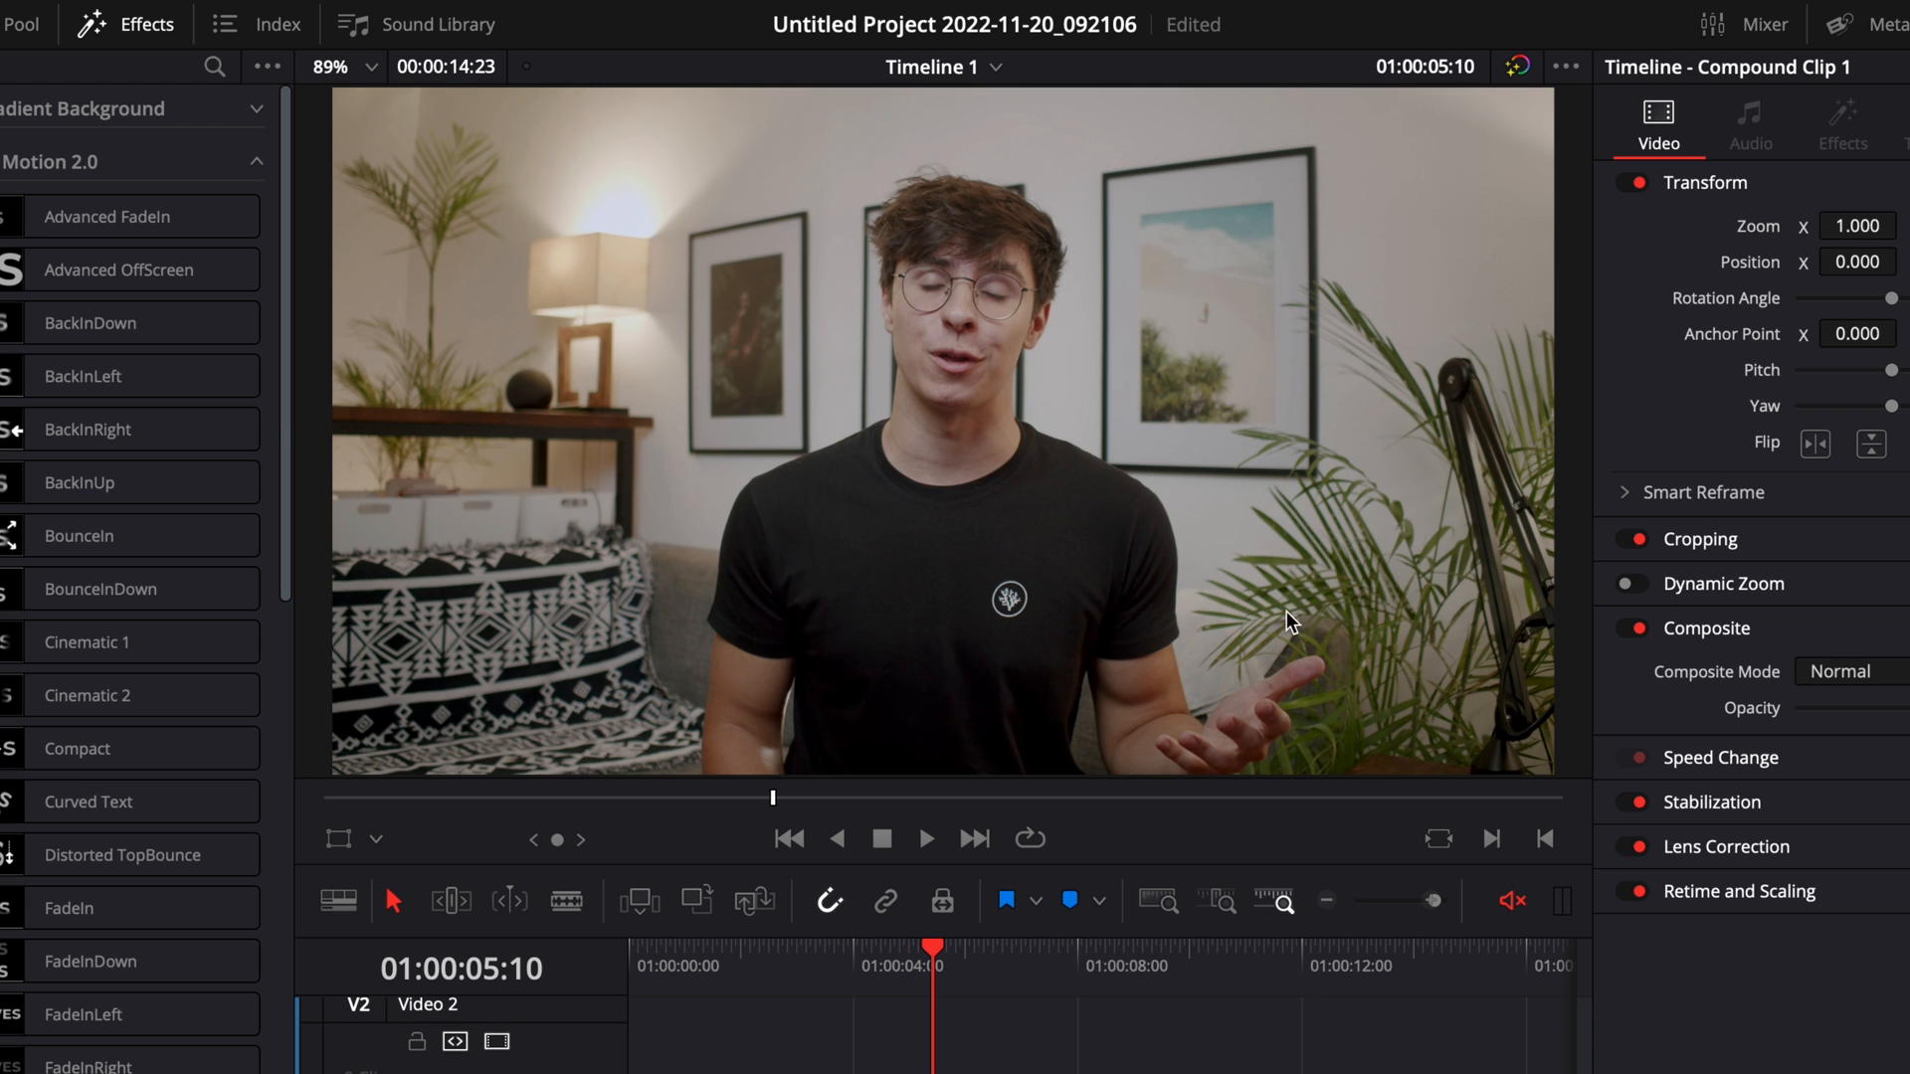
pyautogui.moveTo(1180, 625)
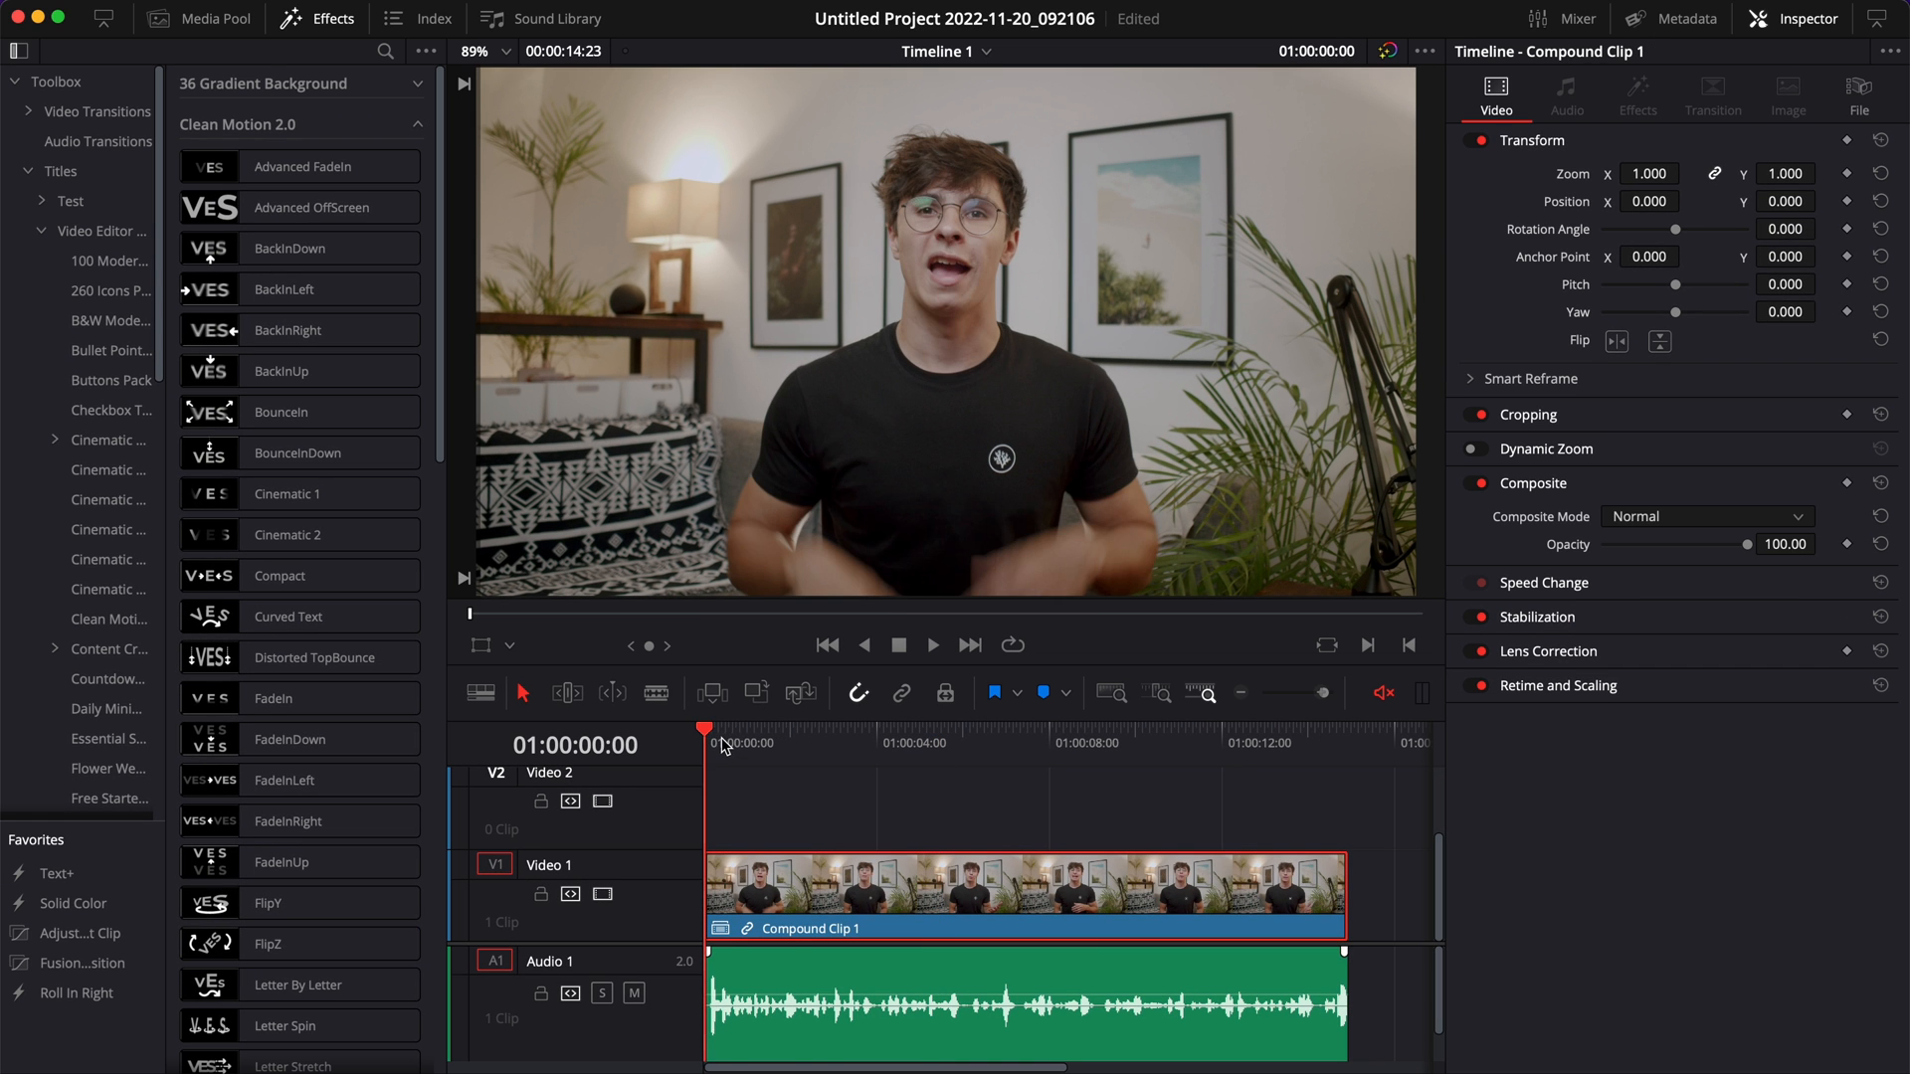
# Step: Select the talking-head clip on Video 1 with the playhead near six seconds
pyautogui.click(1319, 740)
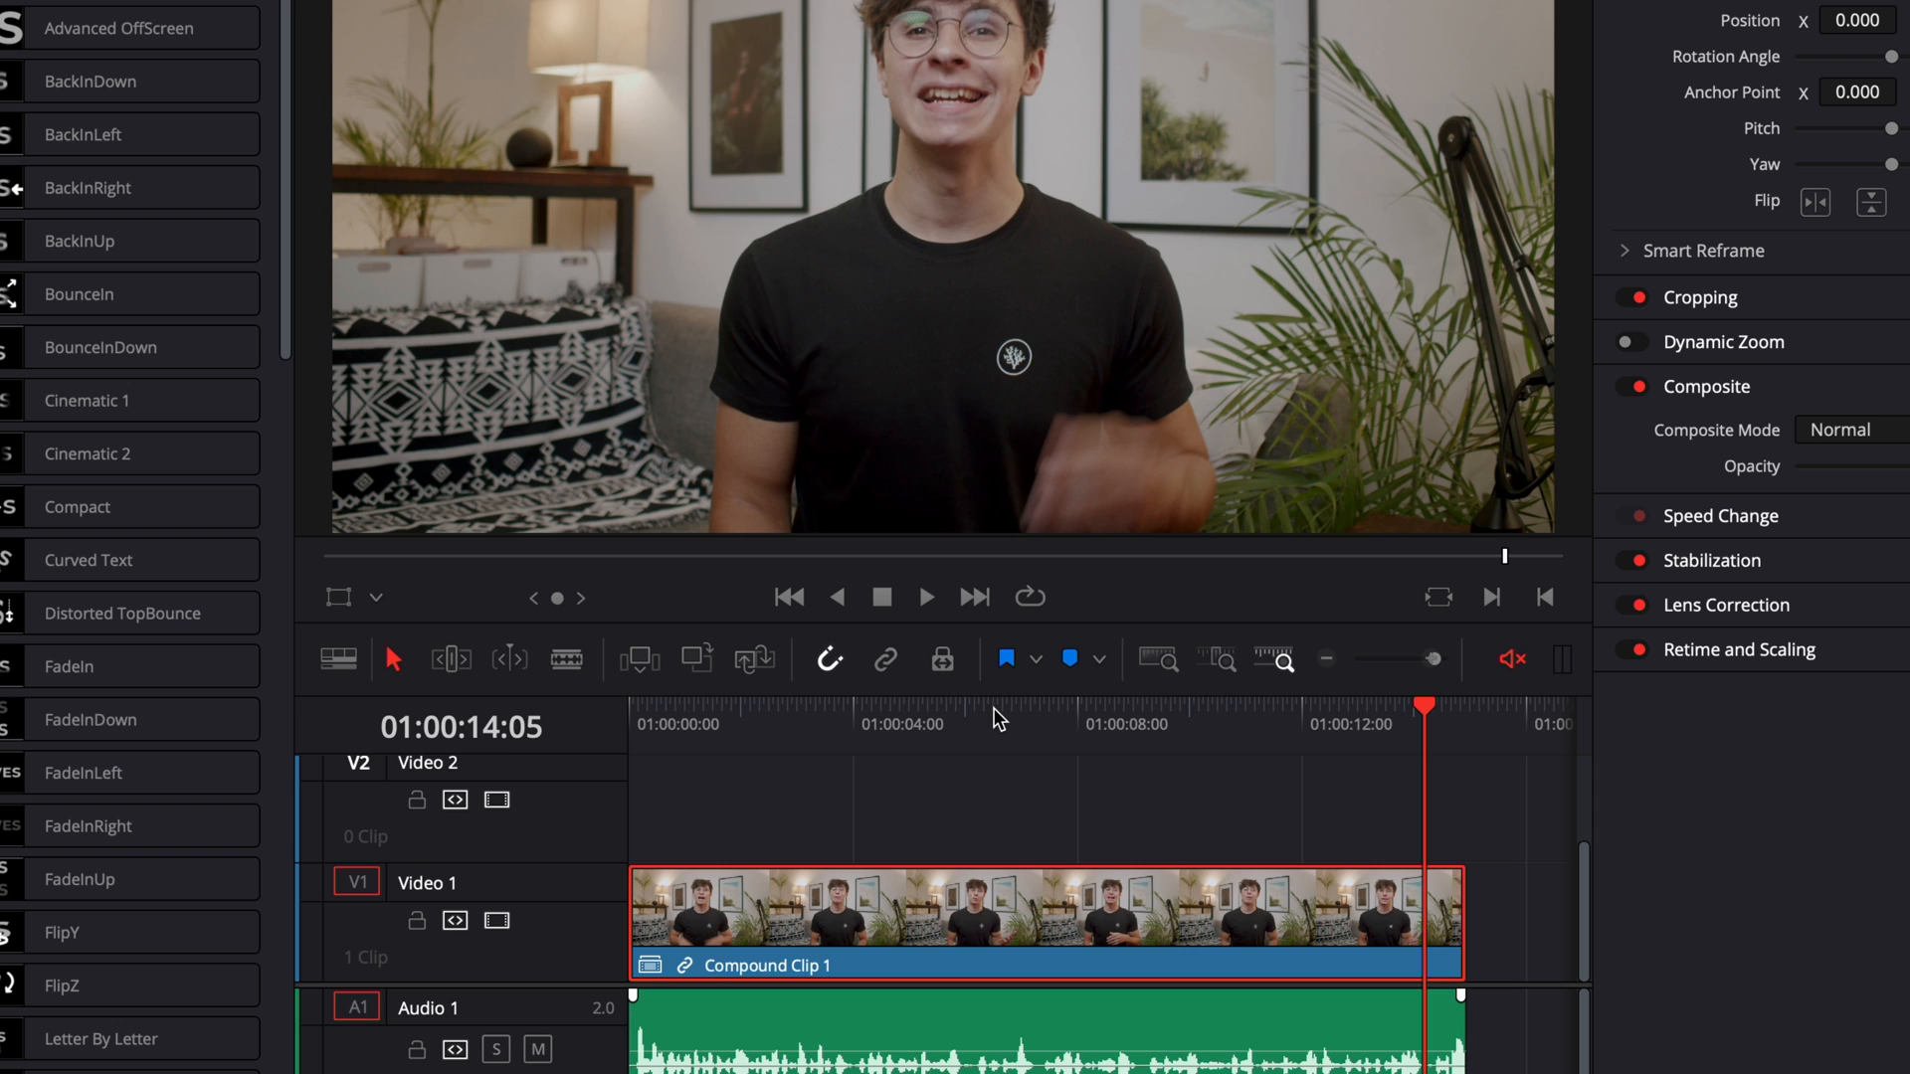
pyautogui.click(974, 724)
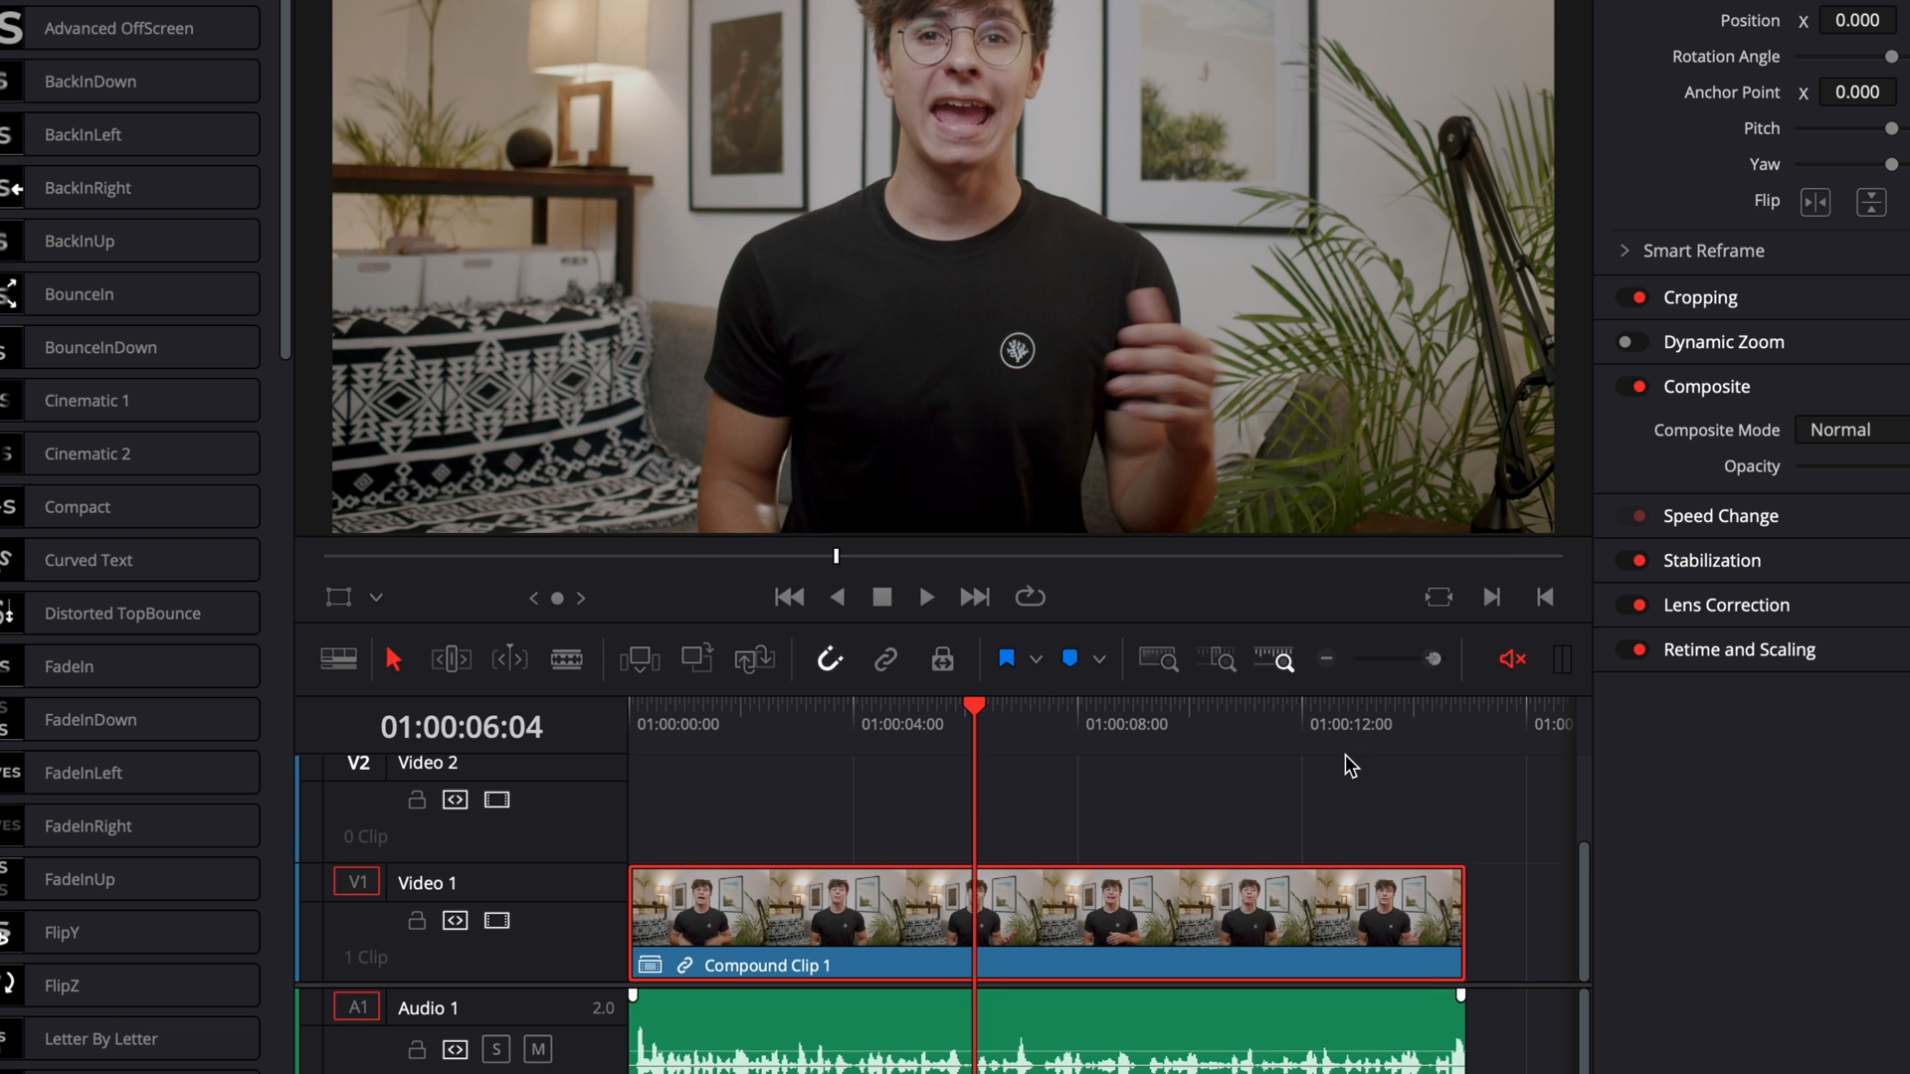
pyautogui.click(1136, 913)
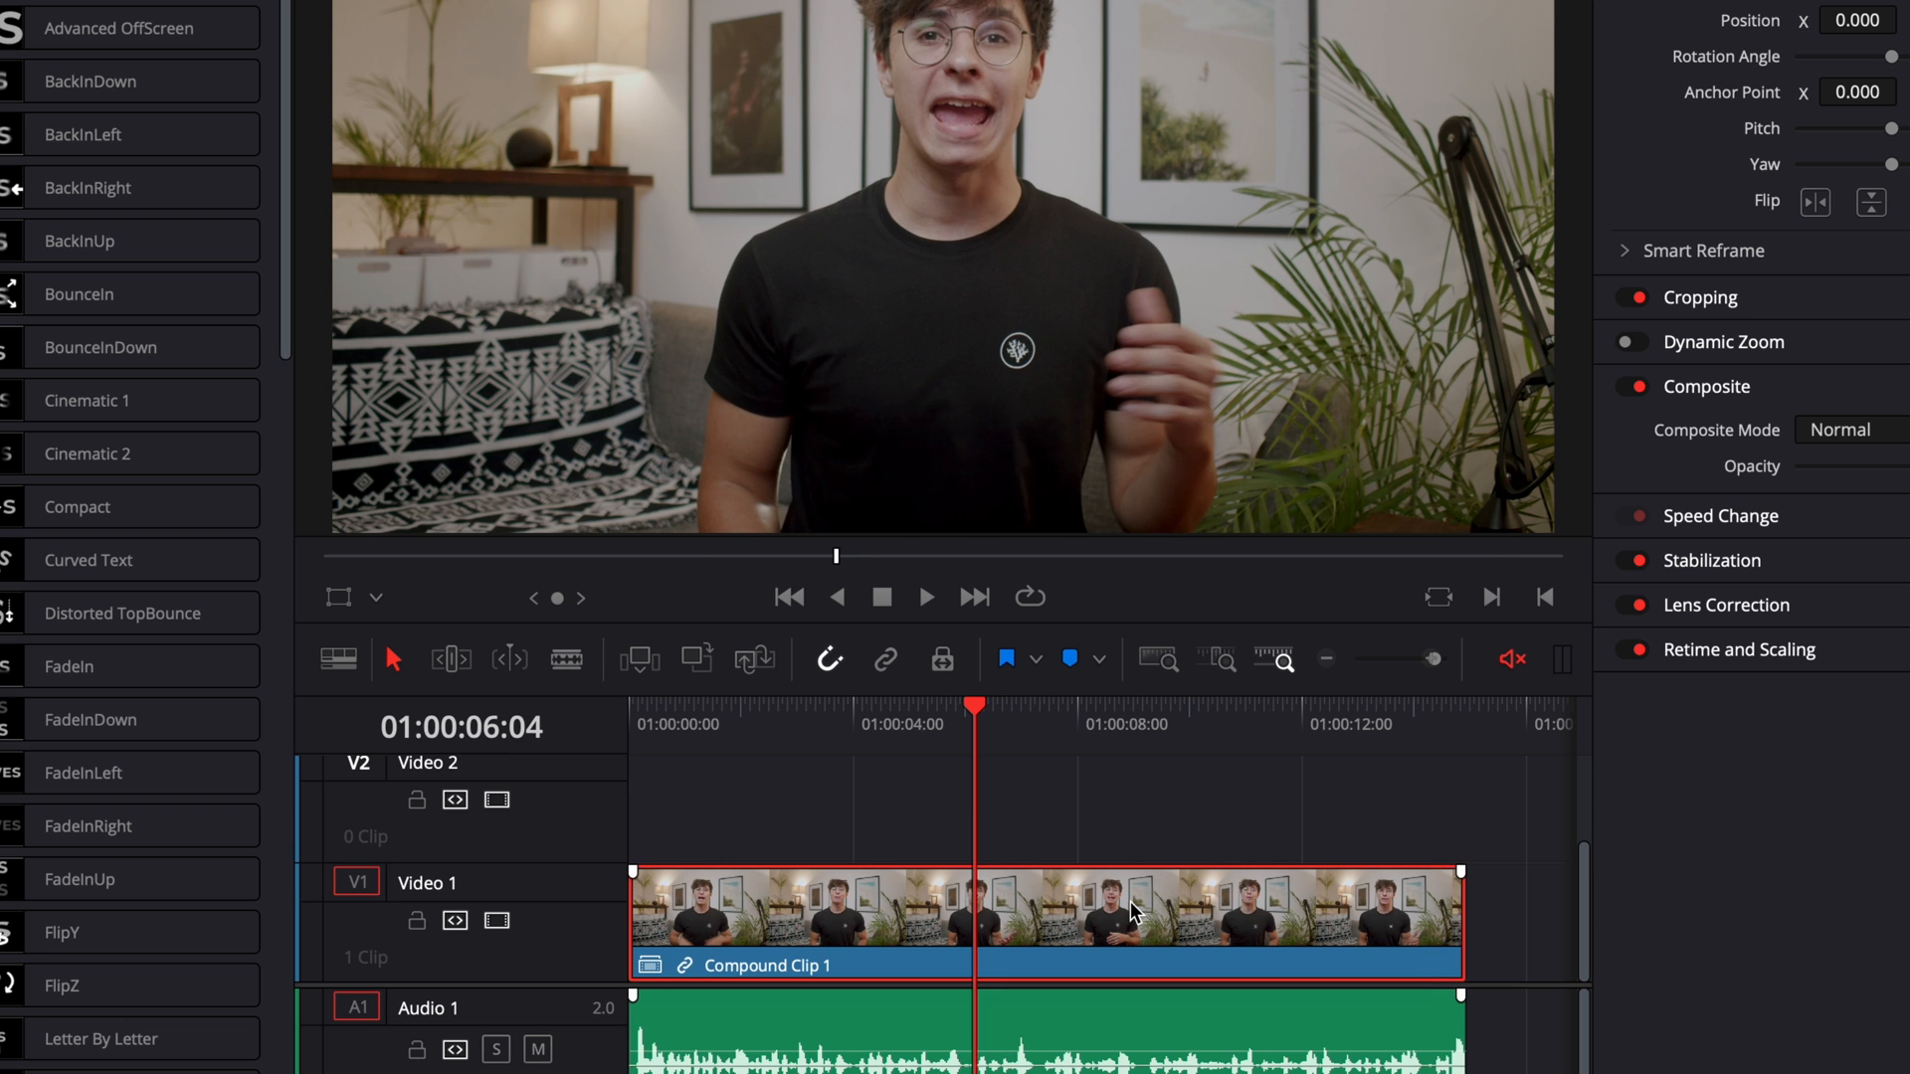
pyautogui.moveTo(925, 937)
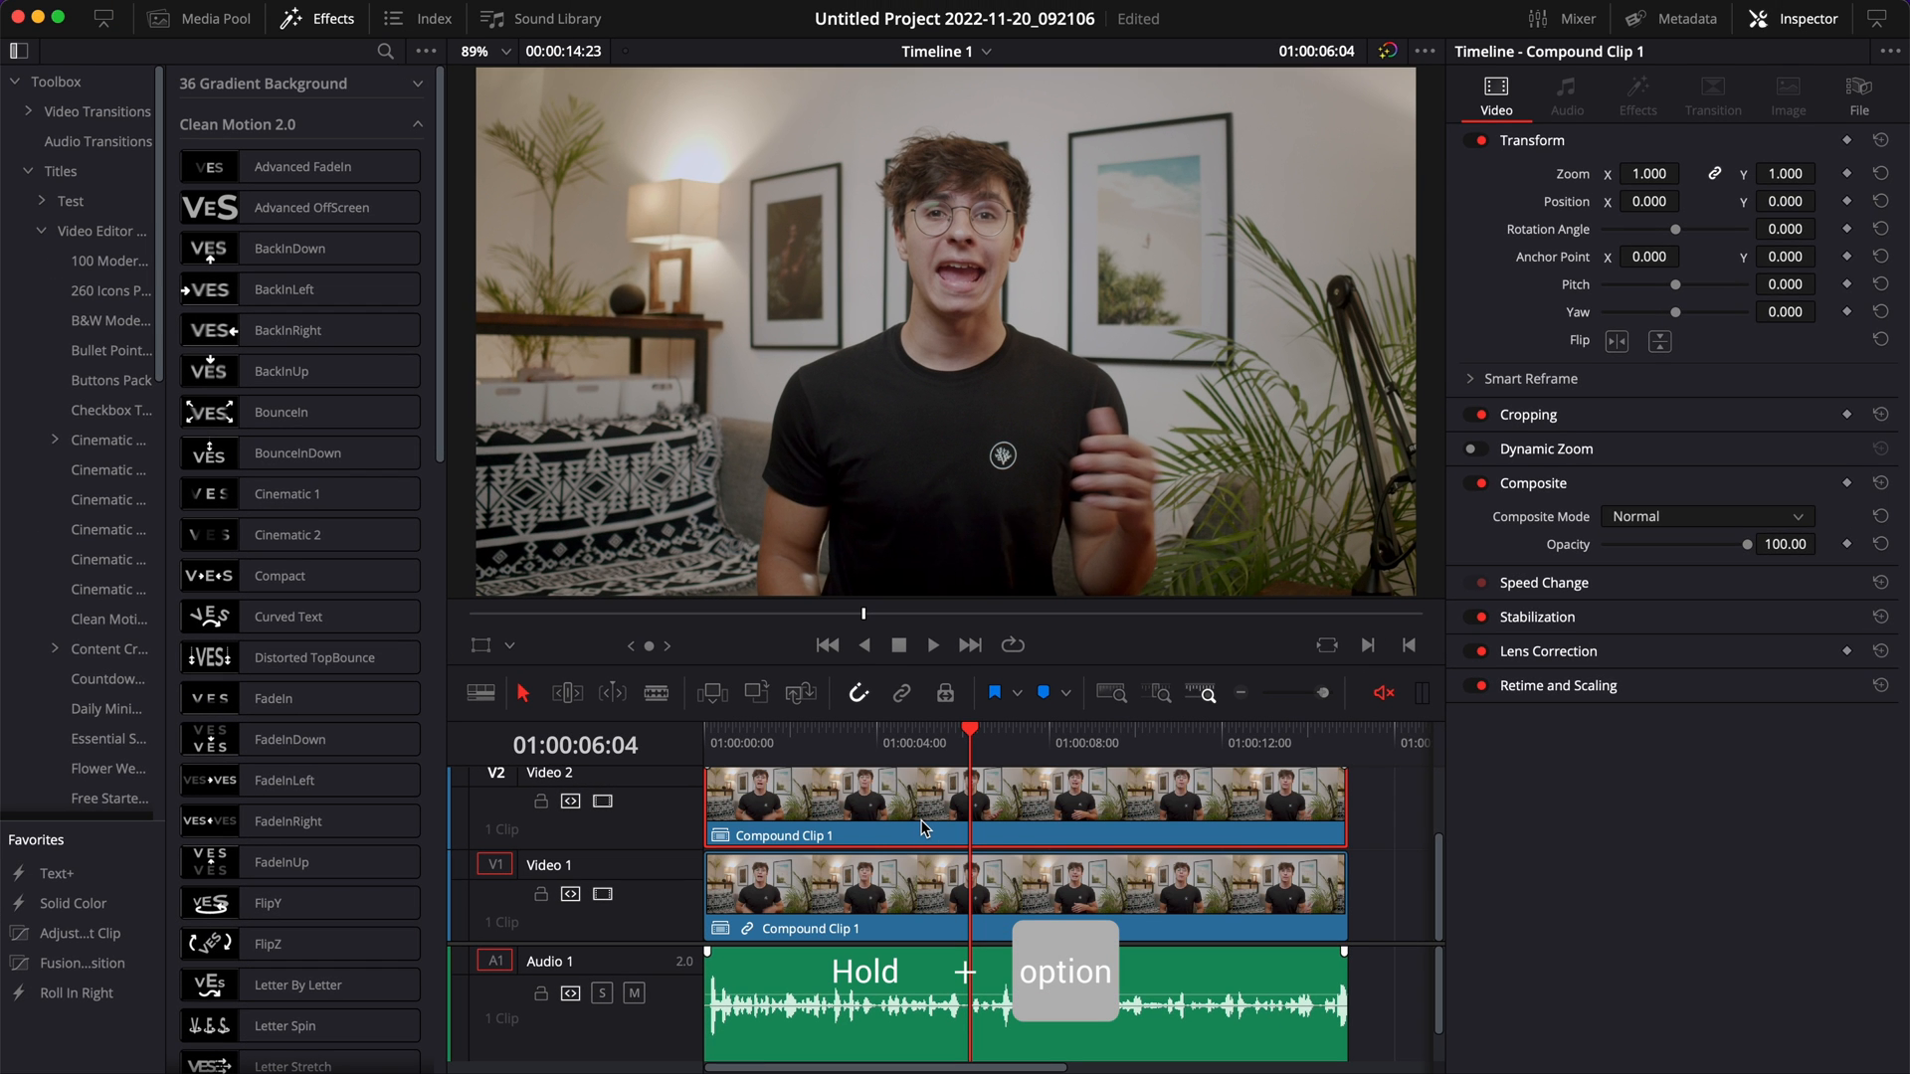
# Step: Convert the duplicated clip on Video 2 into a Fusion clip and open it for compositing
pyautogui.rightClick(919, 804)
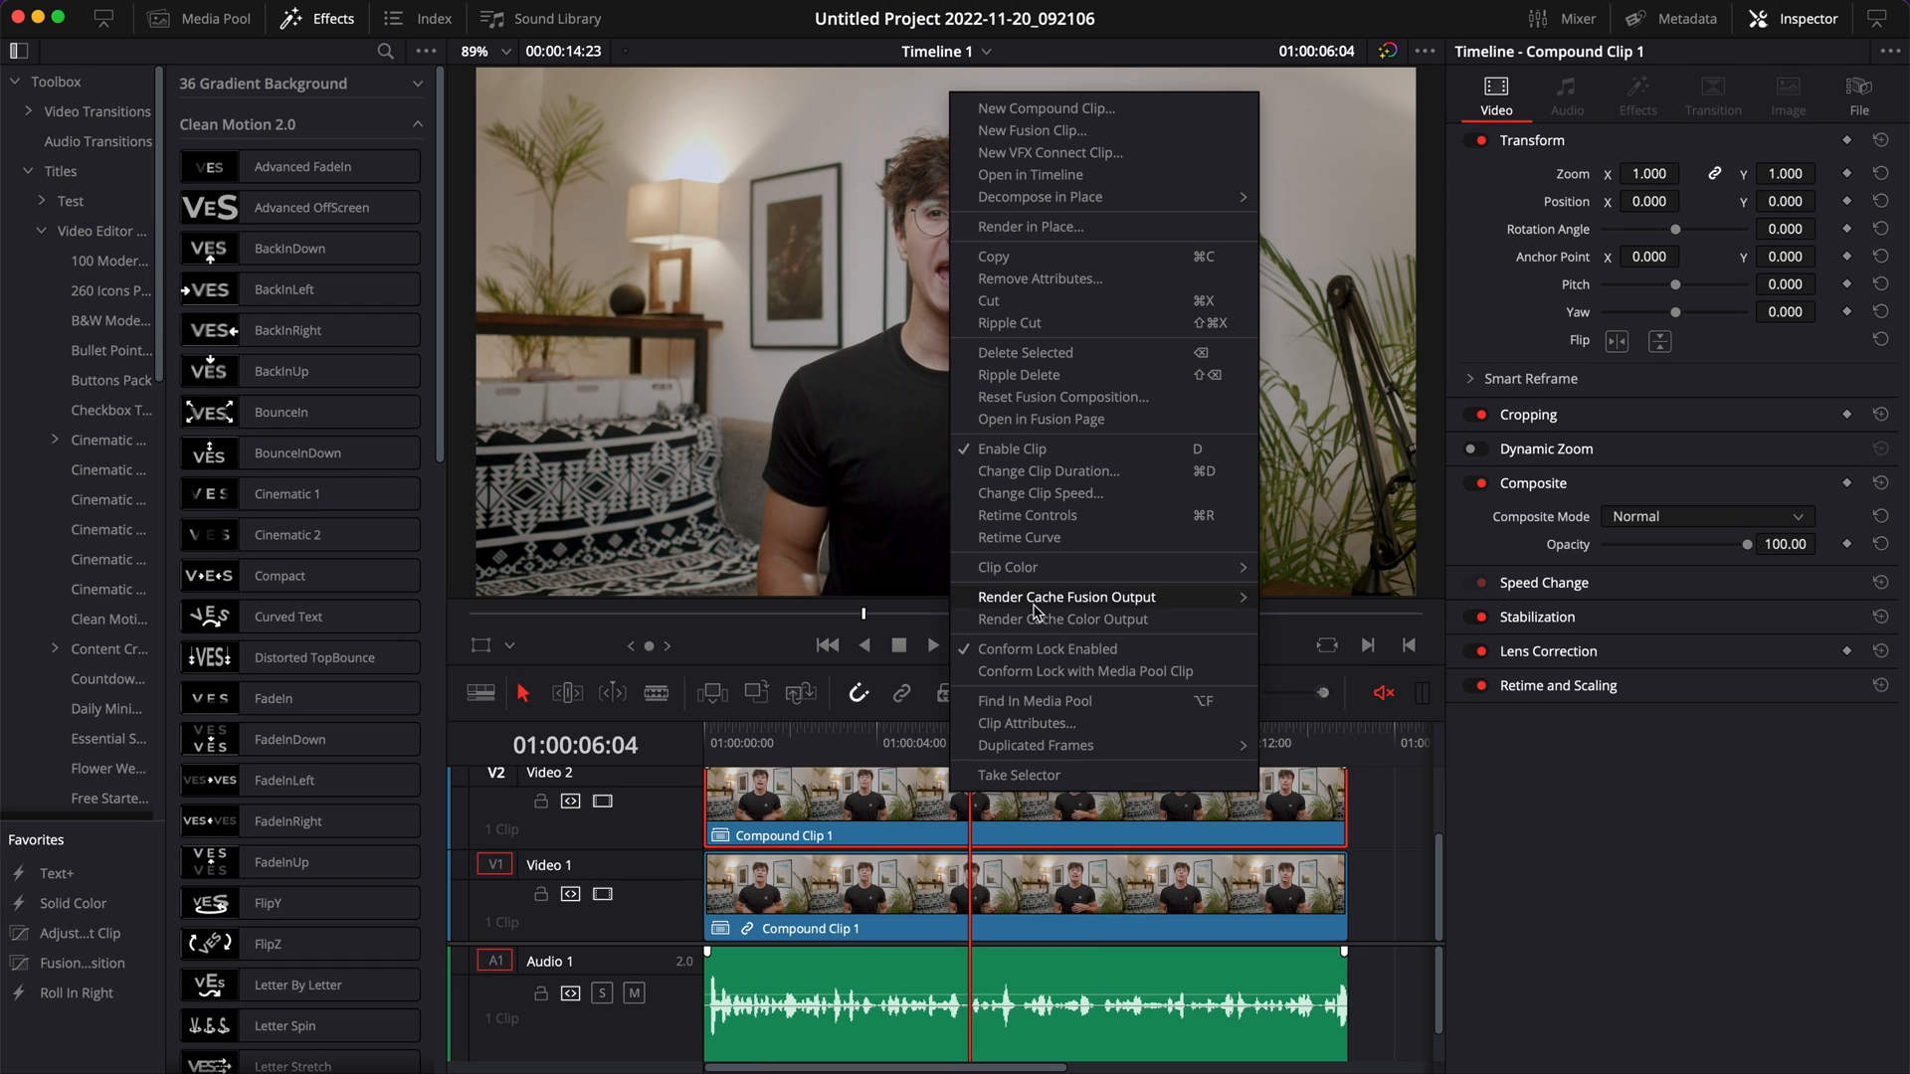
pyautogui.click(1032, 132)
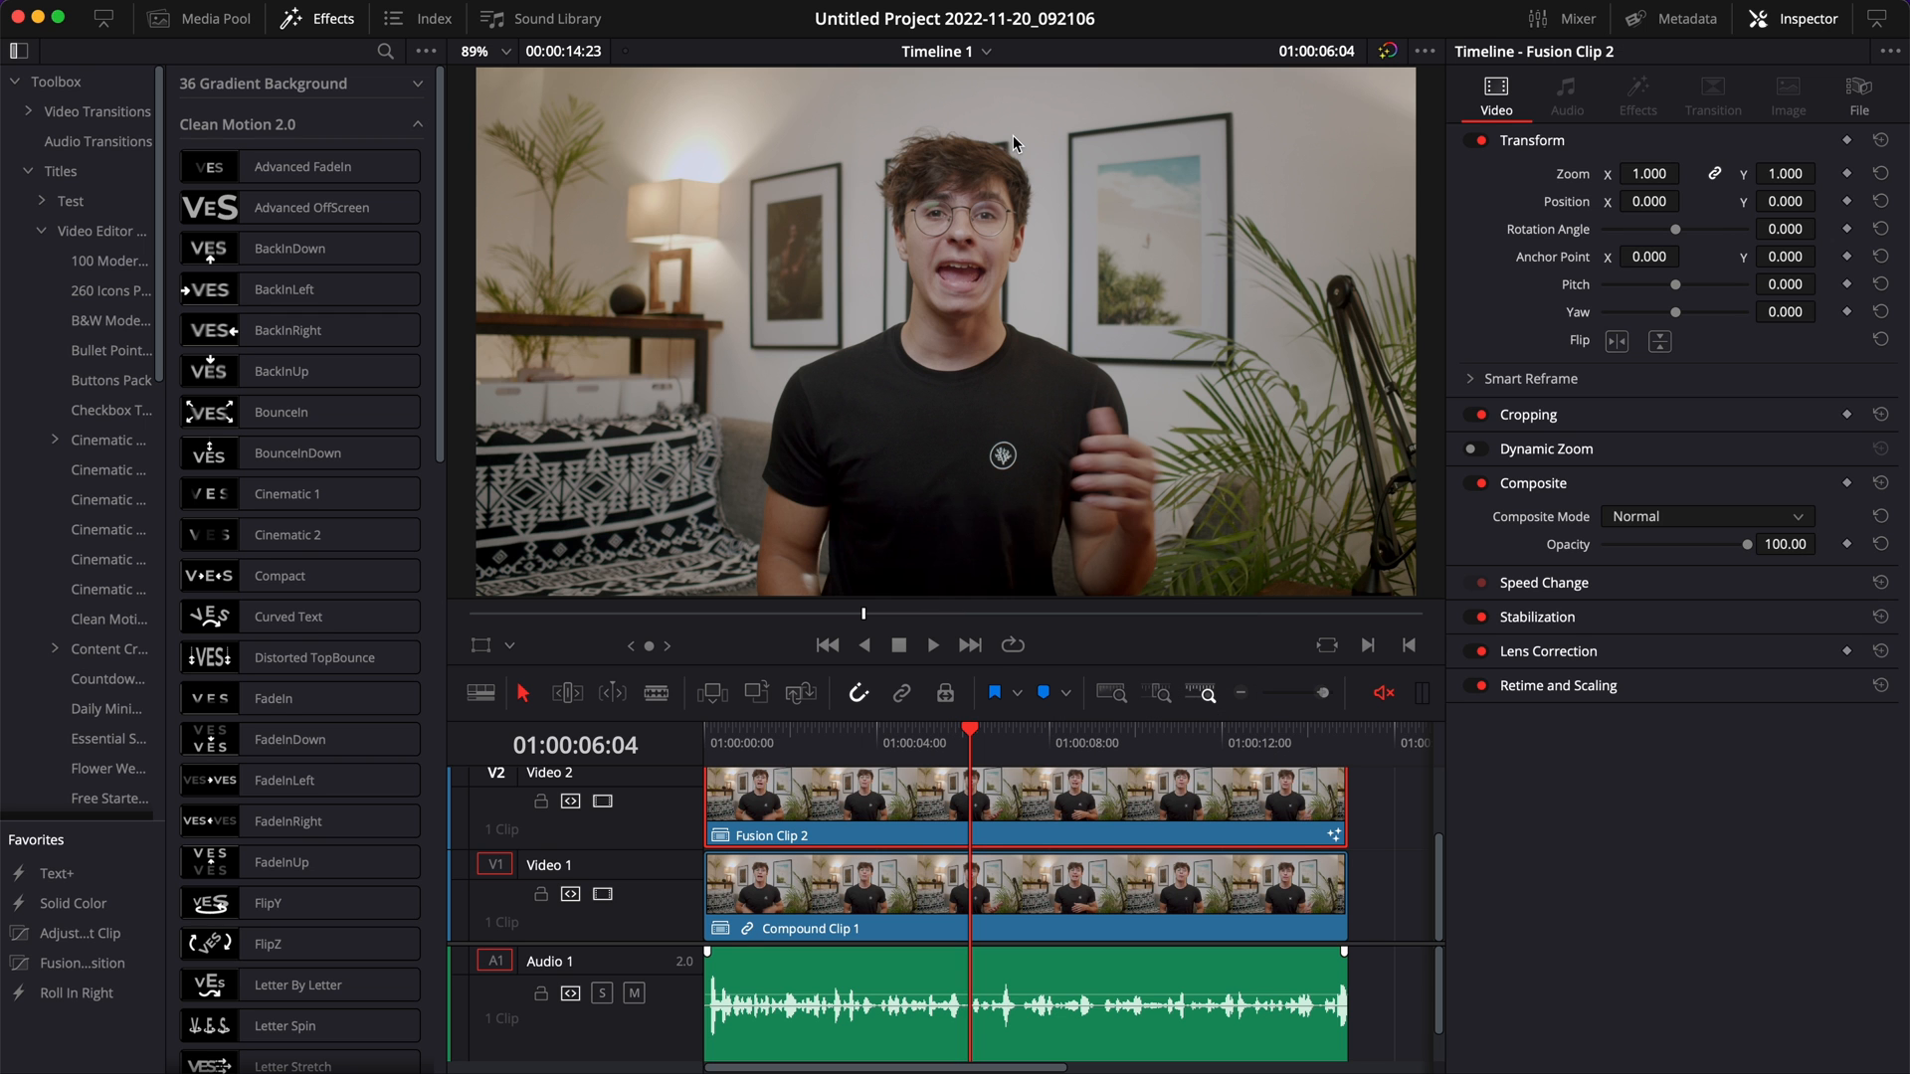
pyautogui.click(953, 1055)
pyautogui.write('m')
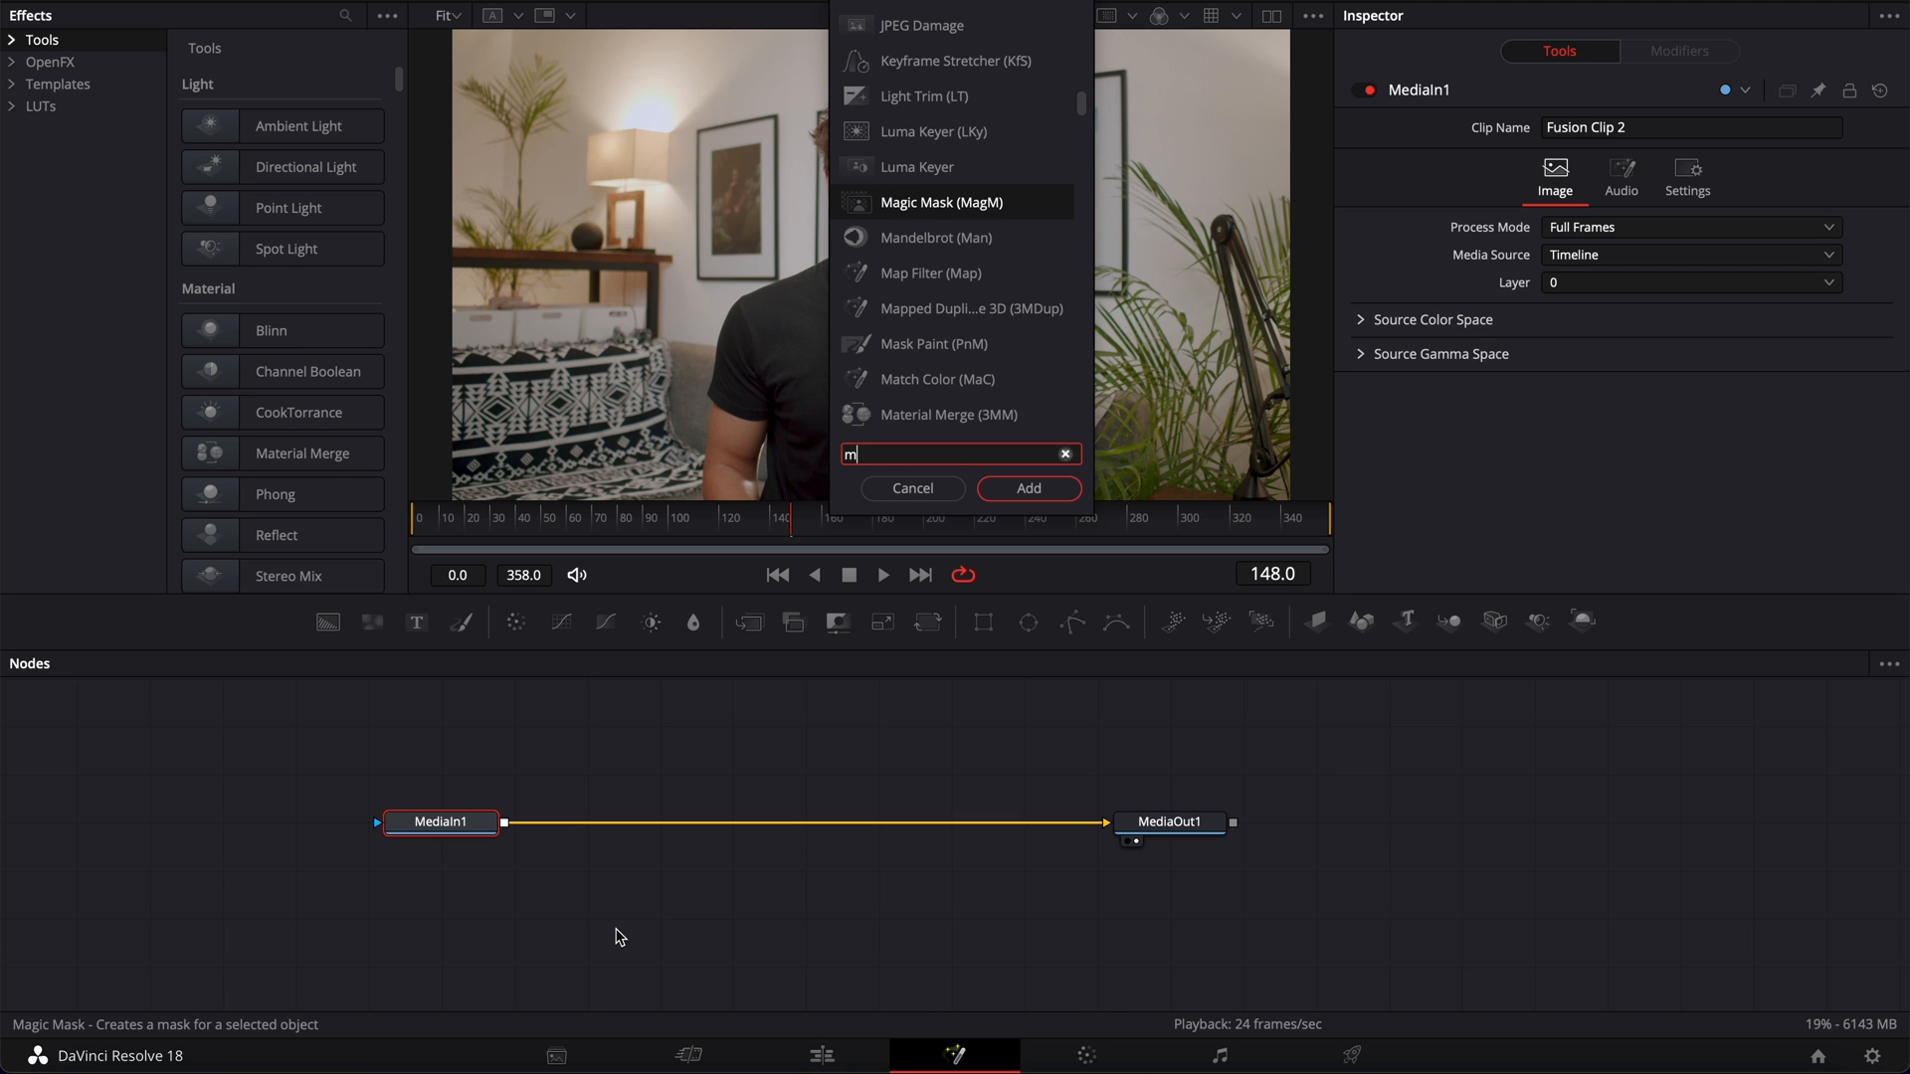
# Step: Add a Magic Mask tool to the Fusion clip's node graph via the 'magic' search
pyautogui.write('agic')
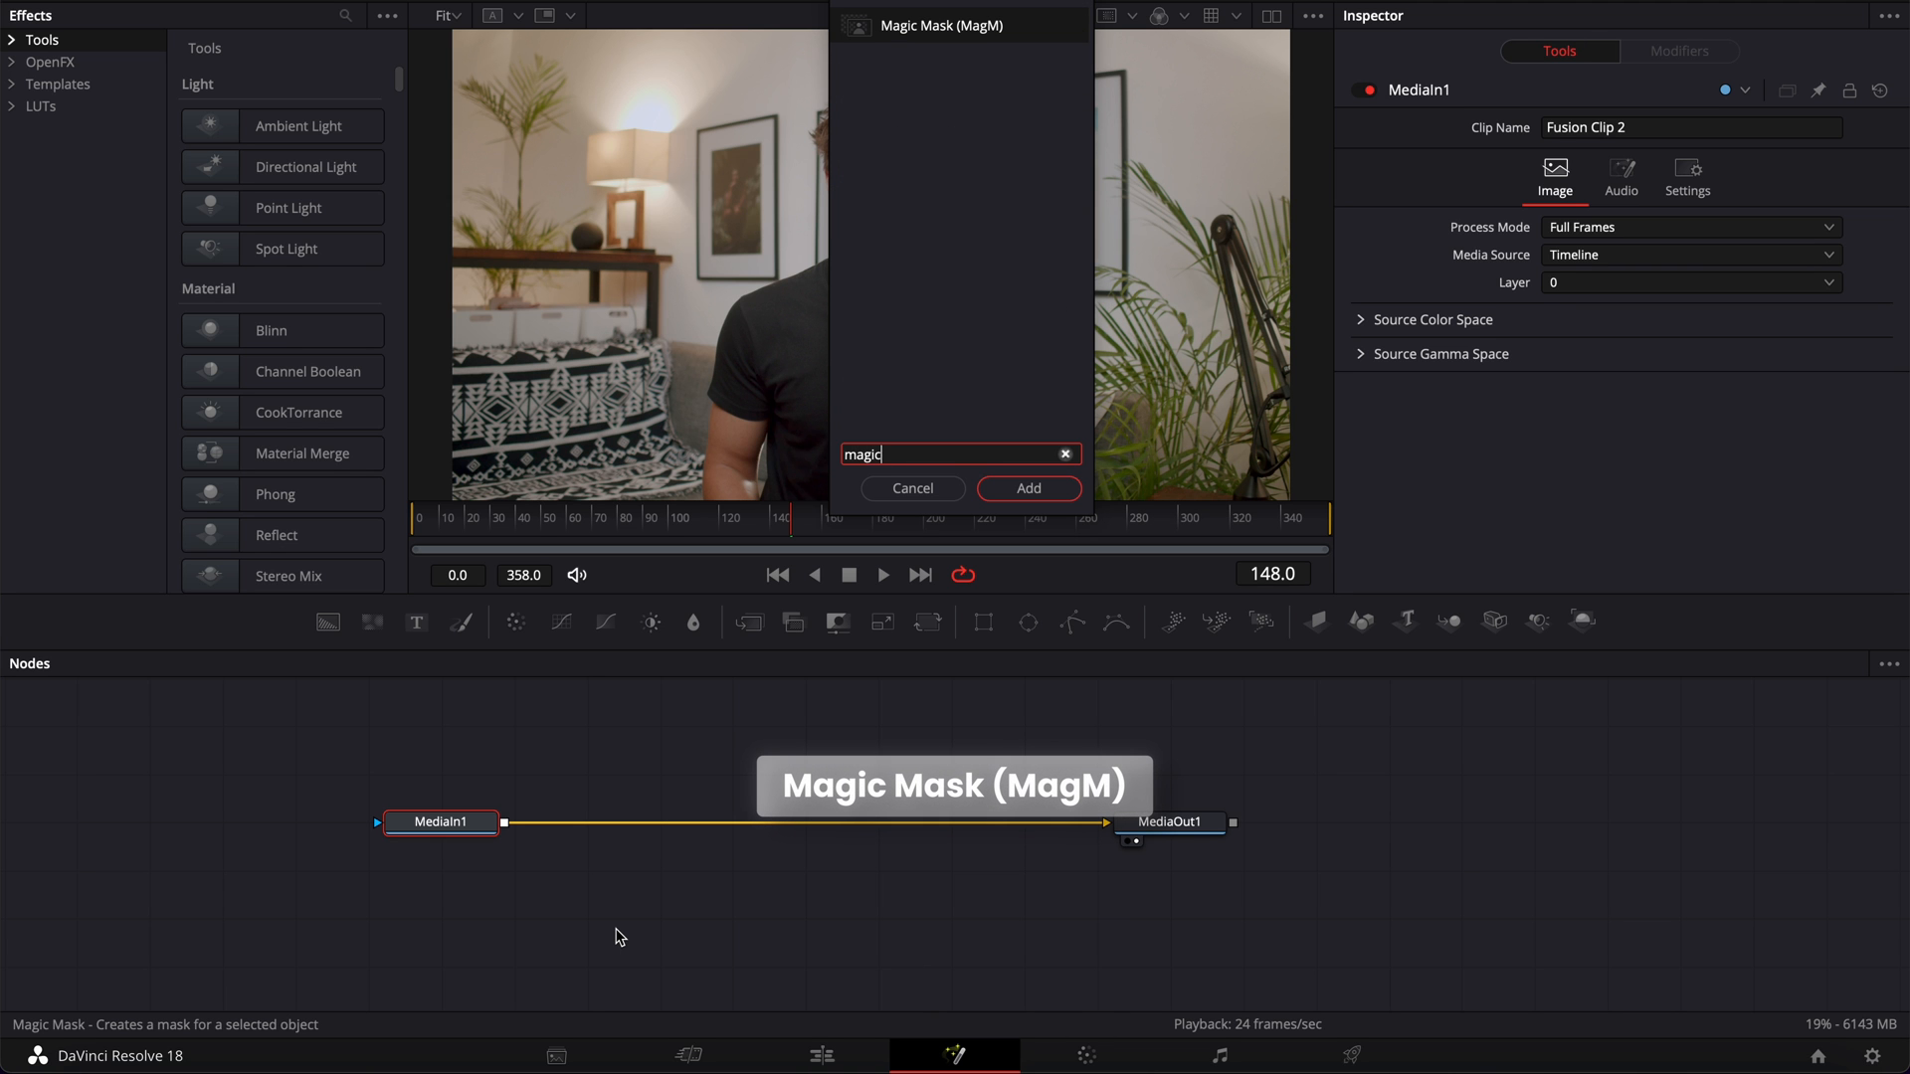
pyautogui.click(1027, 488)
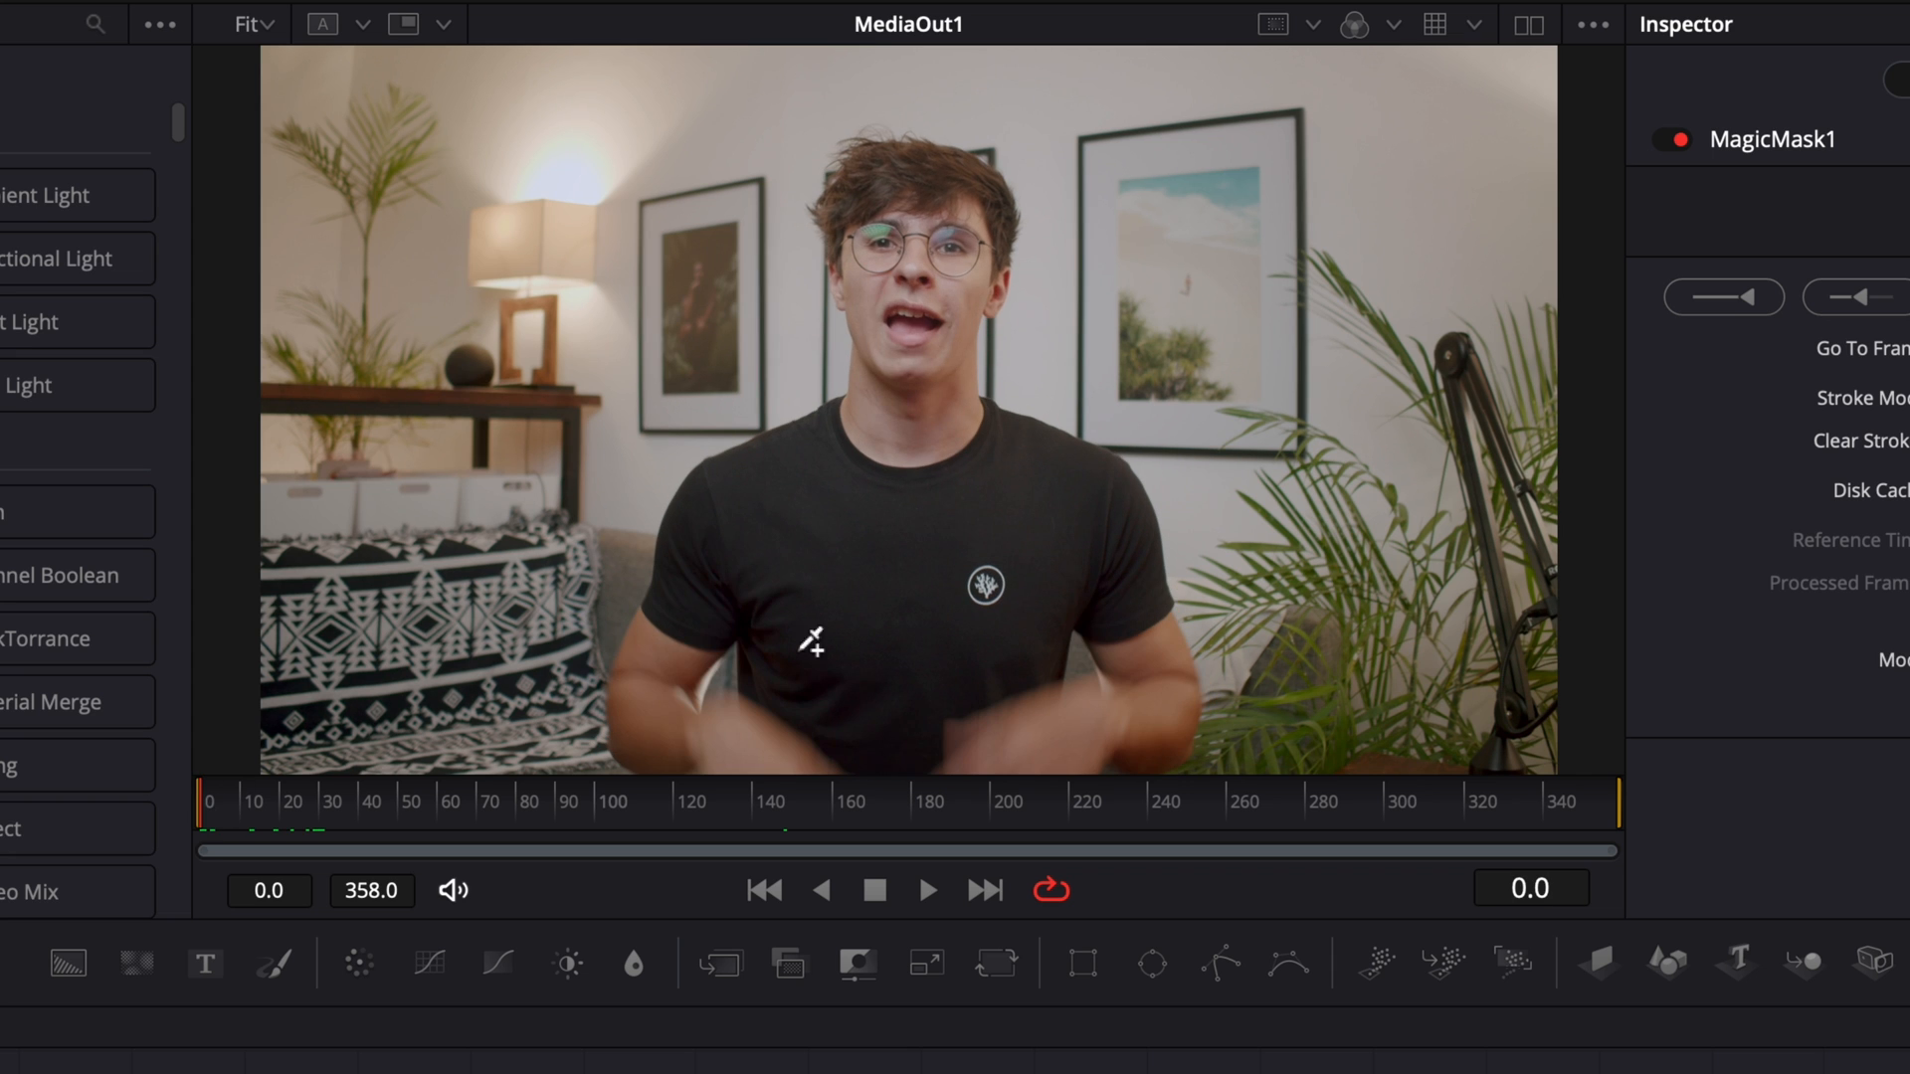
pyautogui.moveTo(915, 145)
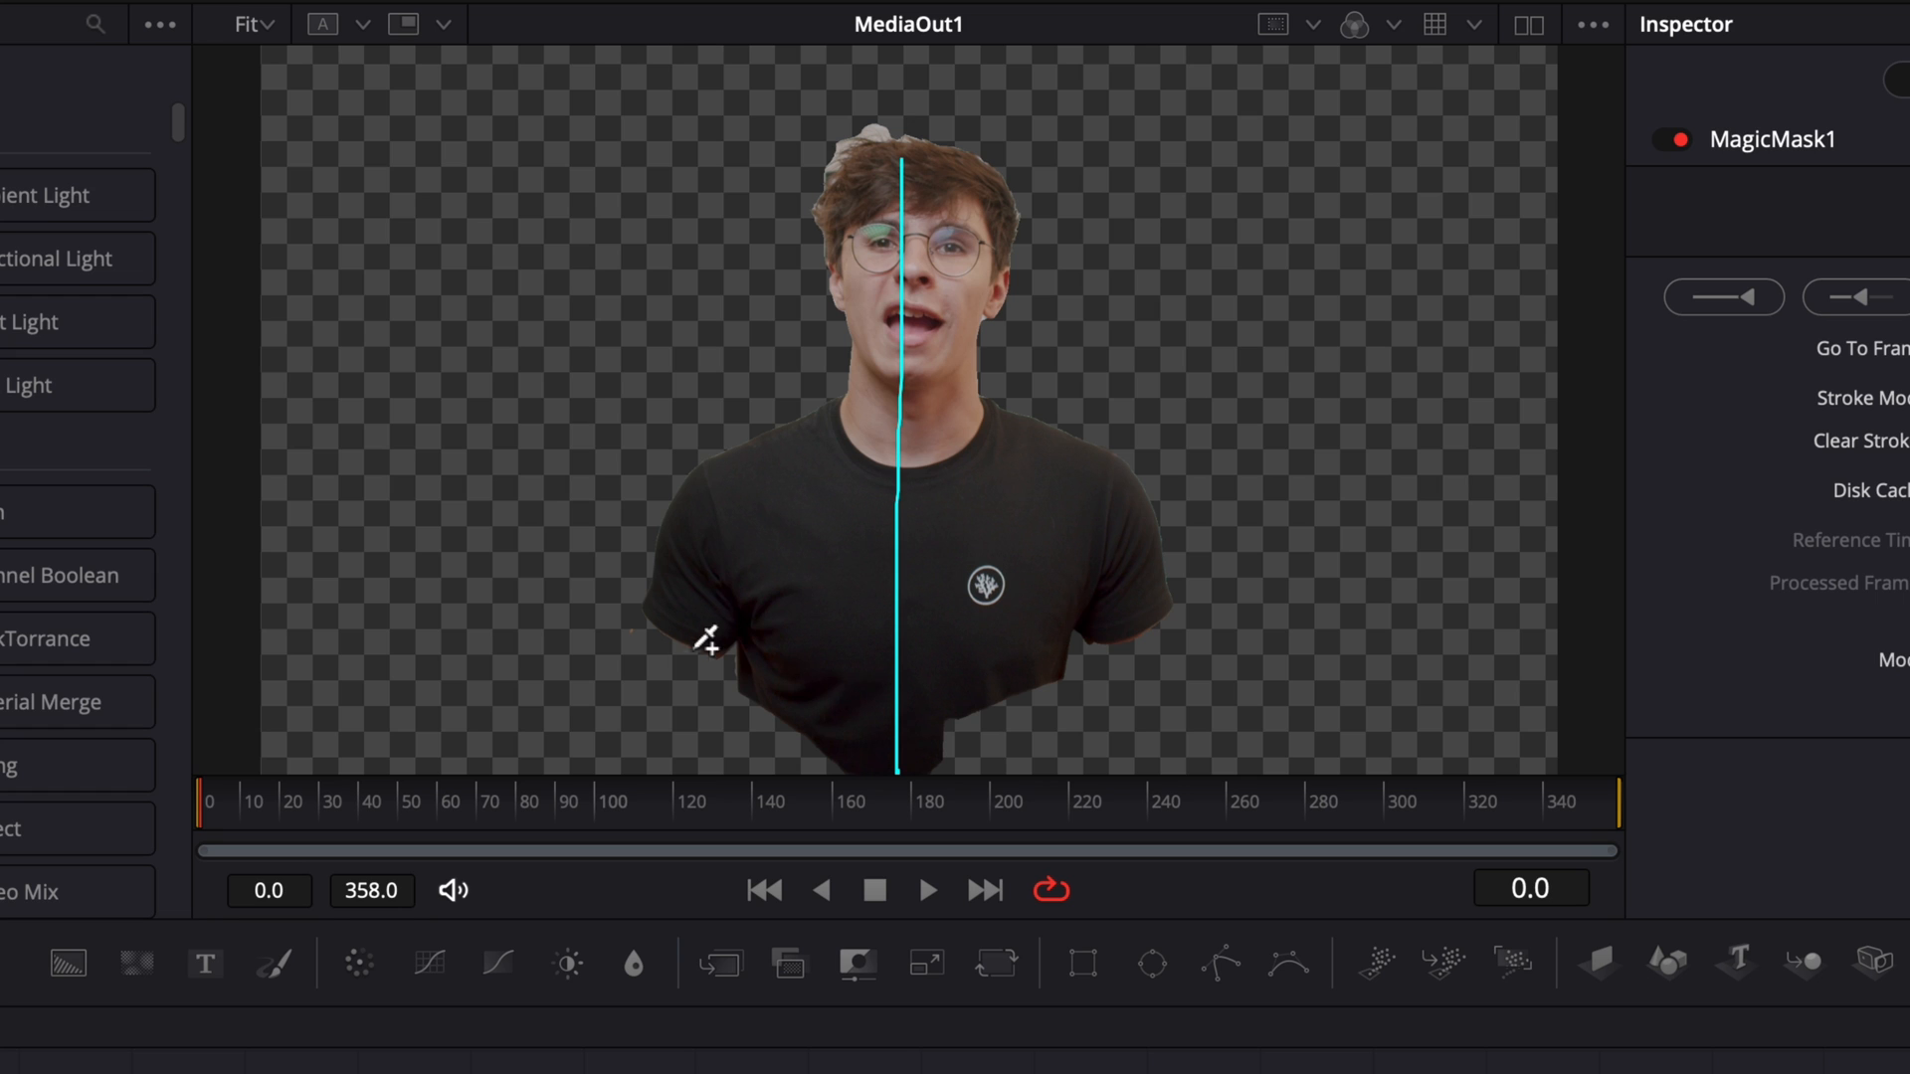
pyautogui.moveTo(1110, 572)
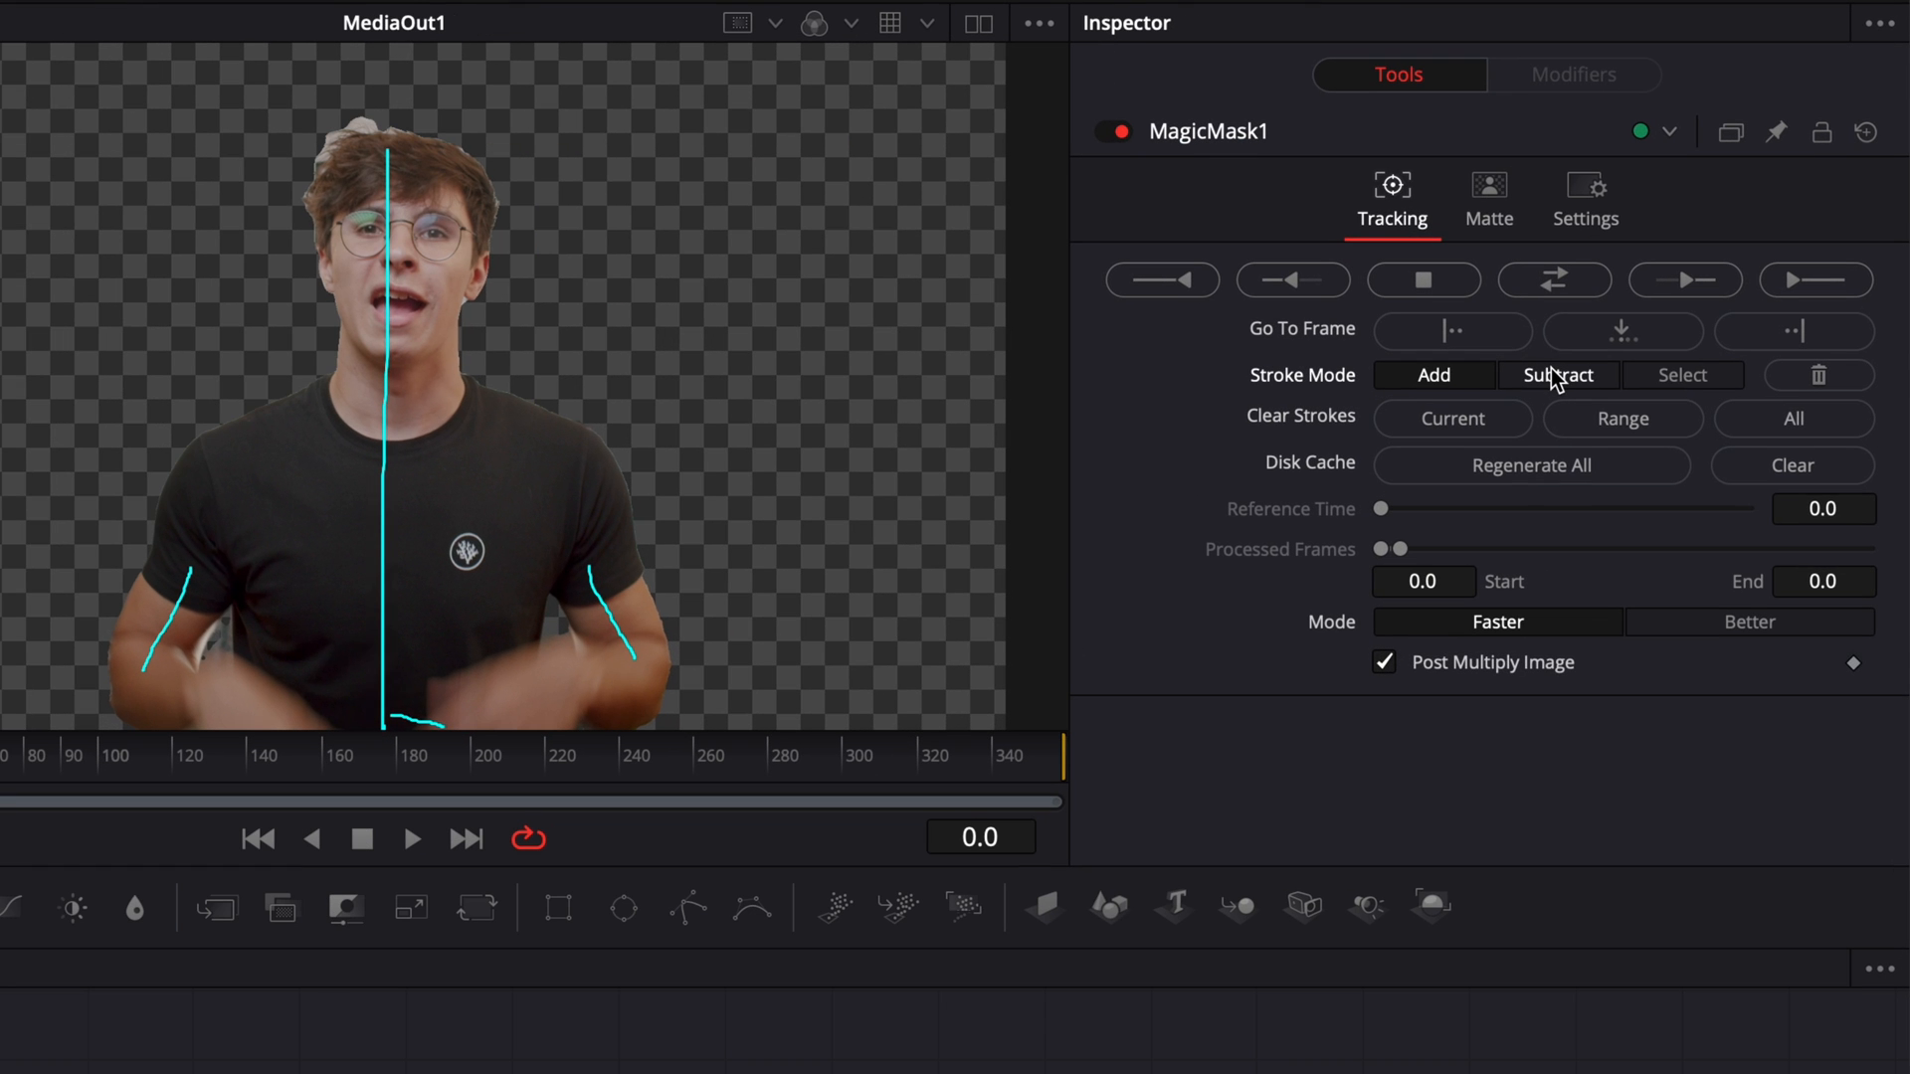
# Step: Switch the Magic Mask to Subtract strokes and choose higher-quality mask tracking
pyautogui.click(1556, 376)
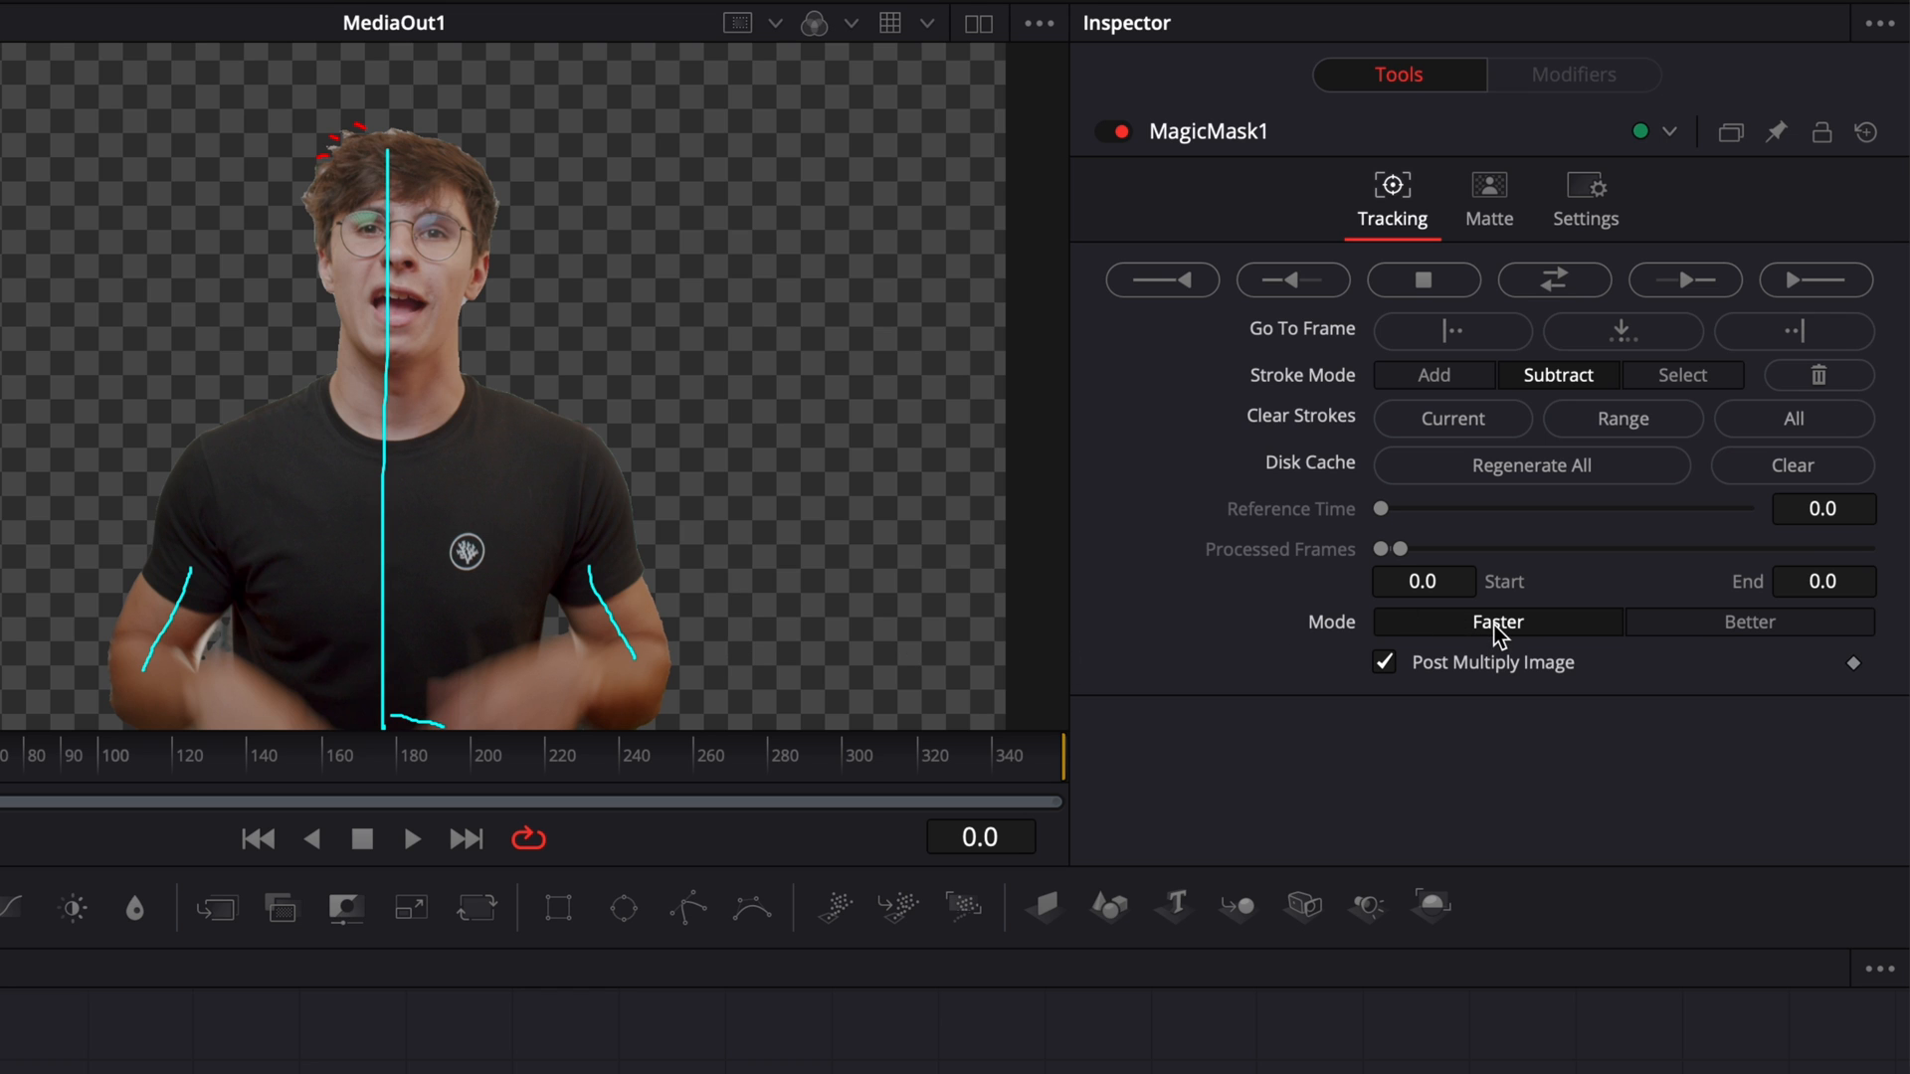
pyautogui.click(1749, 620)
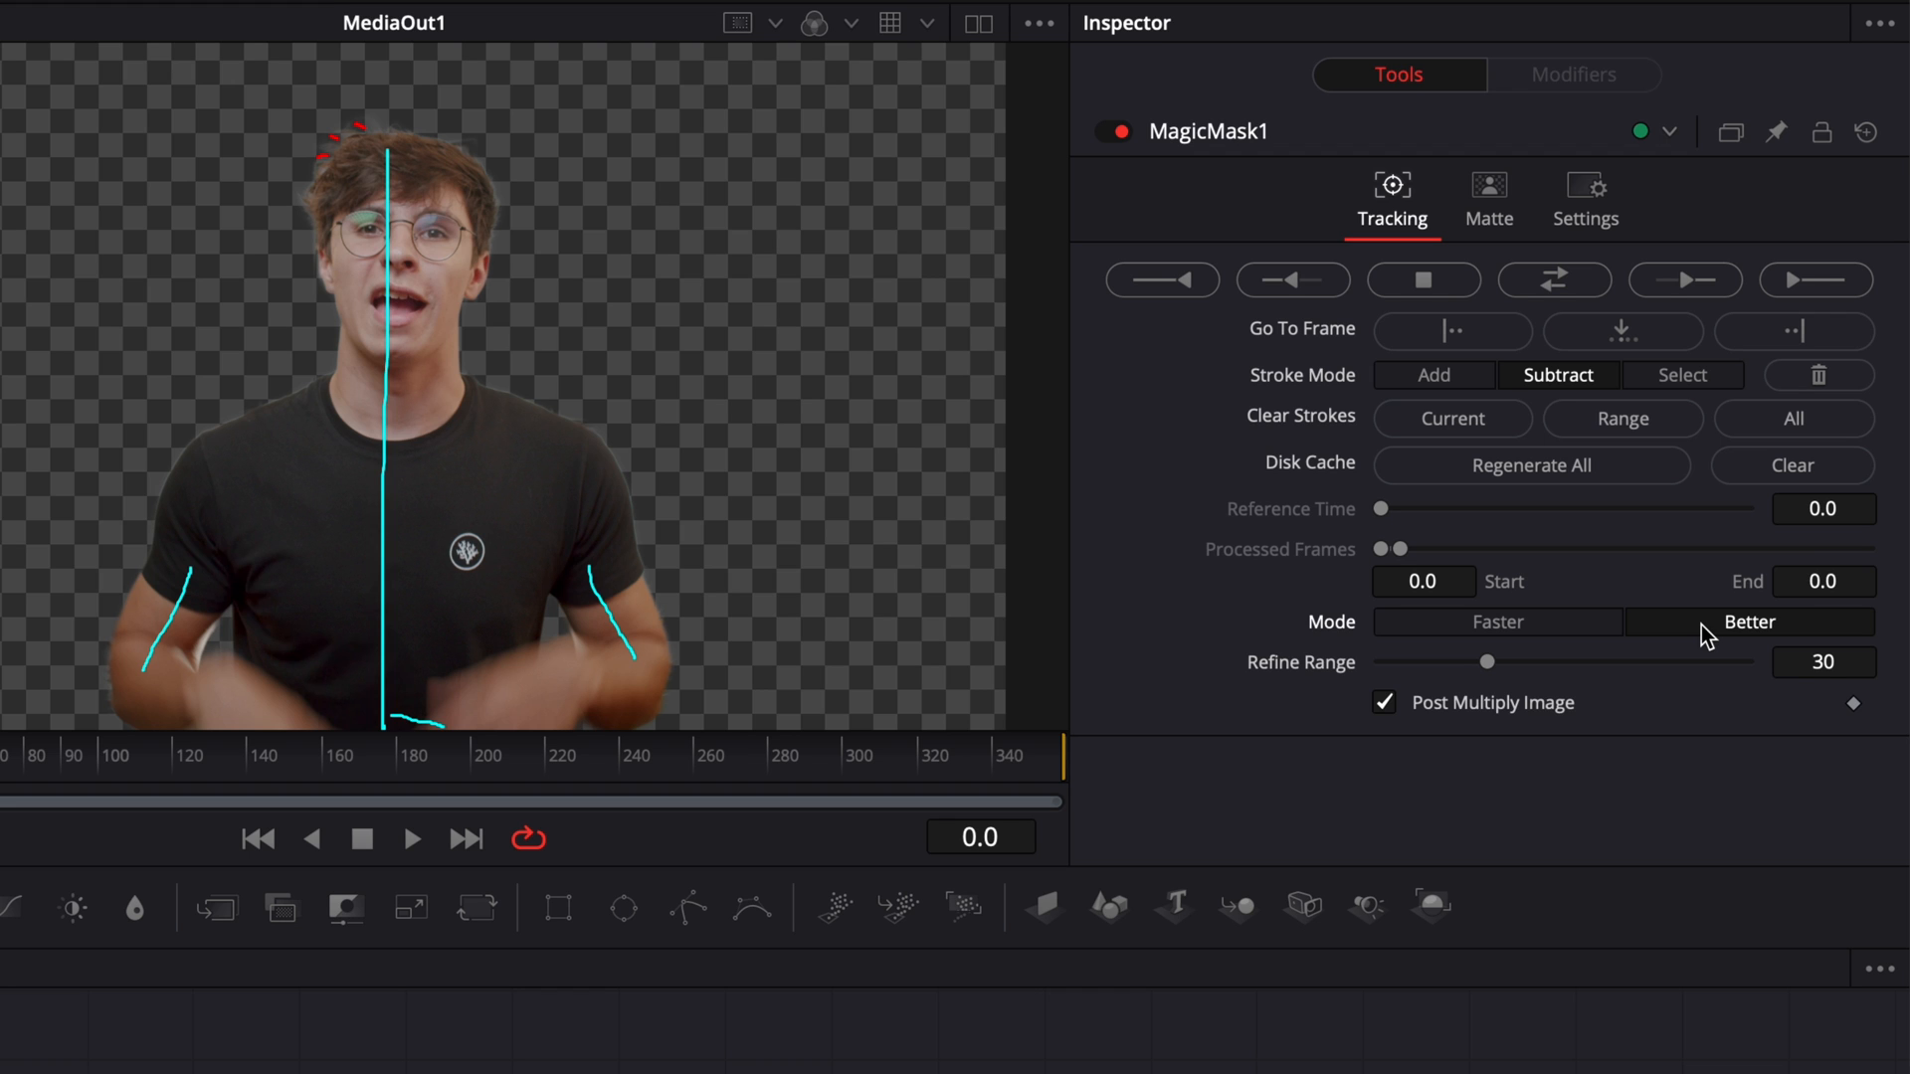
pyautogui.moveTo(1369, 695)
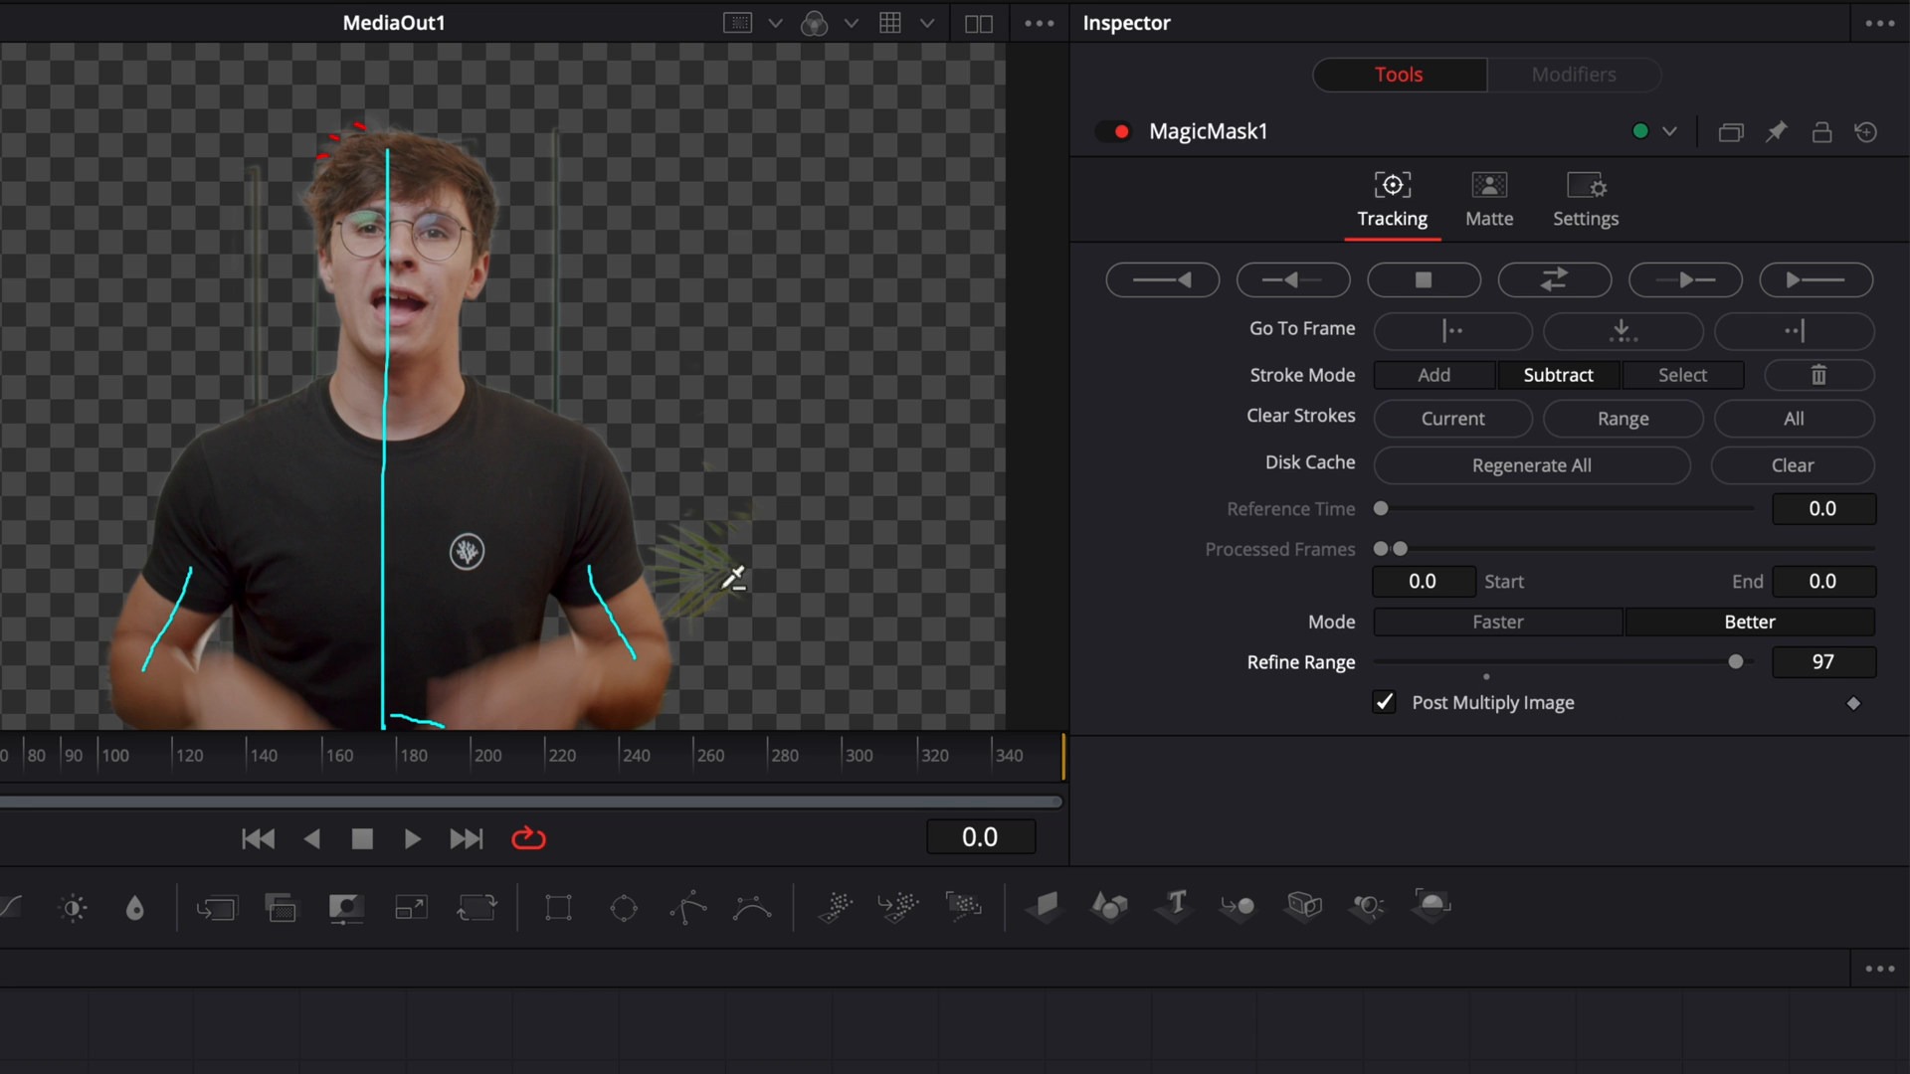
pyautogui.moveTo(608, 159)
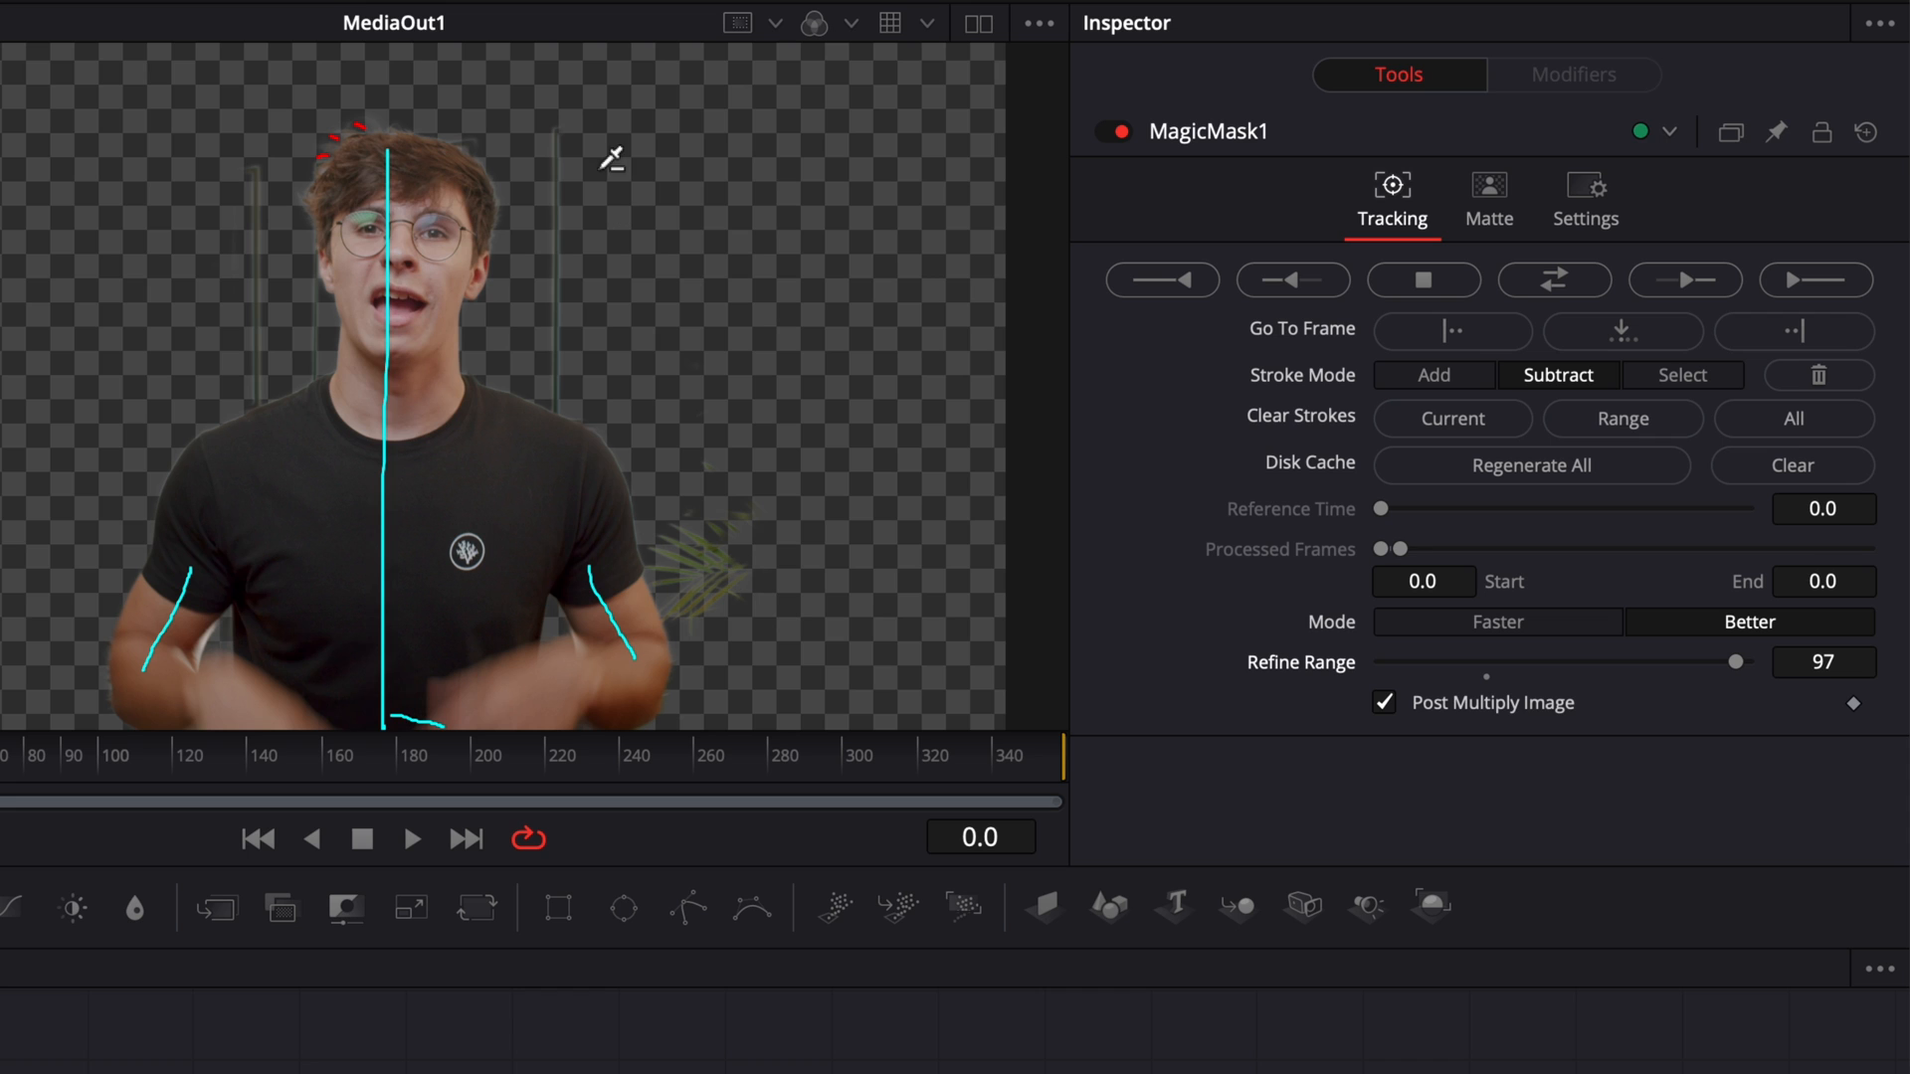
pyautogui.moveTo(295, 298)
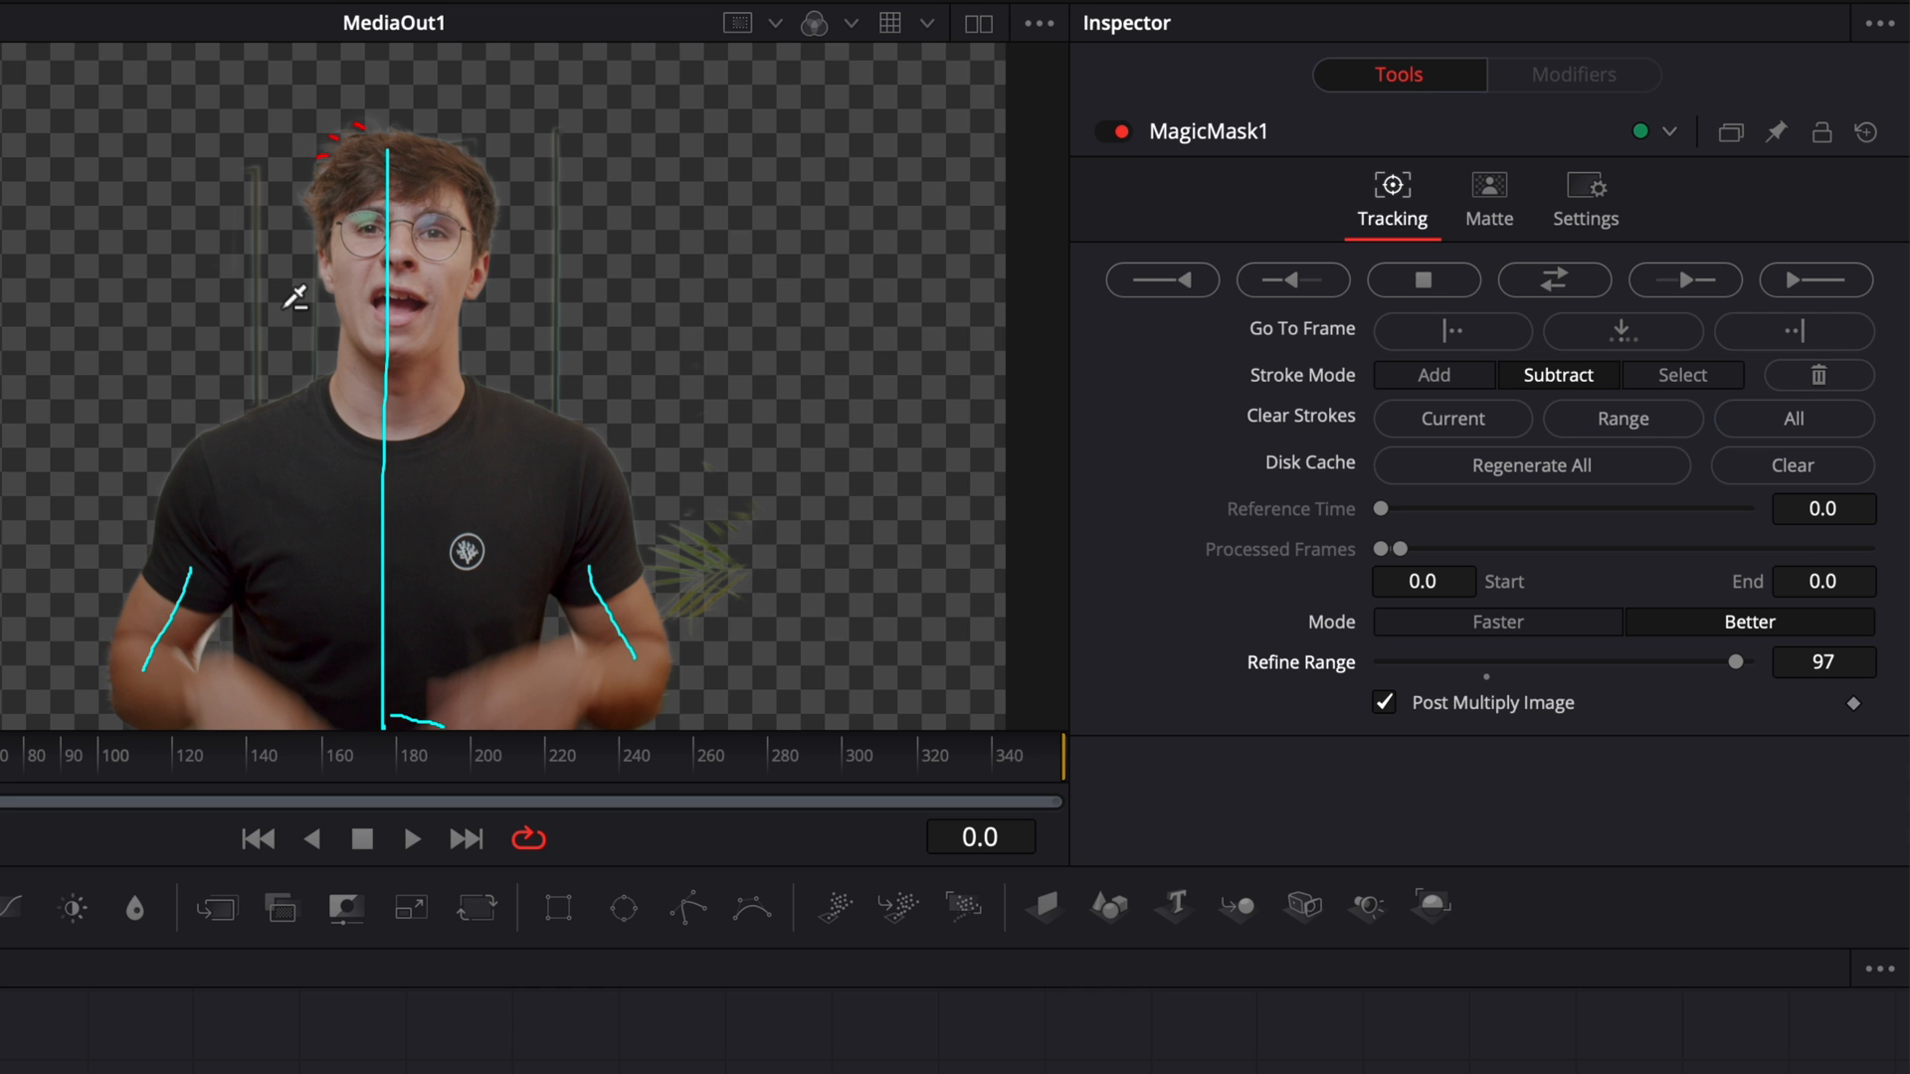
pyautogui.moveTo(1679, 655)
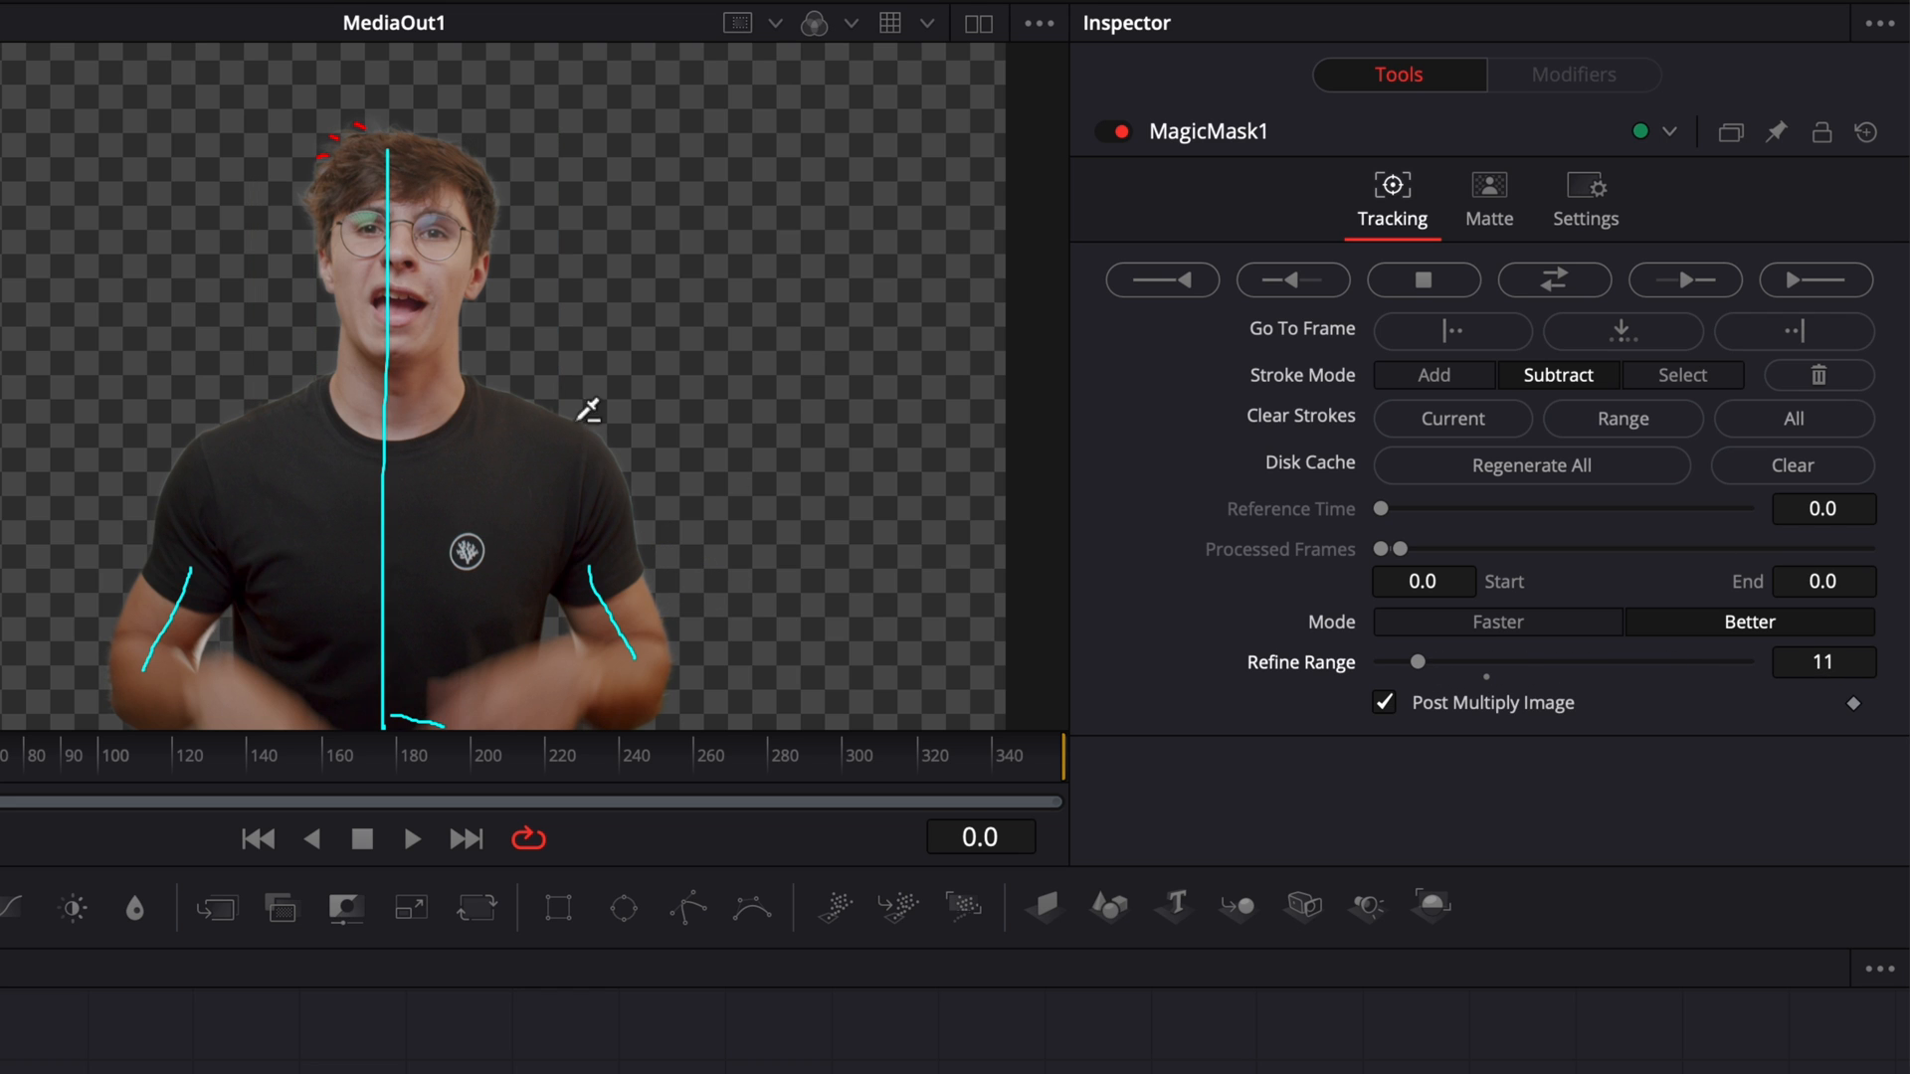
pyautogui.moveTo(935, 551)
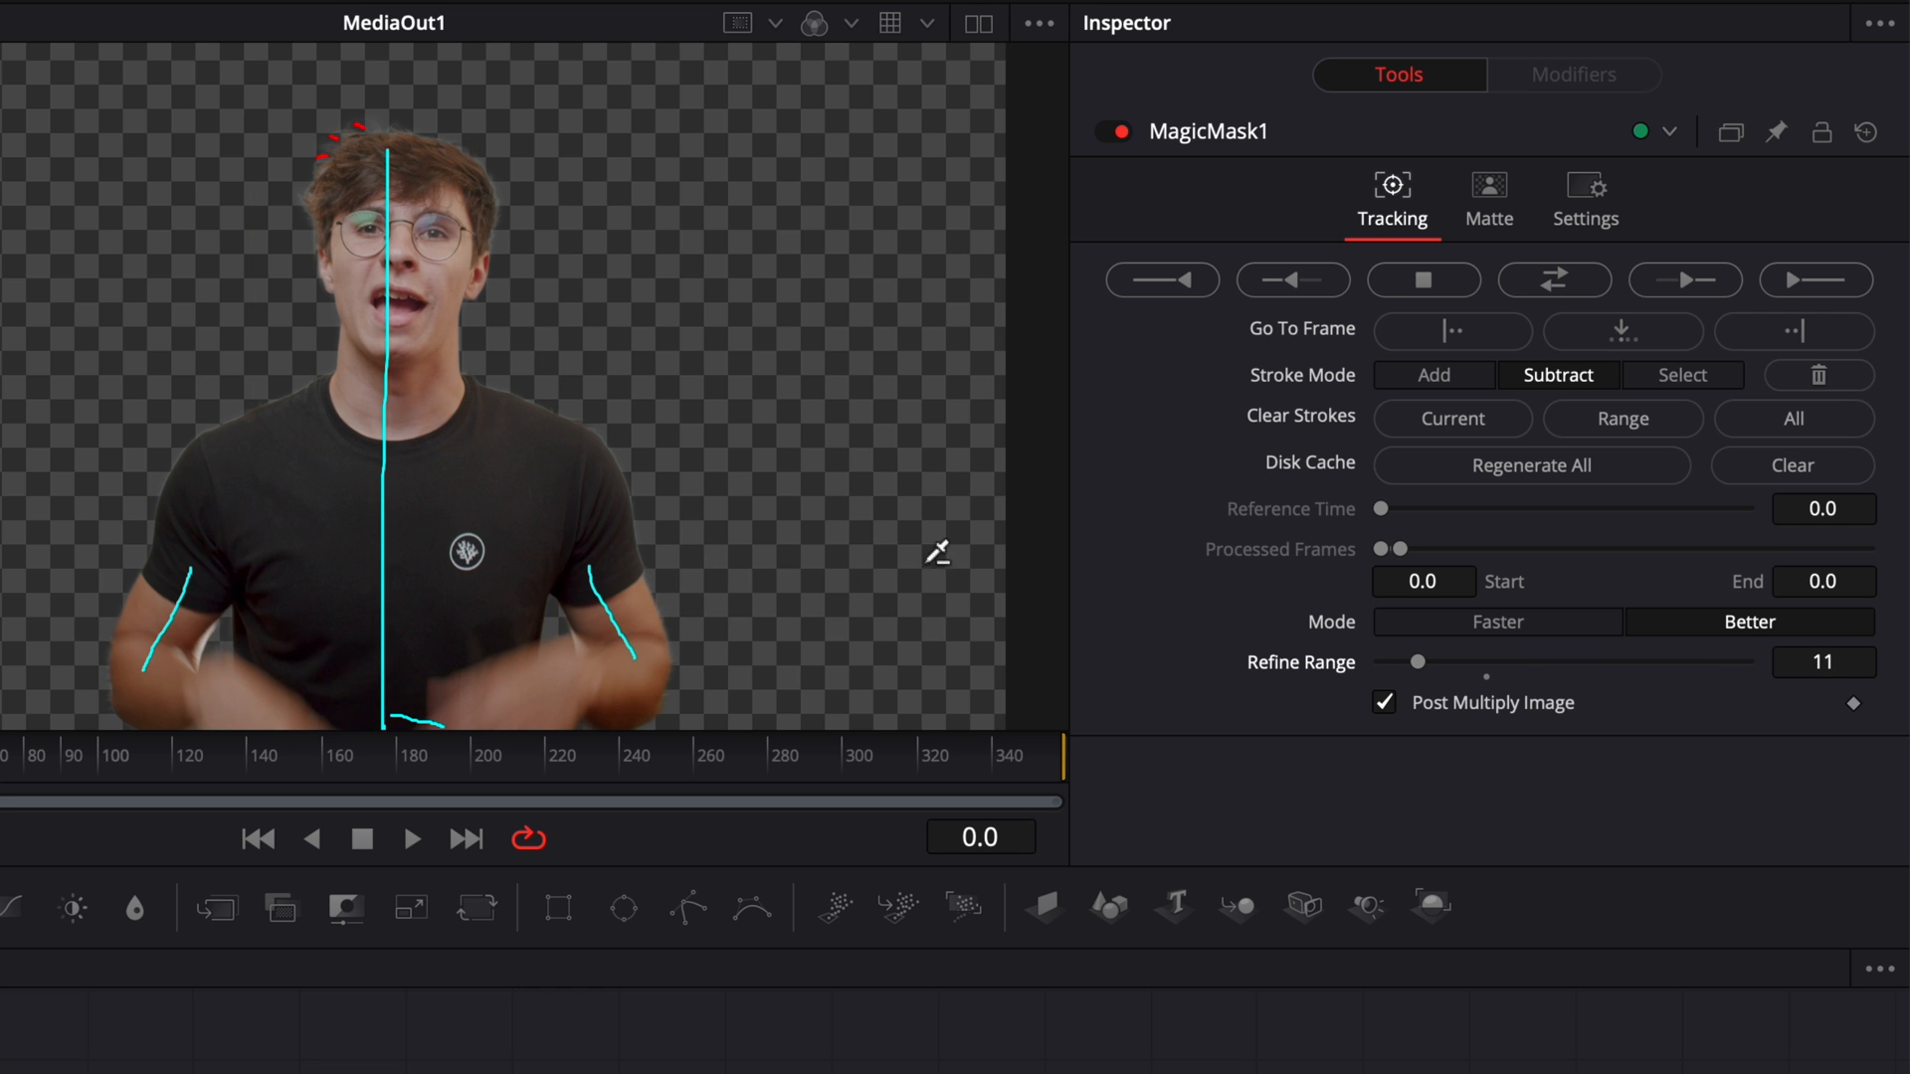
pyautogui.moveTo(19, 279)
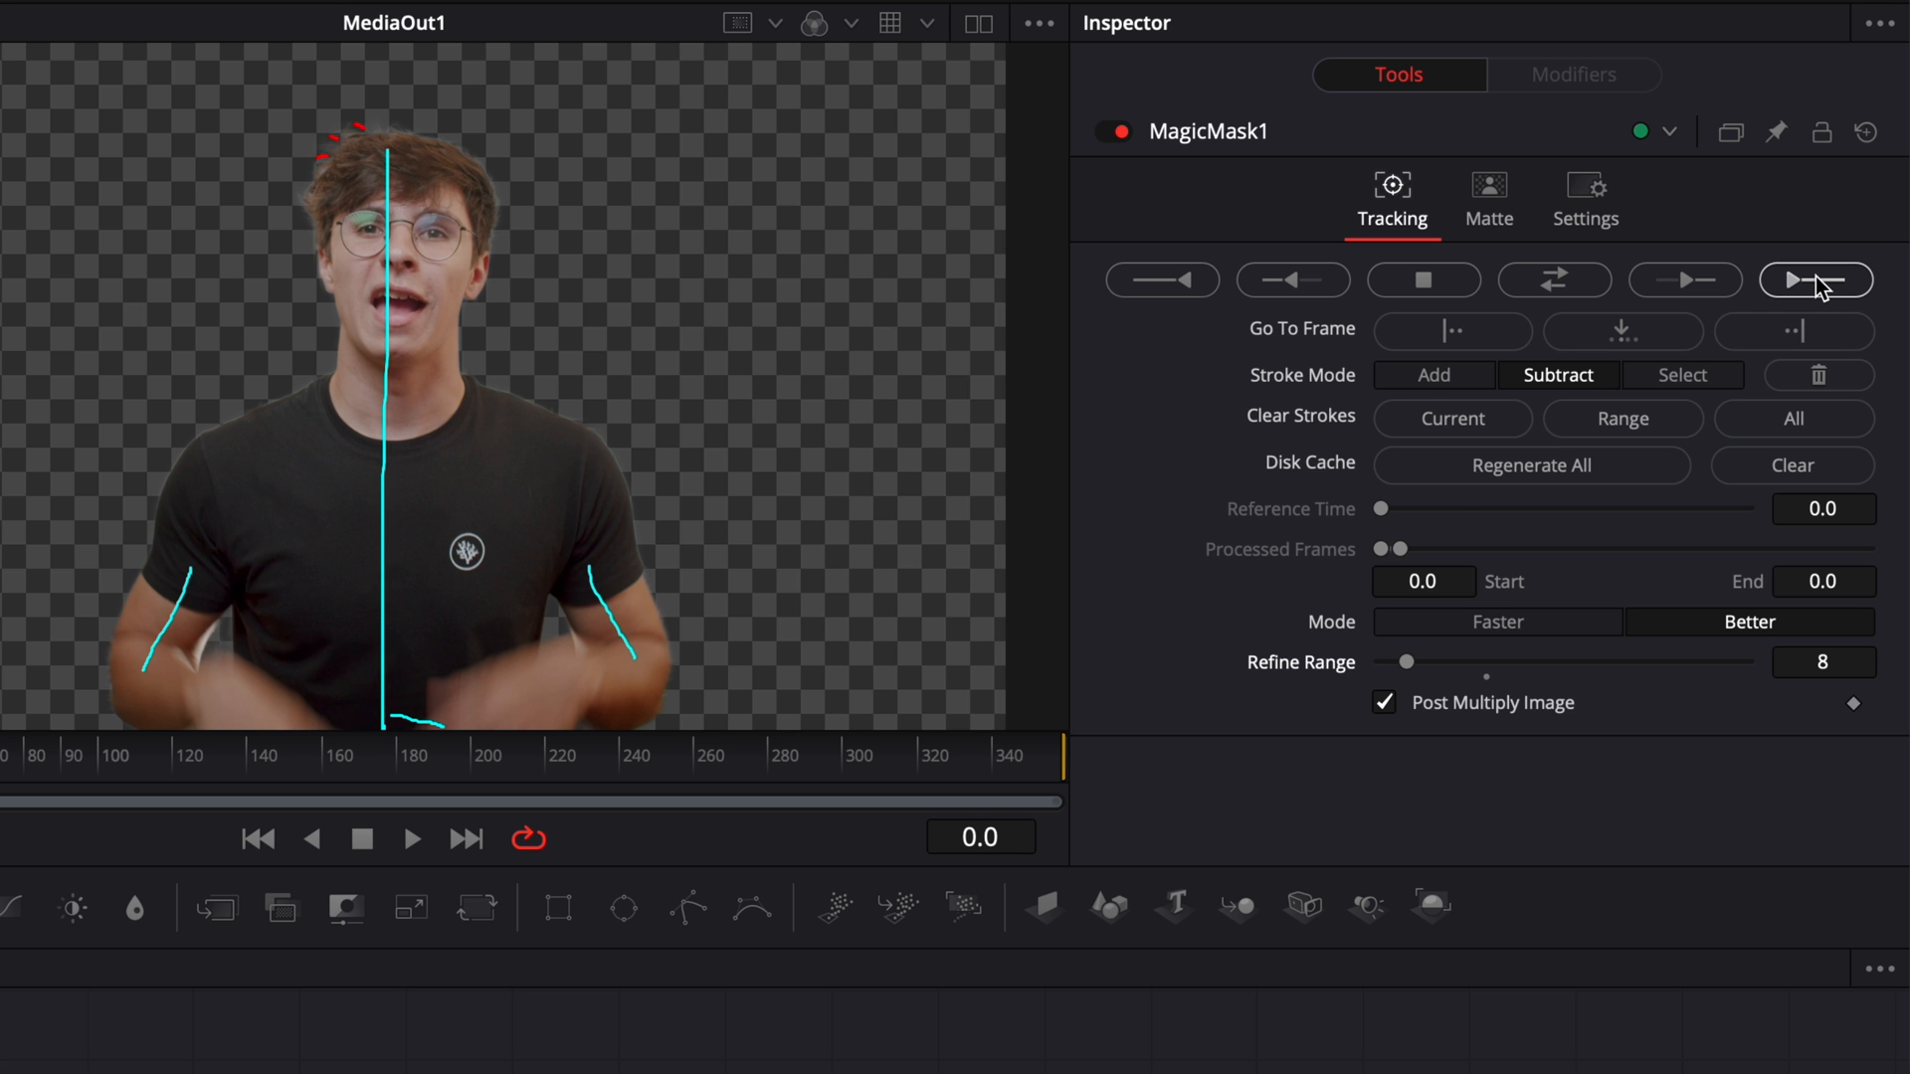
# Step: Track the person mask forward through the clip and play it to check
pyautogui.click(1815, 280)
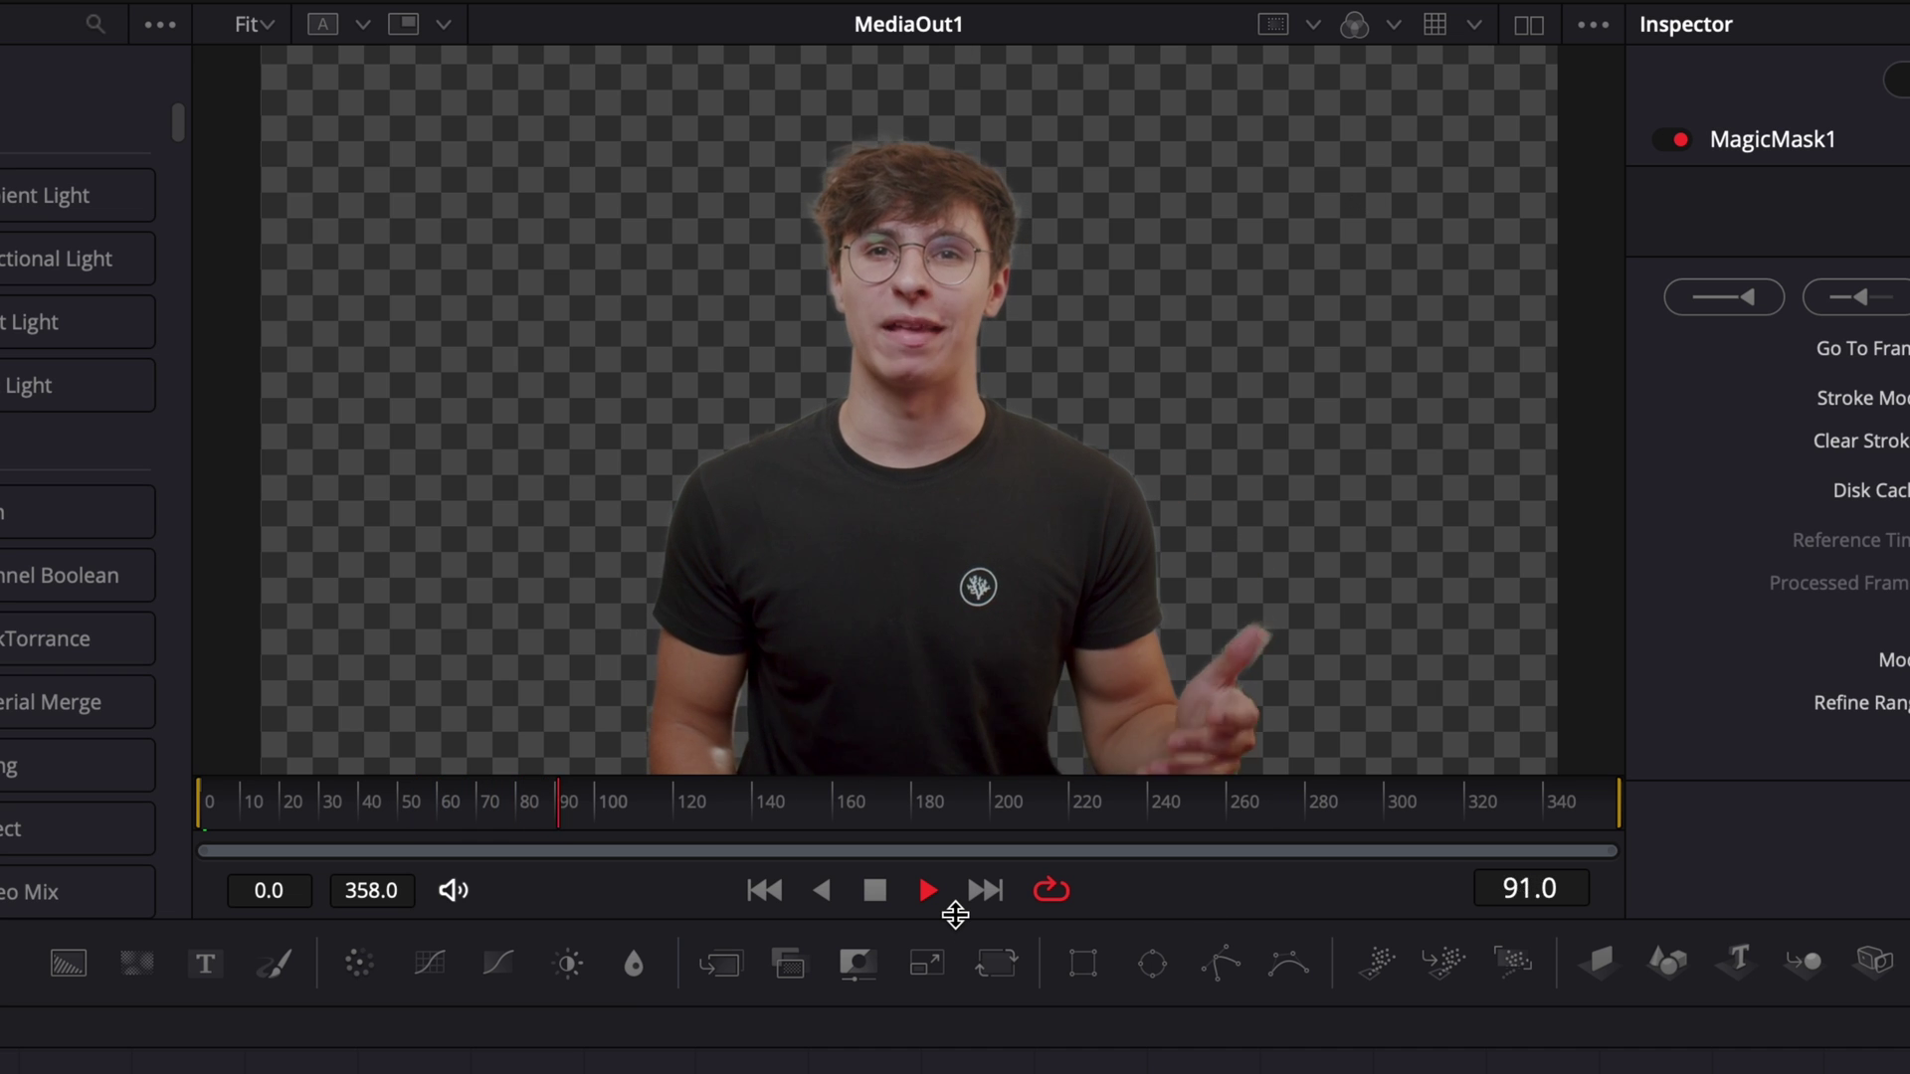
pyautogui.click(925, 891)
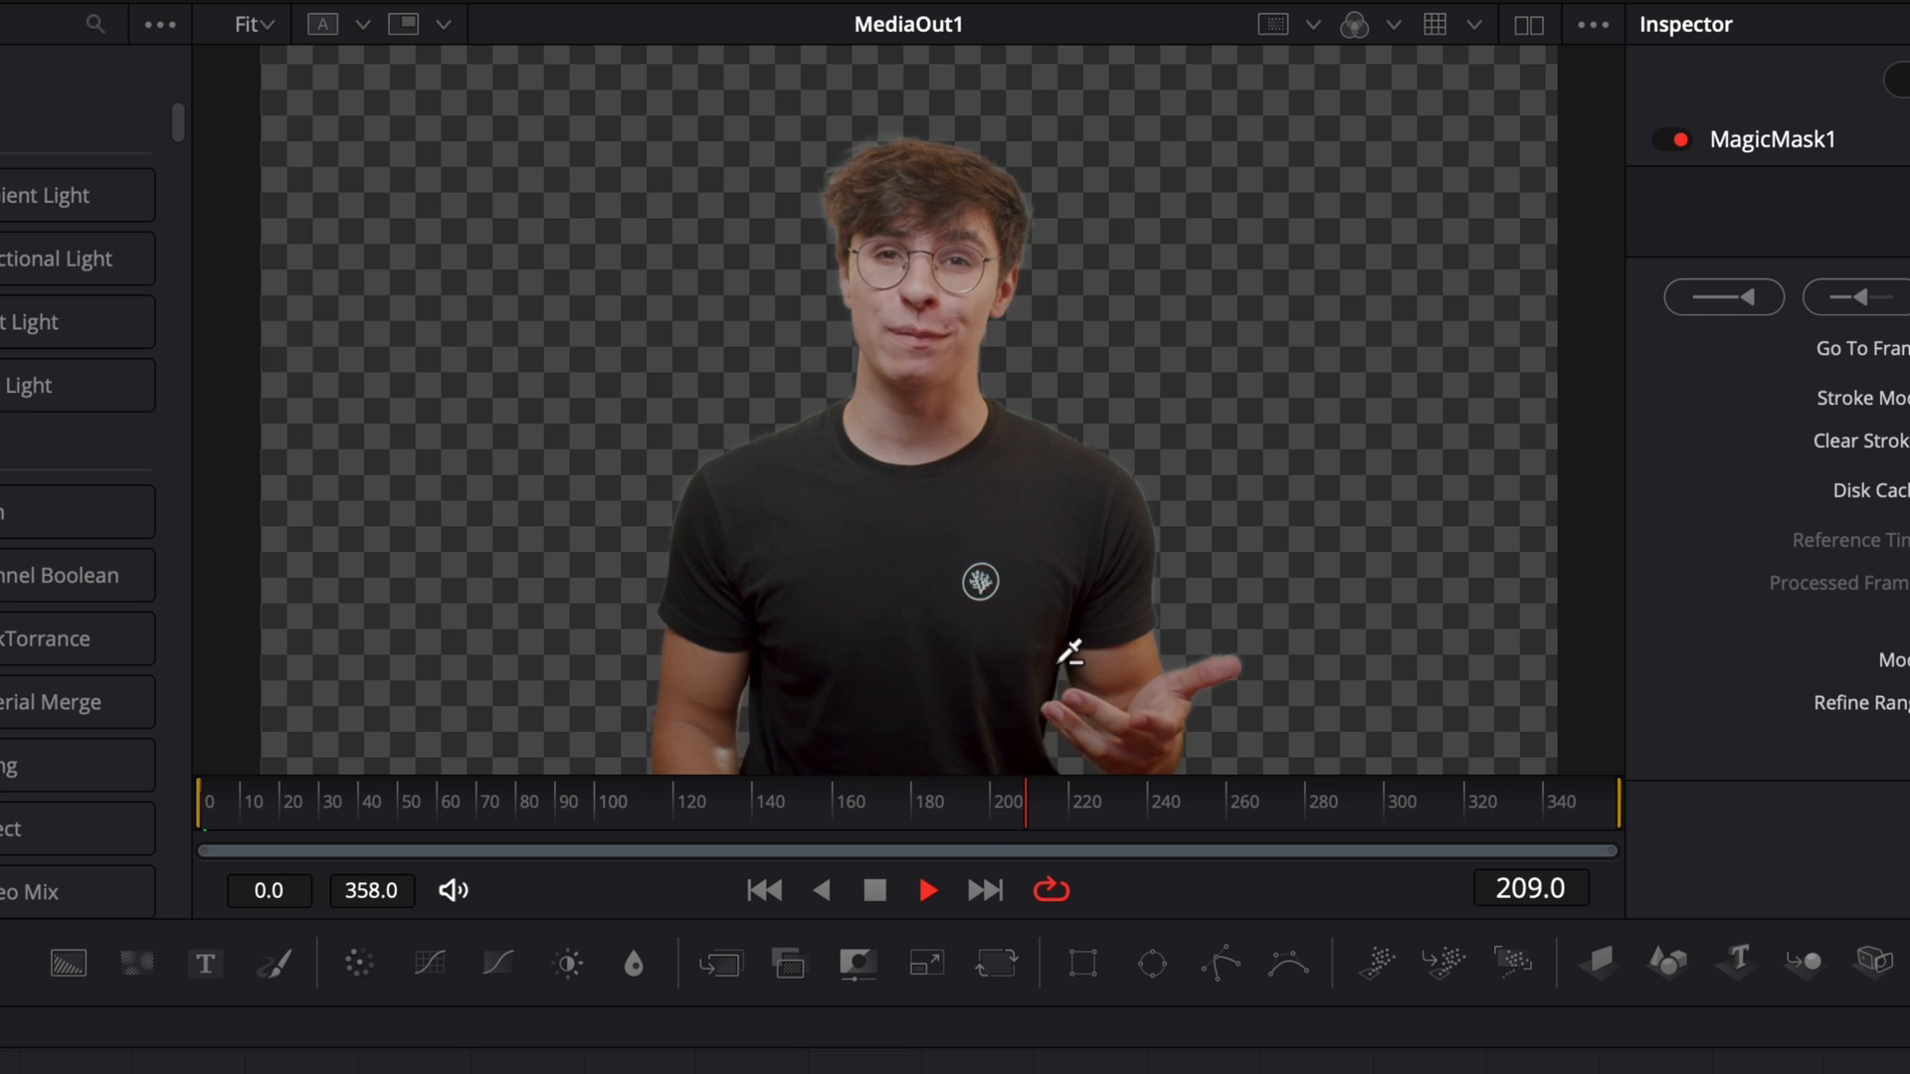
pyautogui.click(1213, 801)
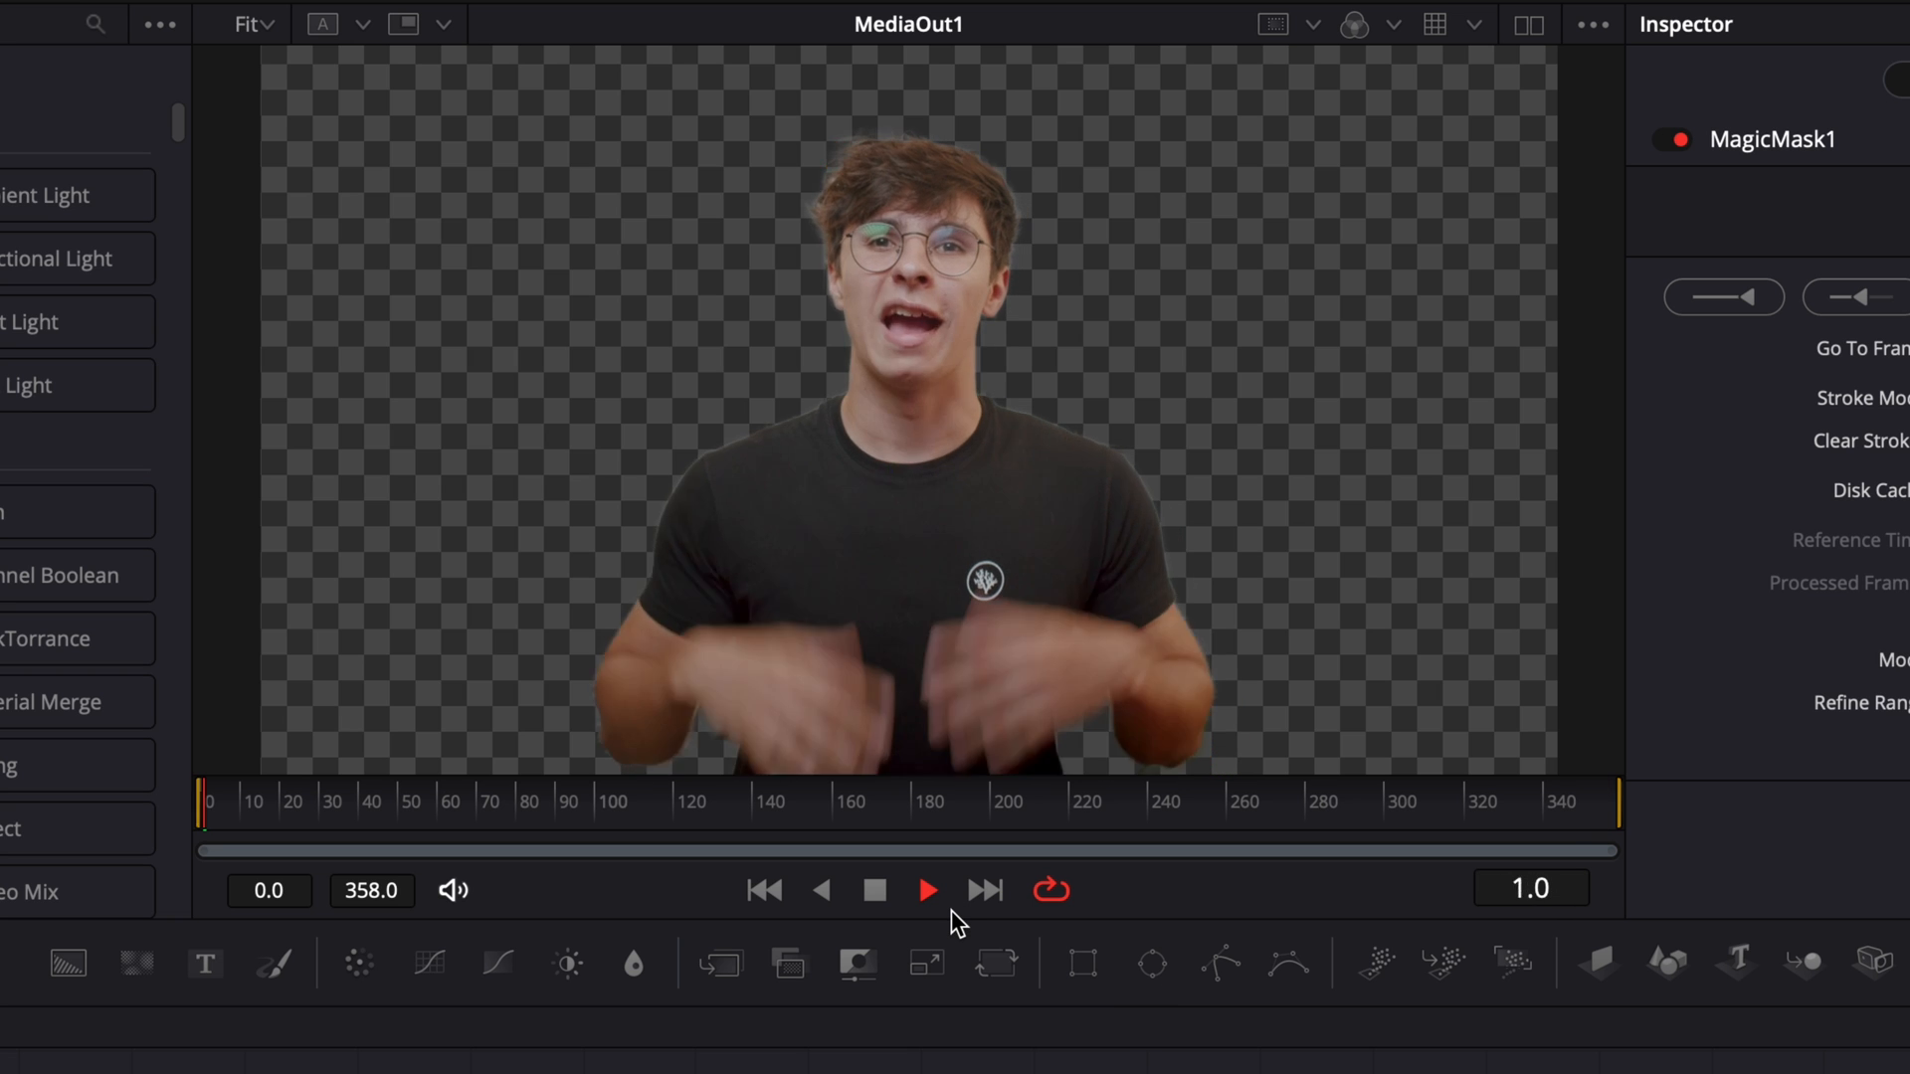
# Step: Replay the tracked mask and inspect it around frame 186
pyautogui.click(927, 891)
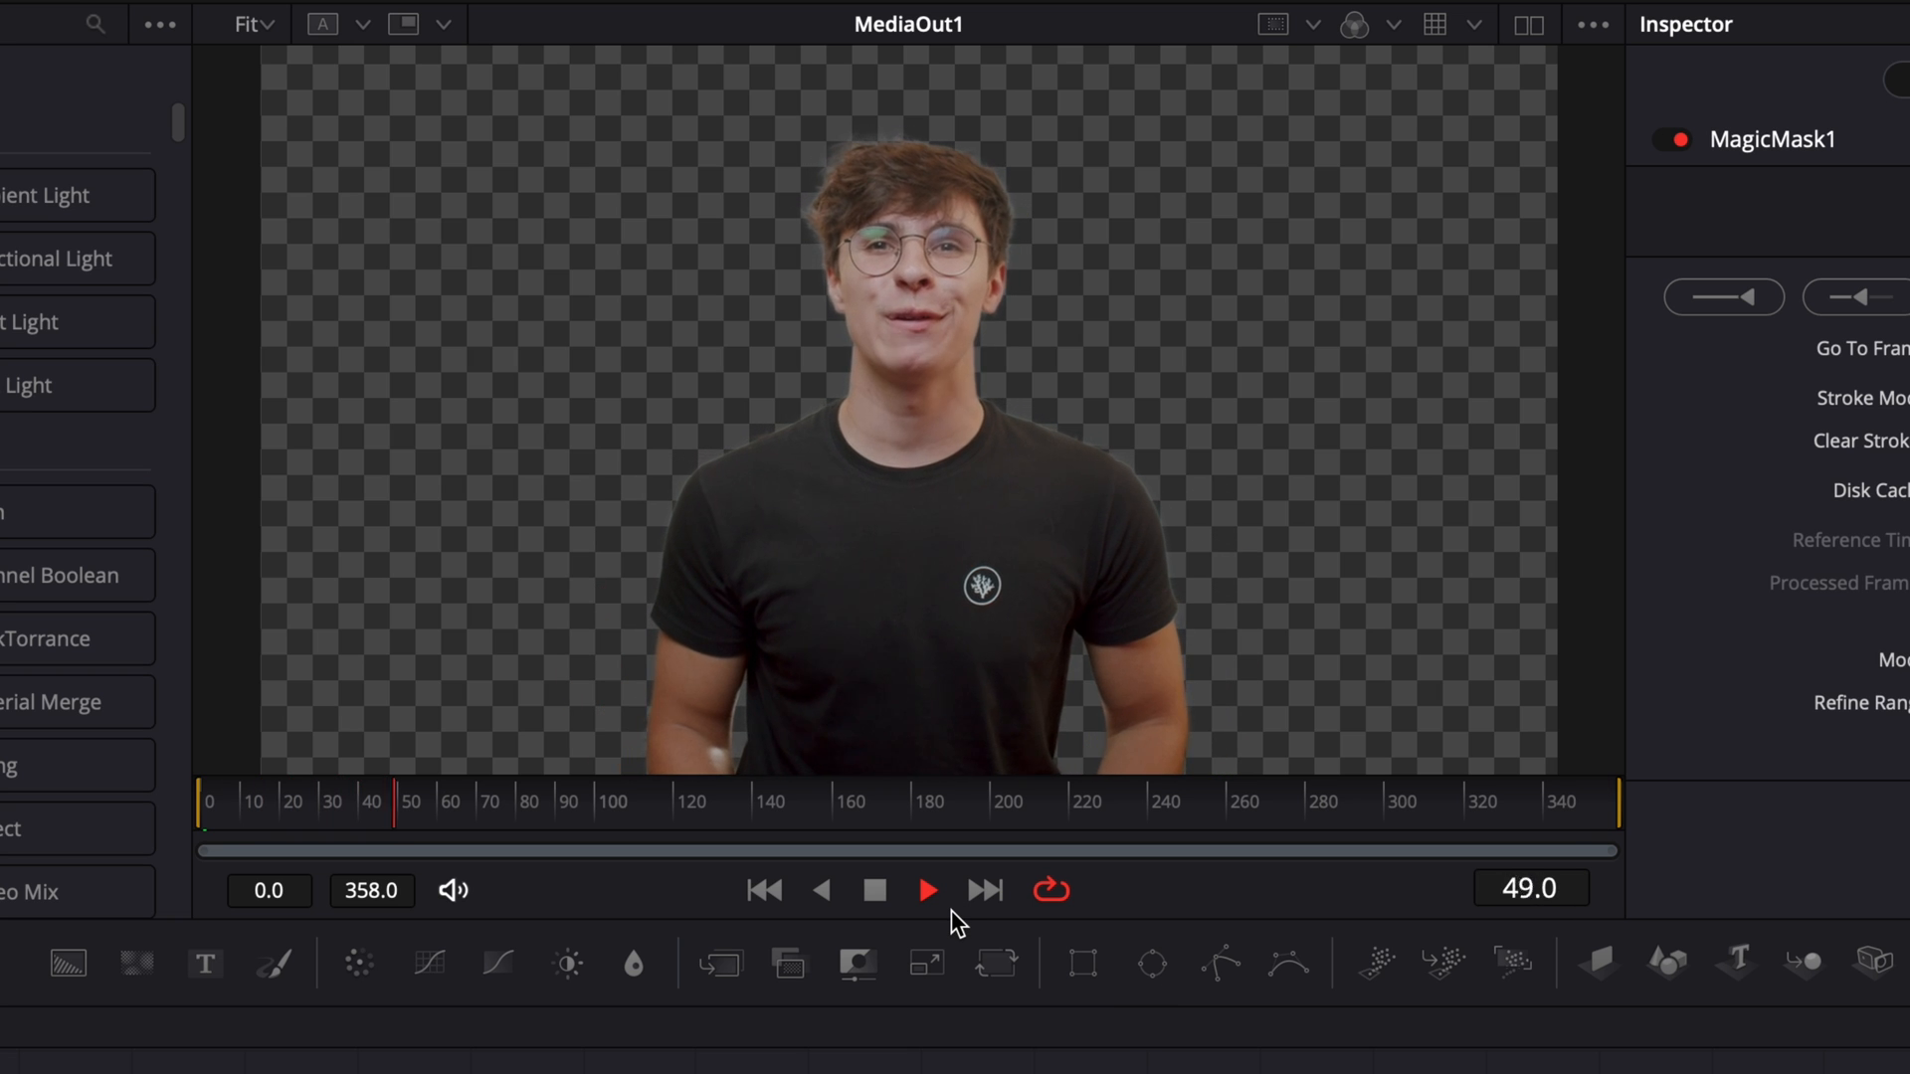
pyautogui.click(937, 802)
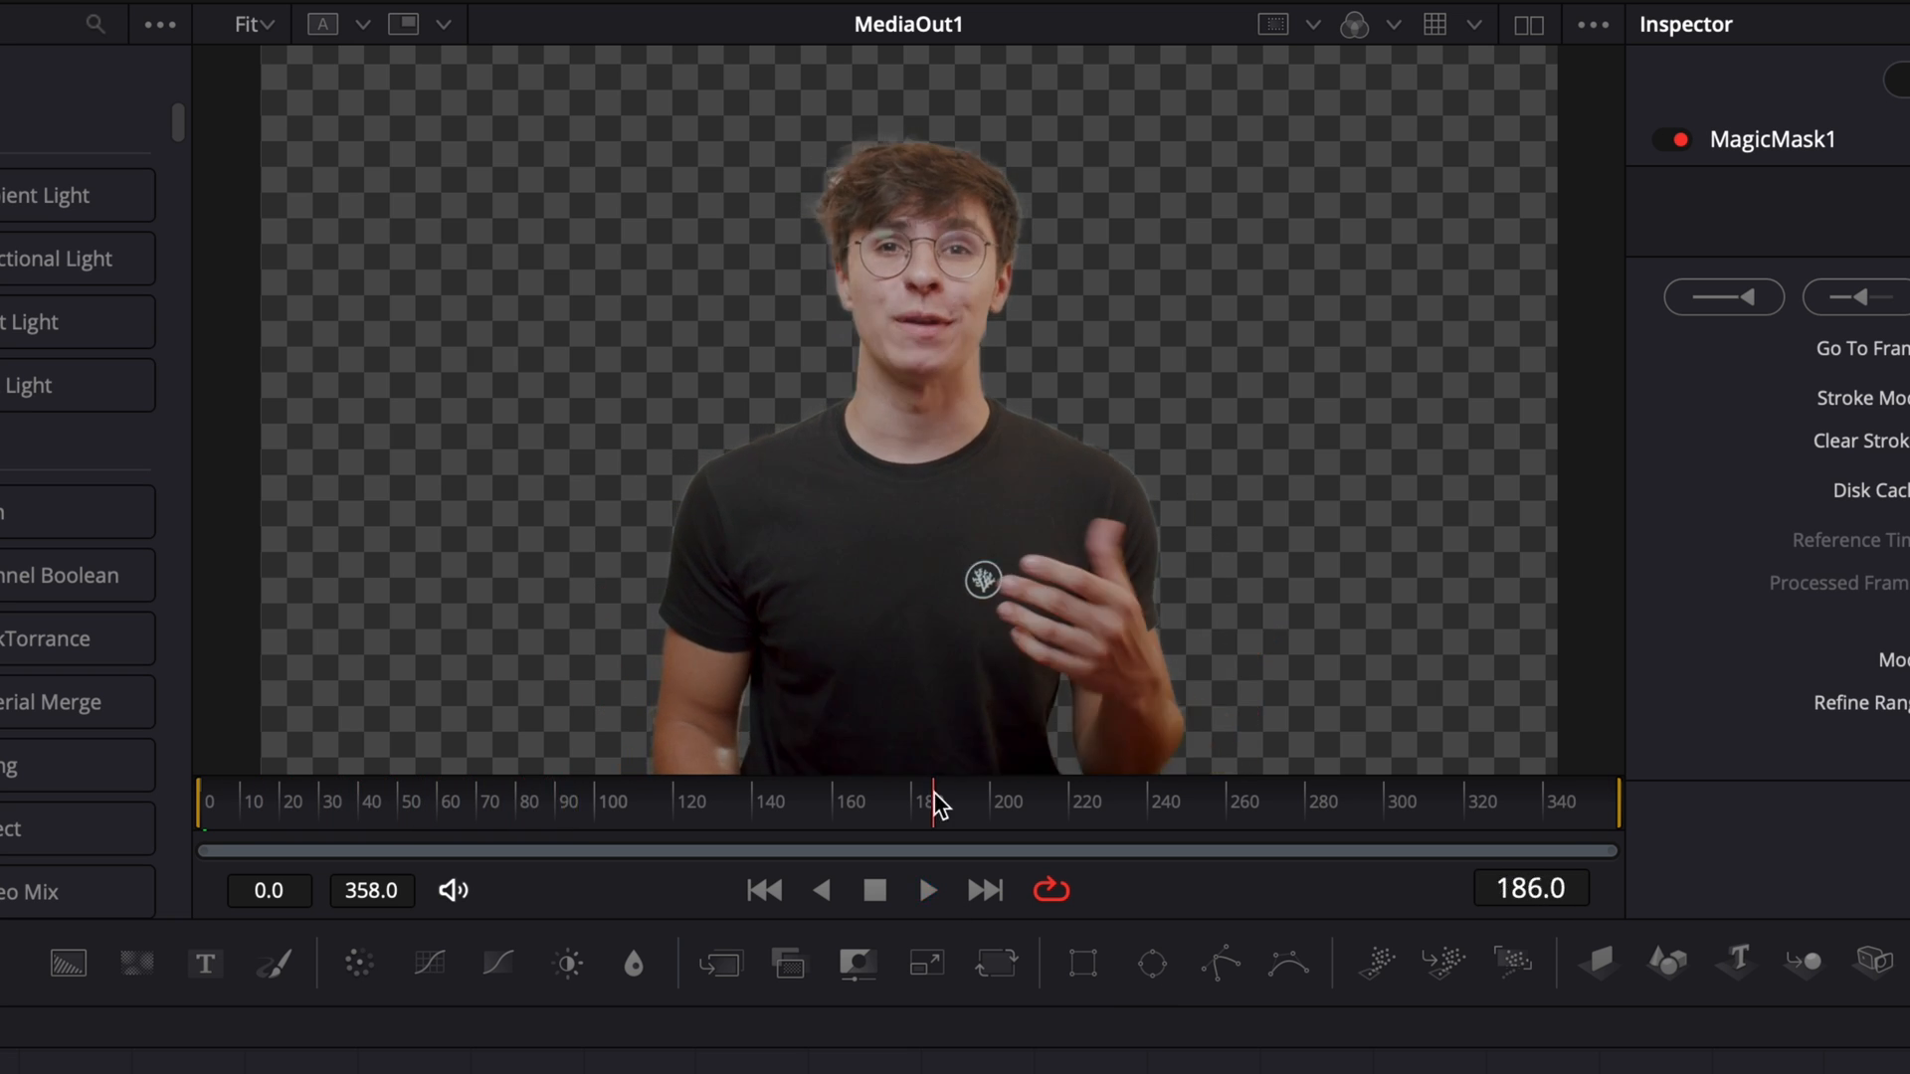
pyautogui.click(925, 889)
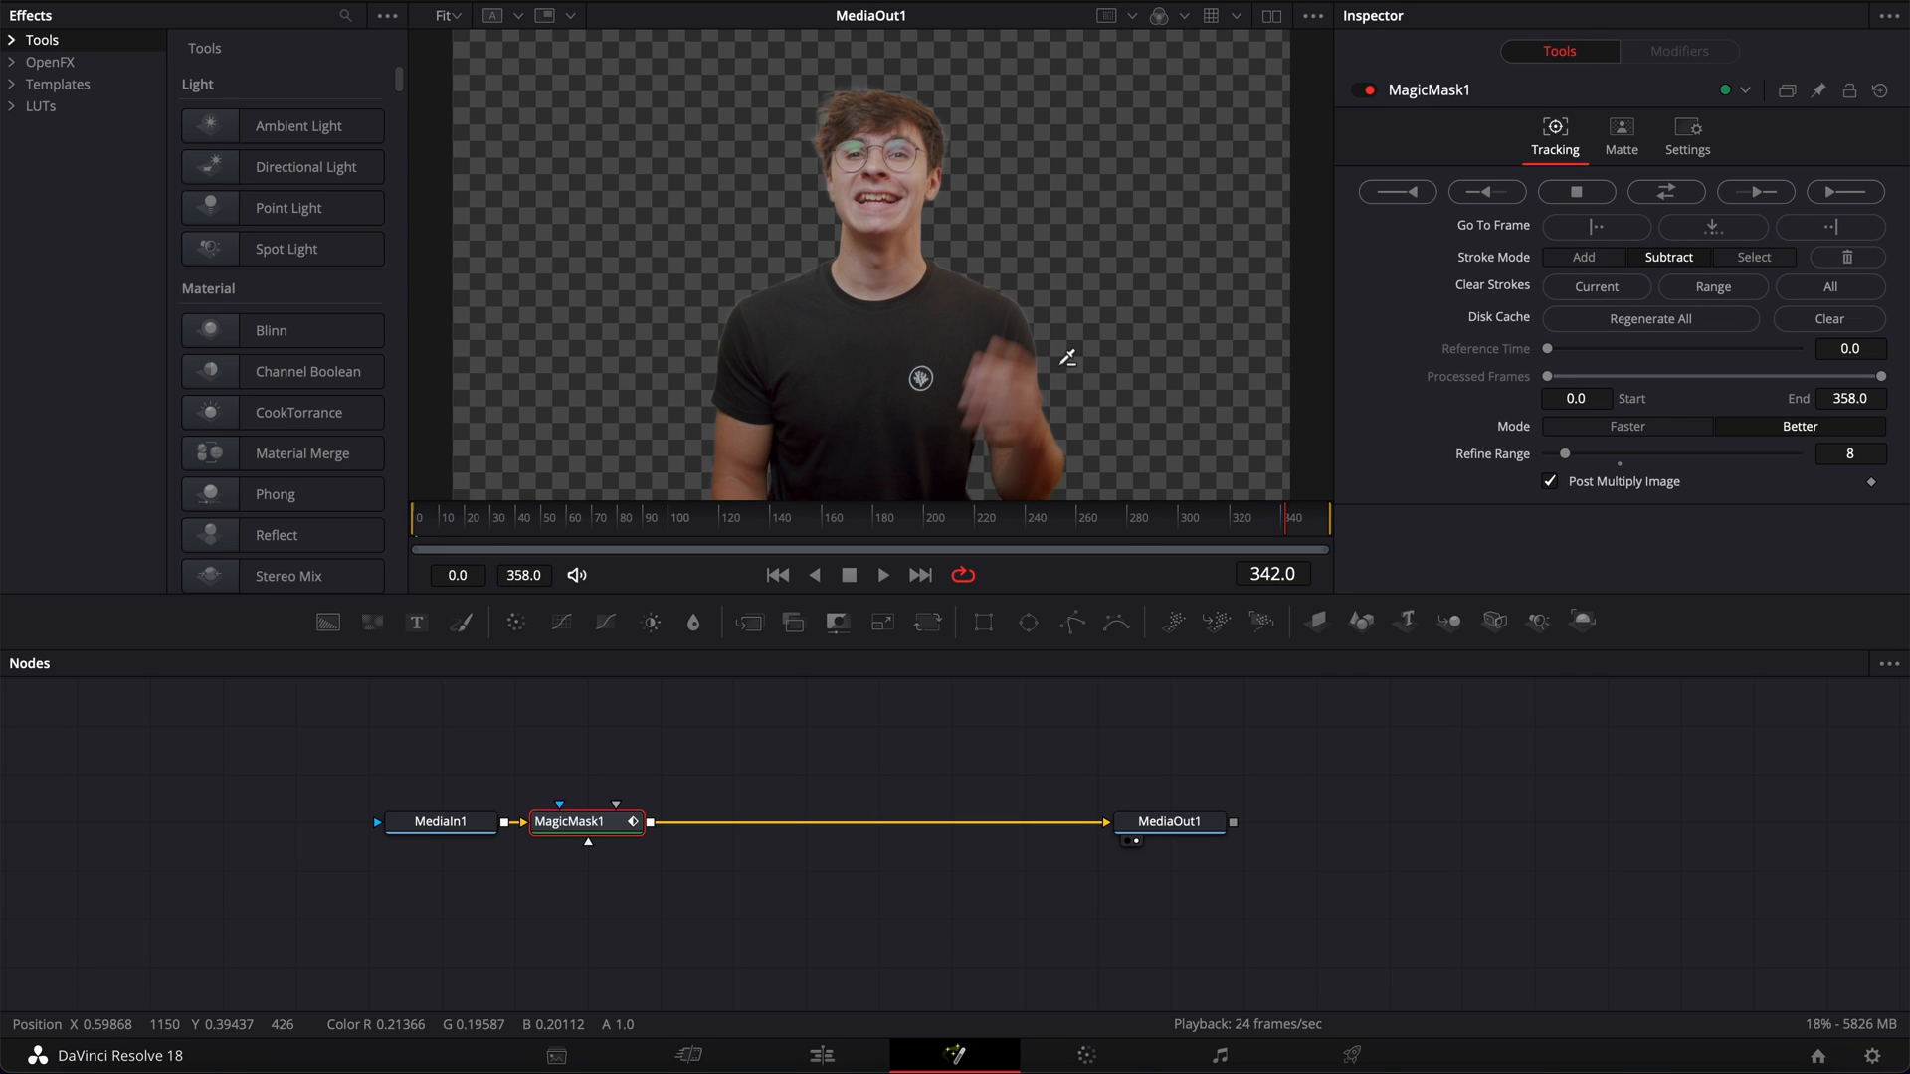
# Step: Return to the Edit page and browse the Titles in the Effects toolbox
pyautogui.click(821, 1054)
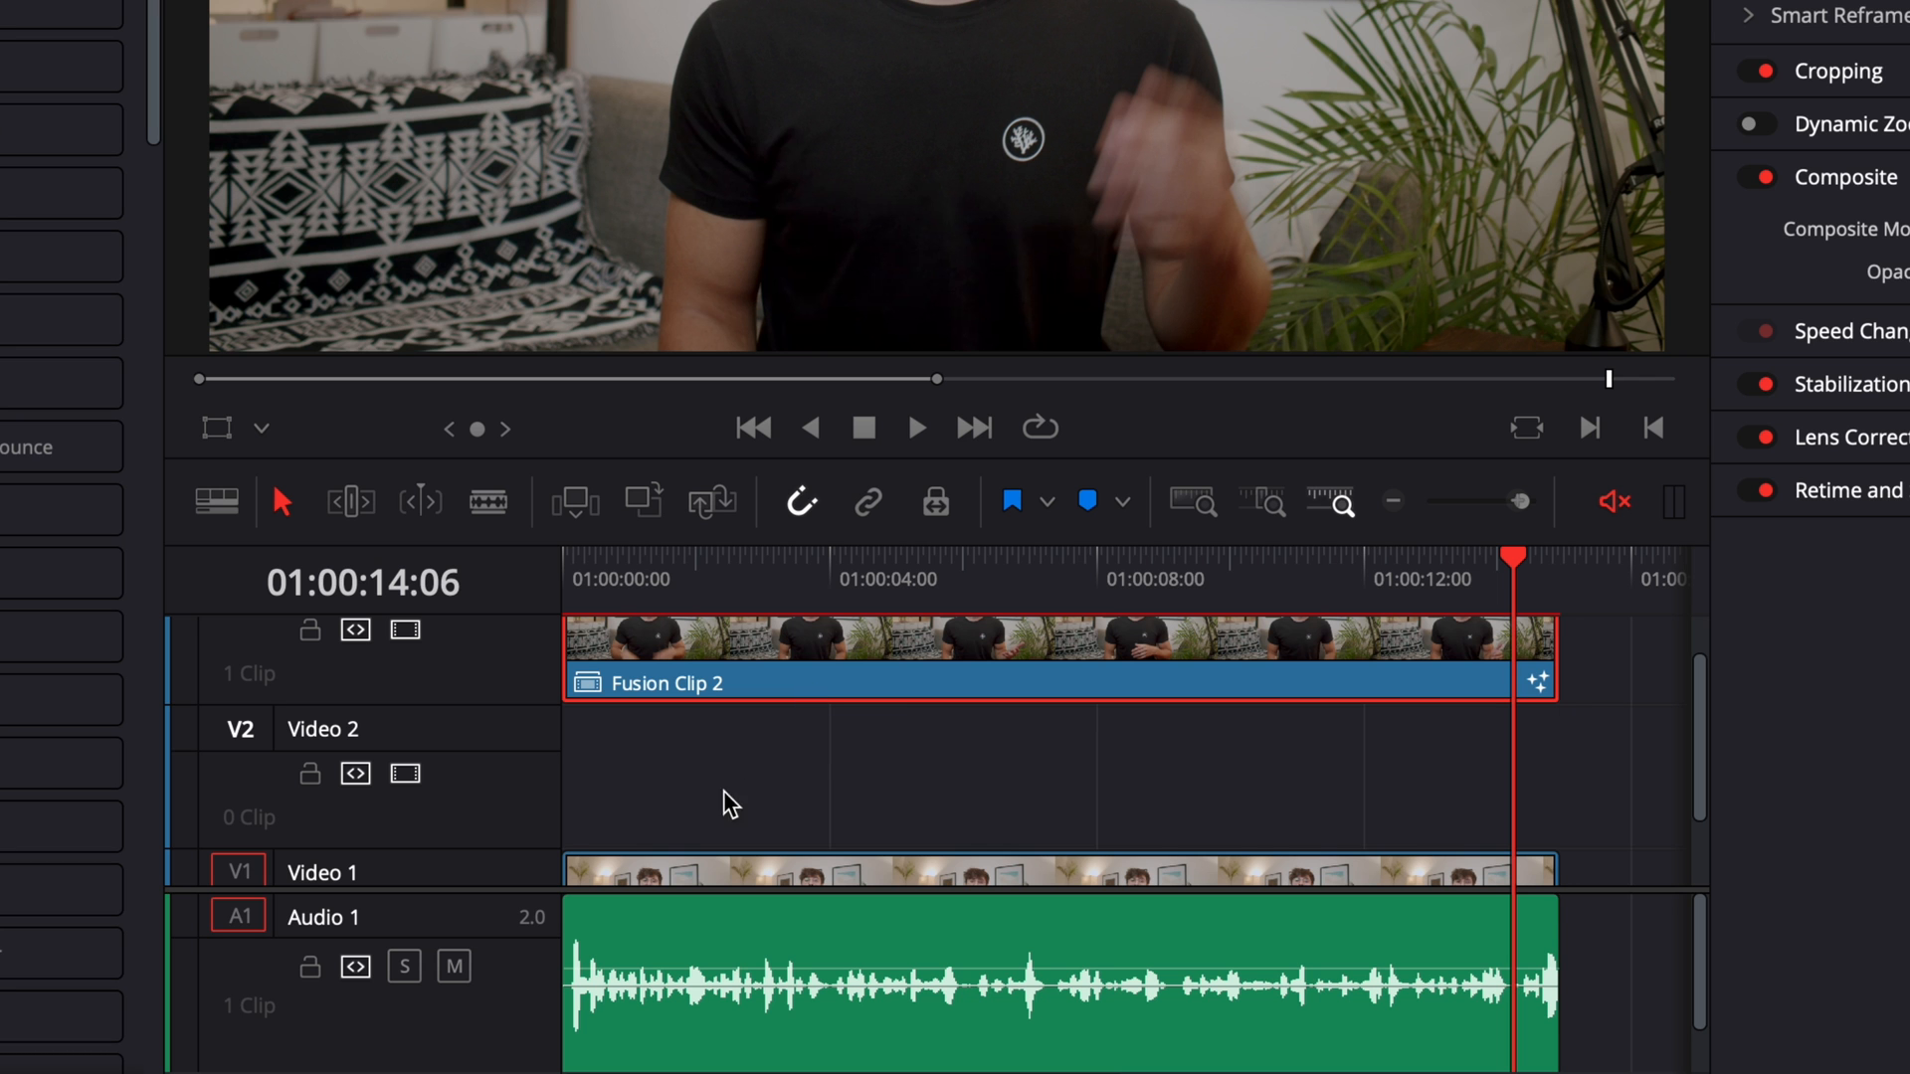
pyautogui.moveTo(801, 670)
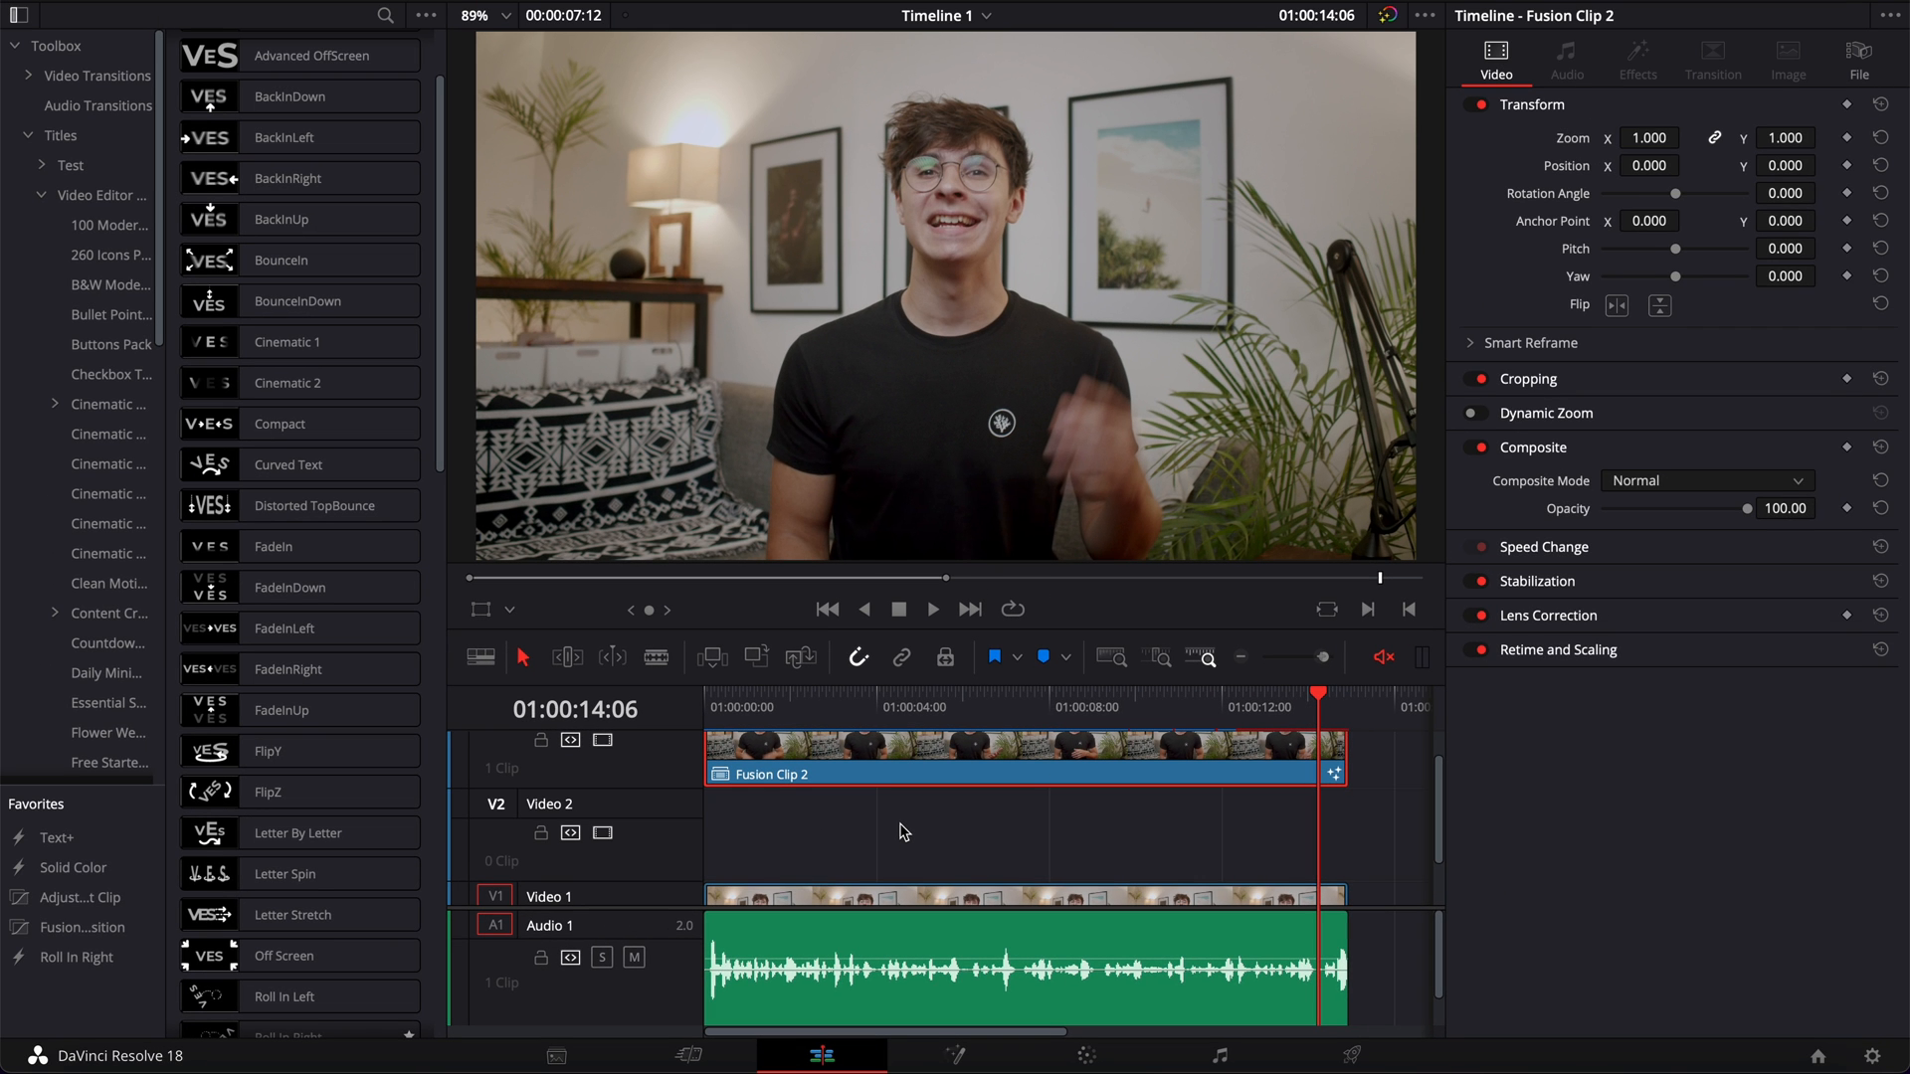
pyautogui.click(299, 710)
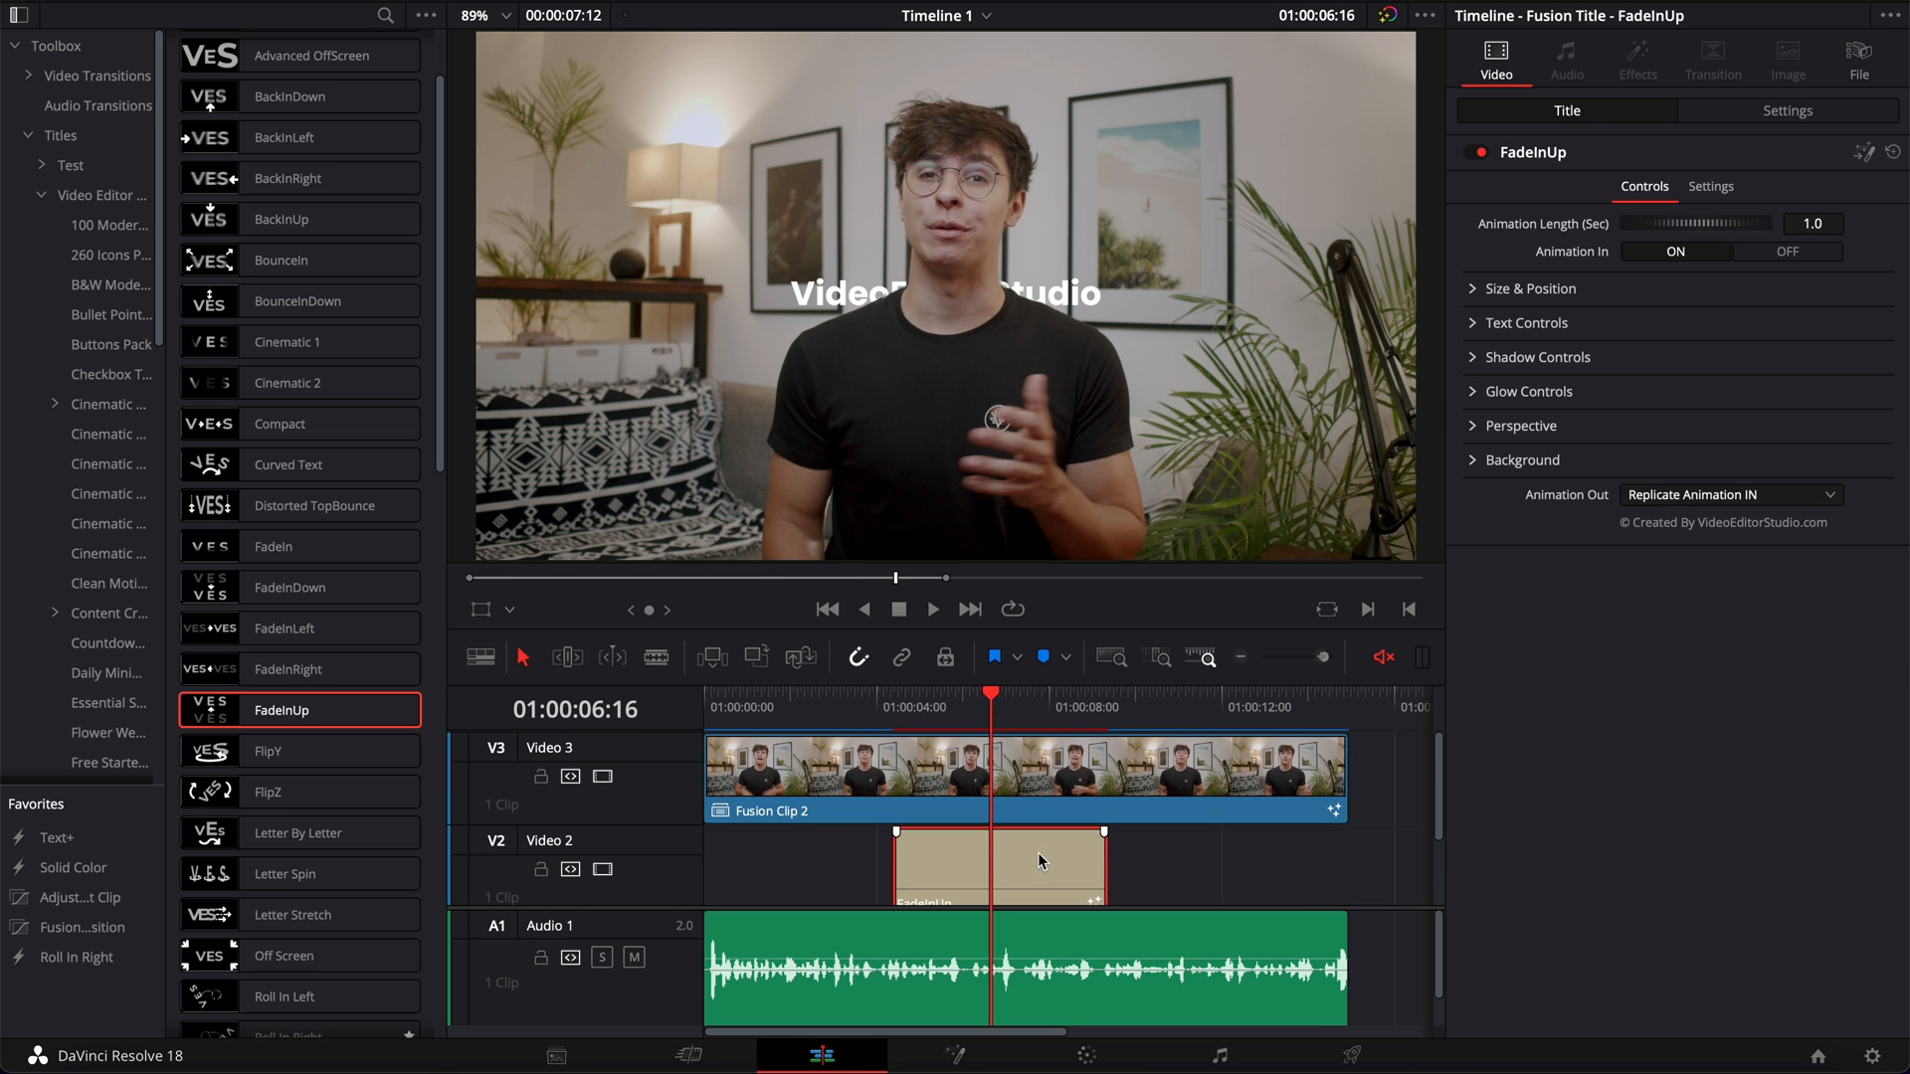
# Step: Set the title's text to MASK and make it much larger (Size about 0.29)
pyautogui.click(1524, 322)
pyautogui.write('MASK')
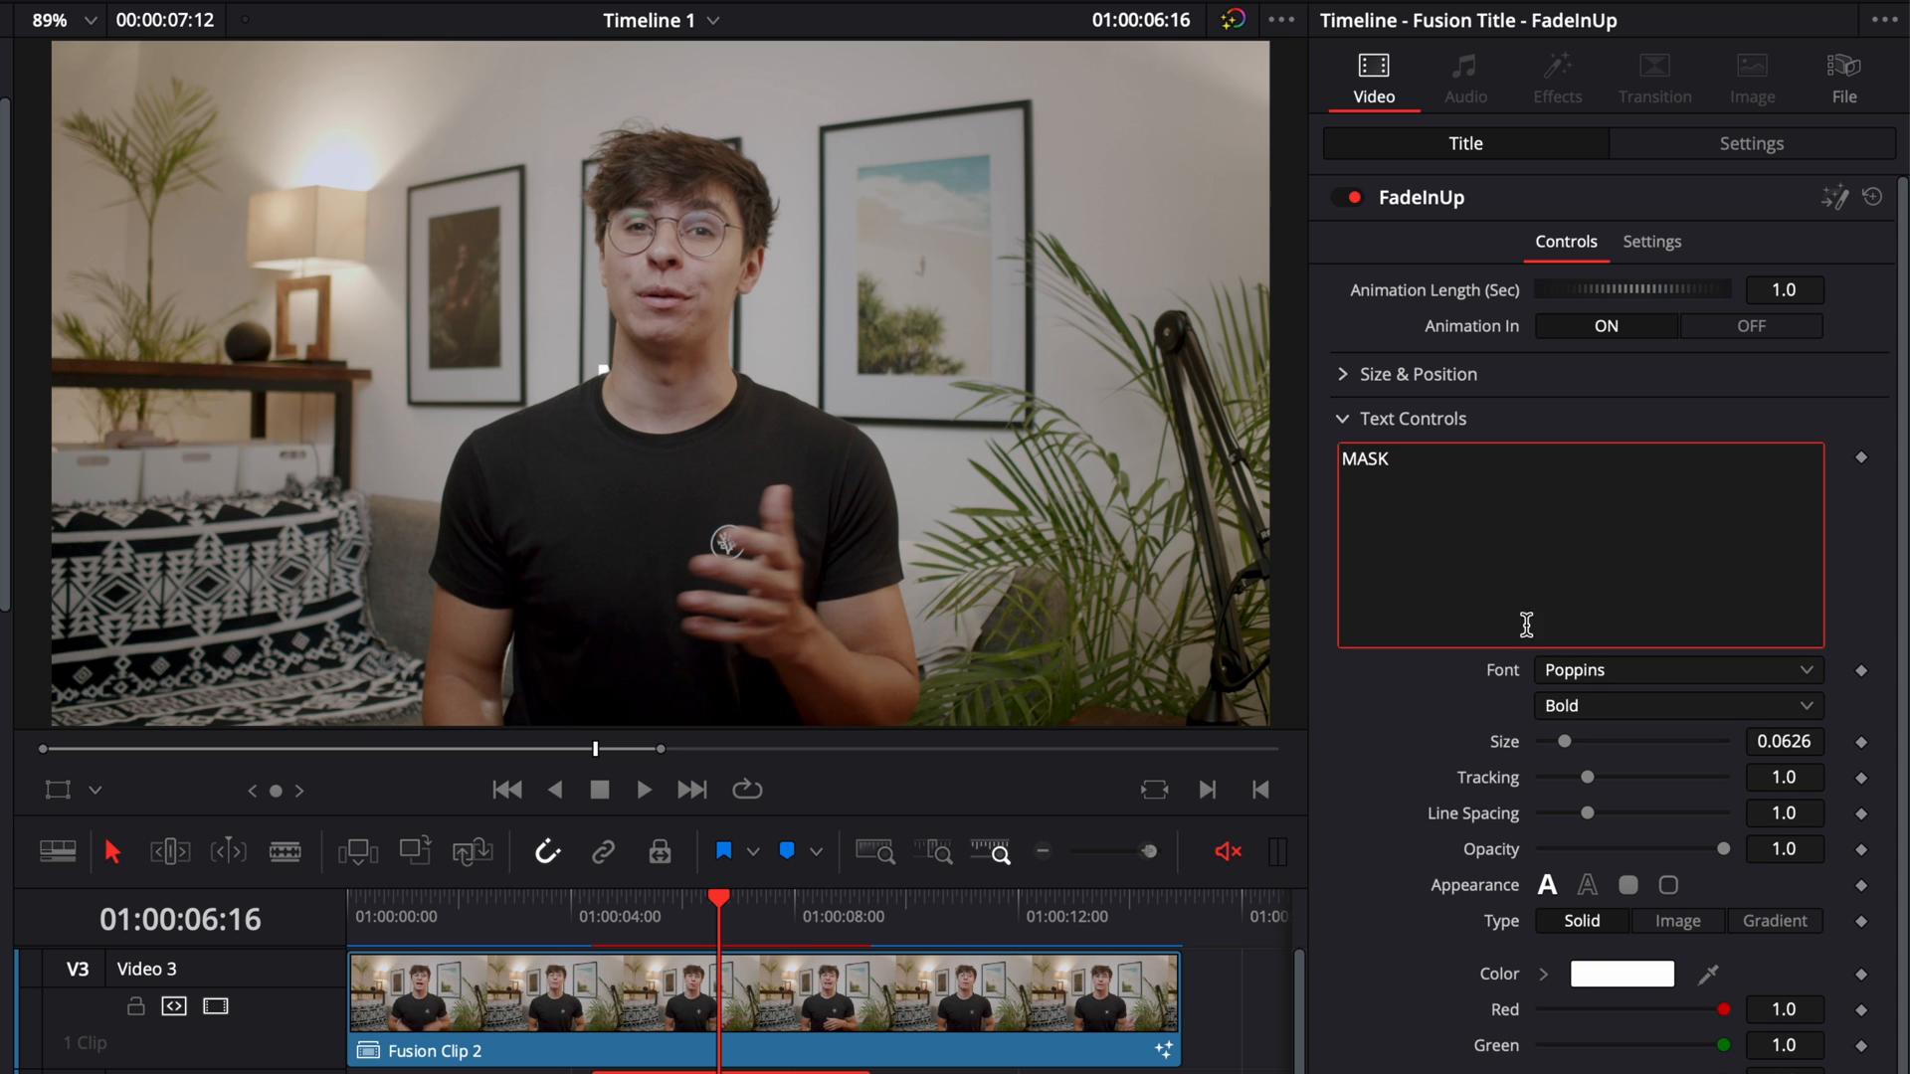
pyautogui.click(1675, 668)
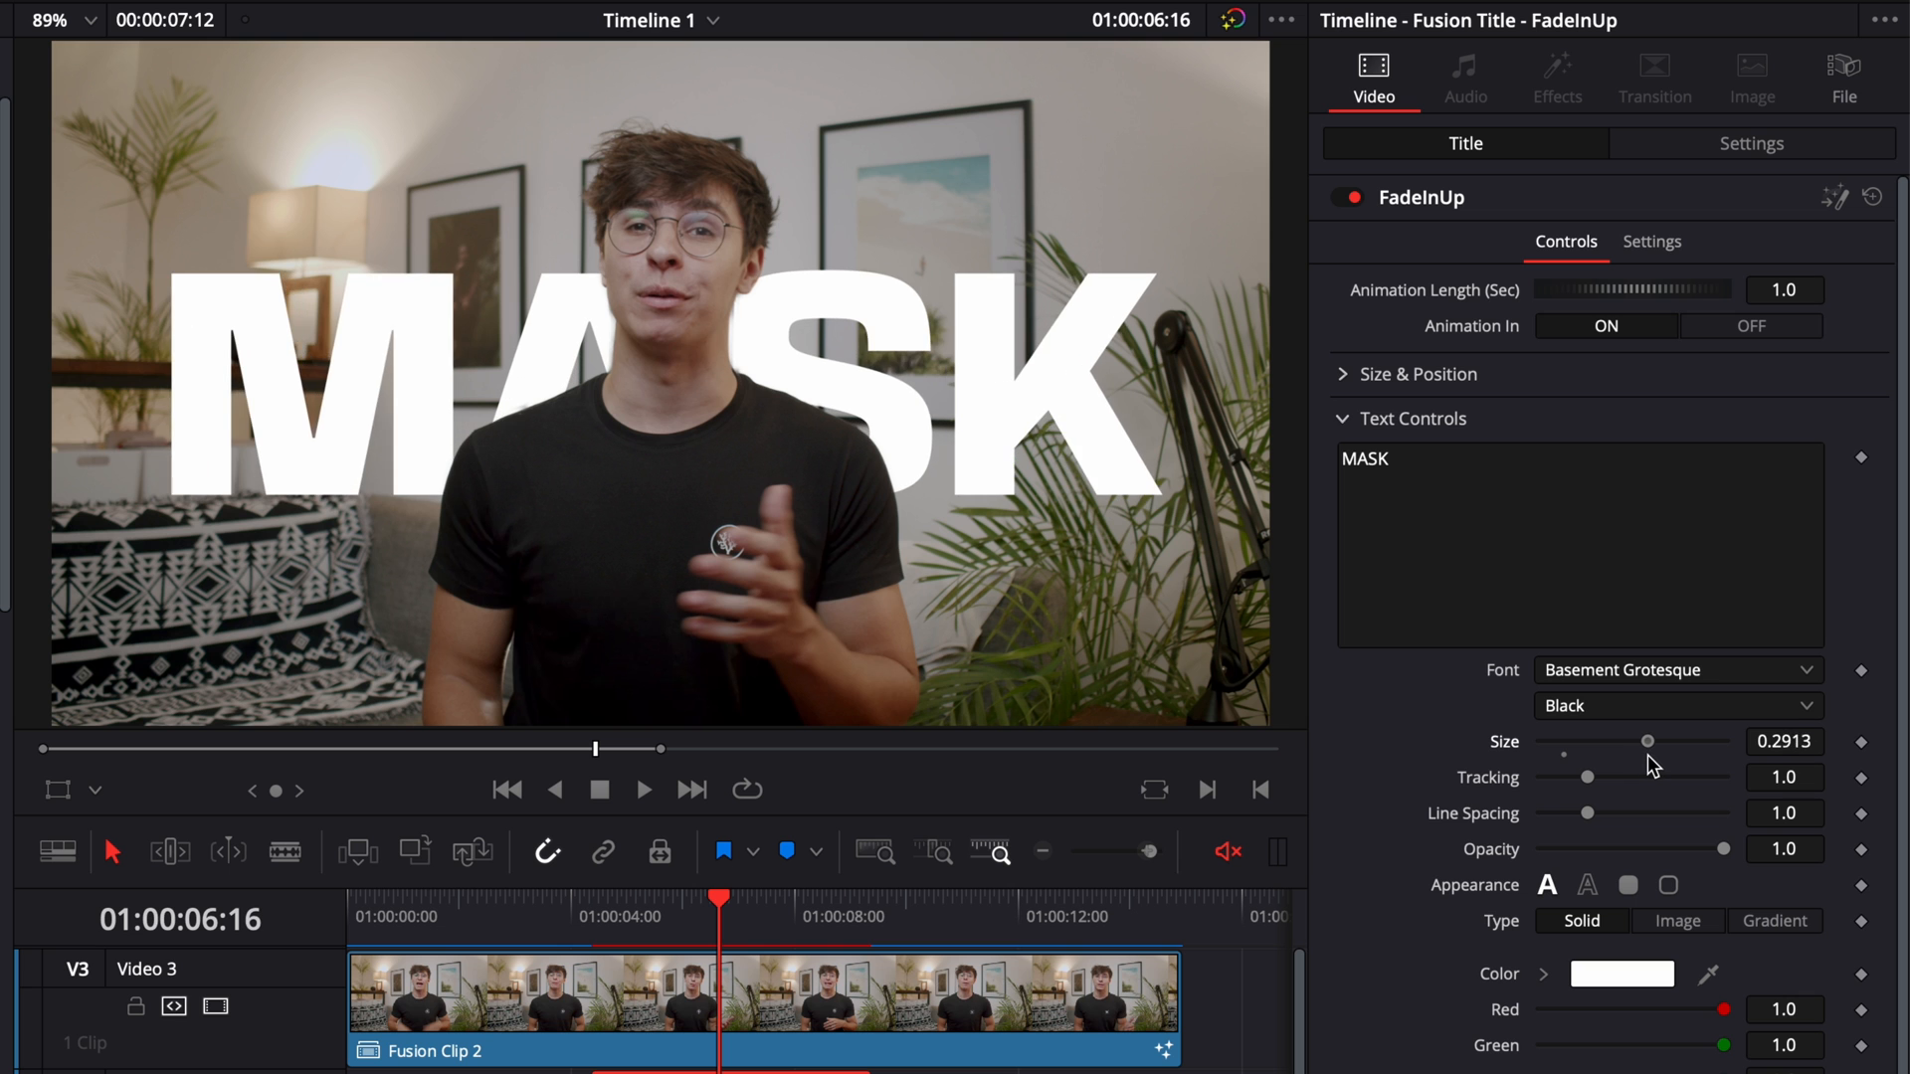
pyautogui.click(1417, 374)
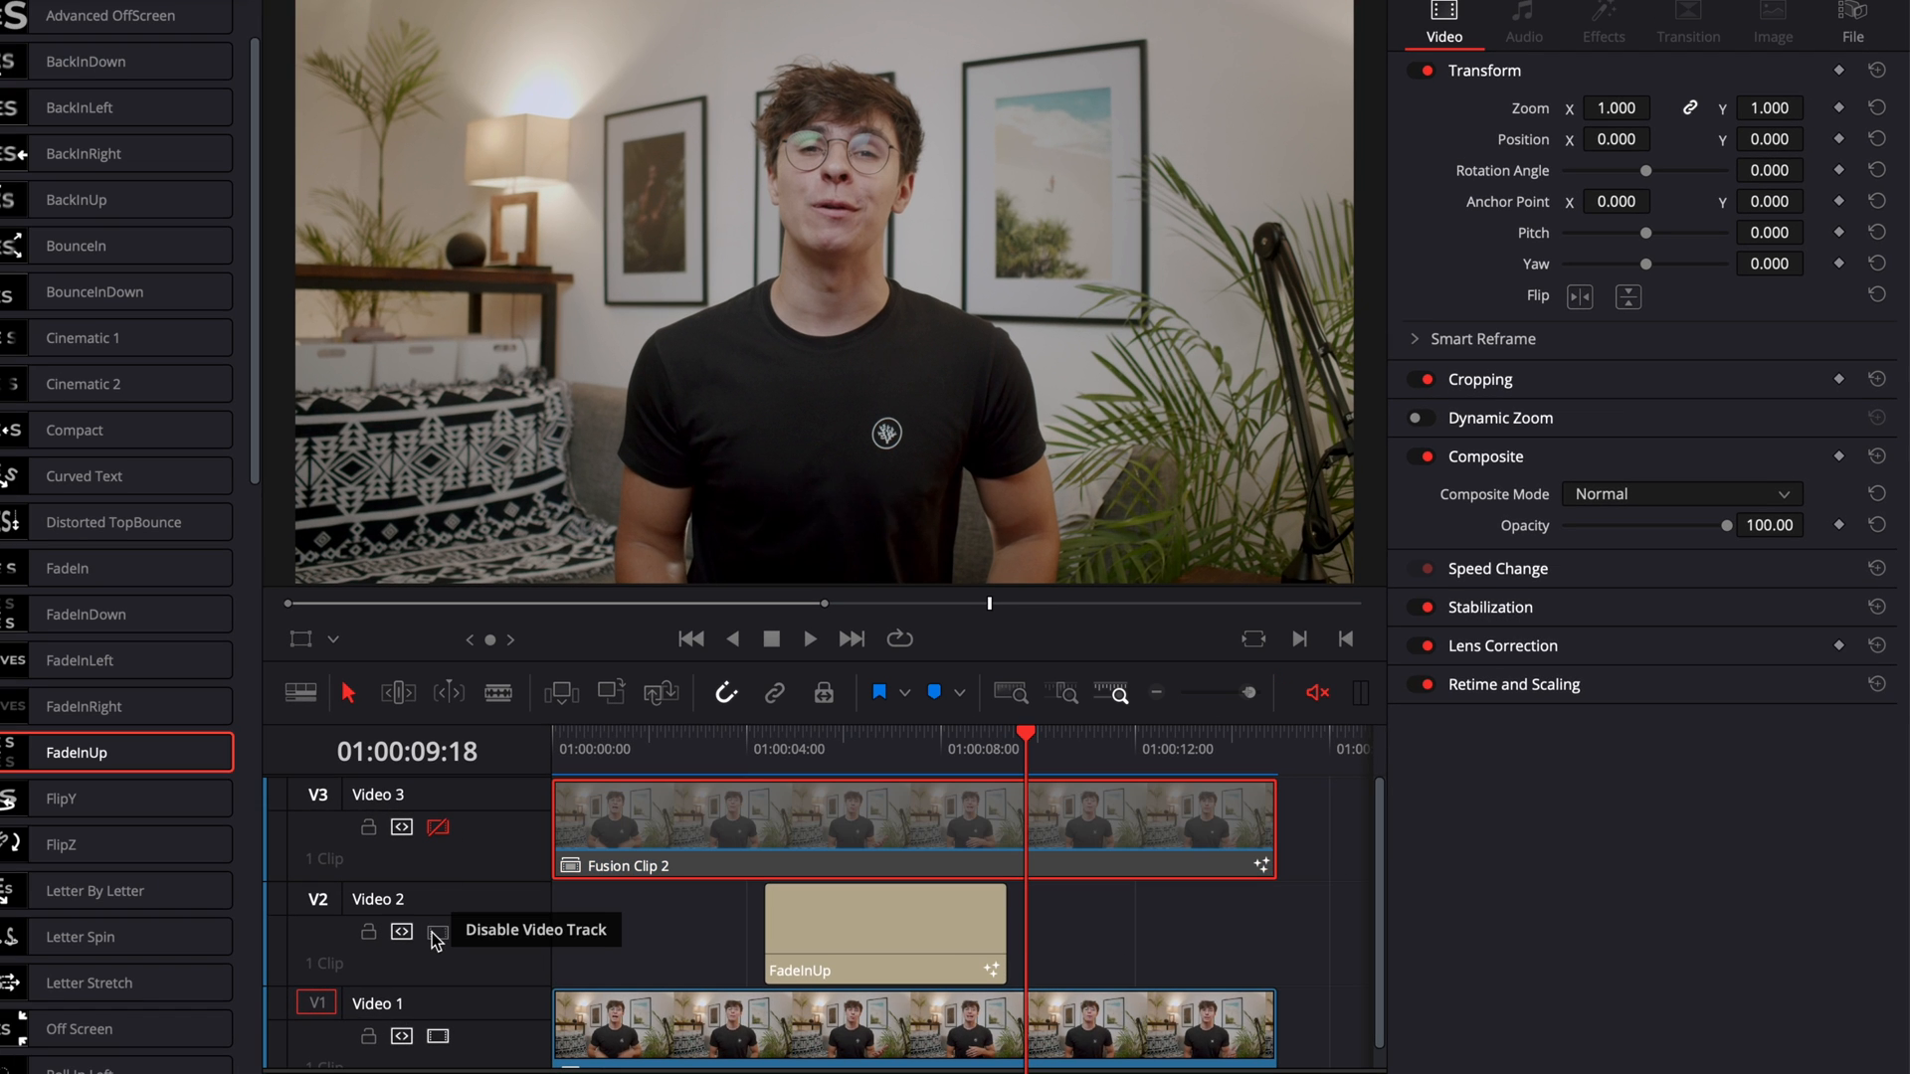
pyautogui.click(435, 931)
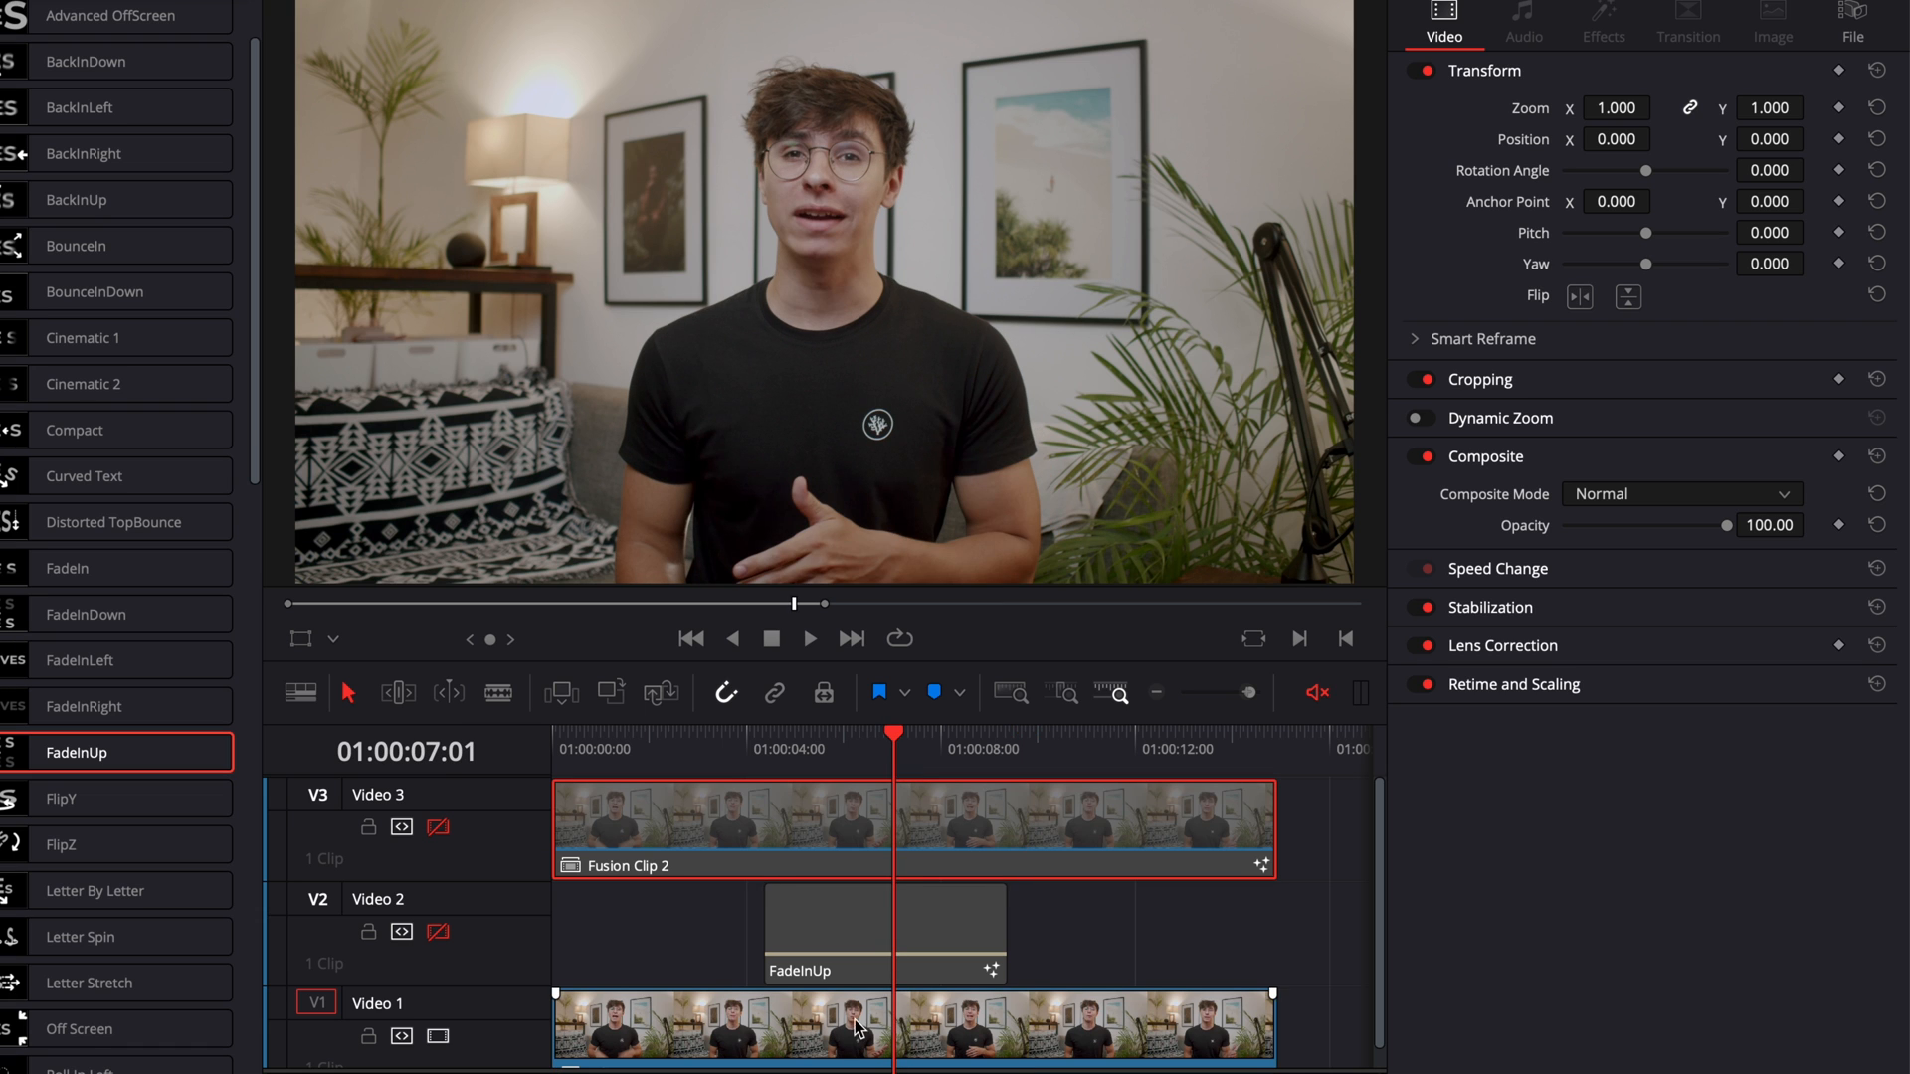
pyautogui.click(826, 931)
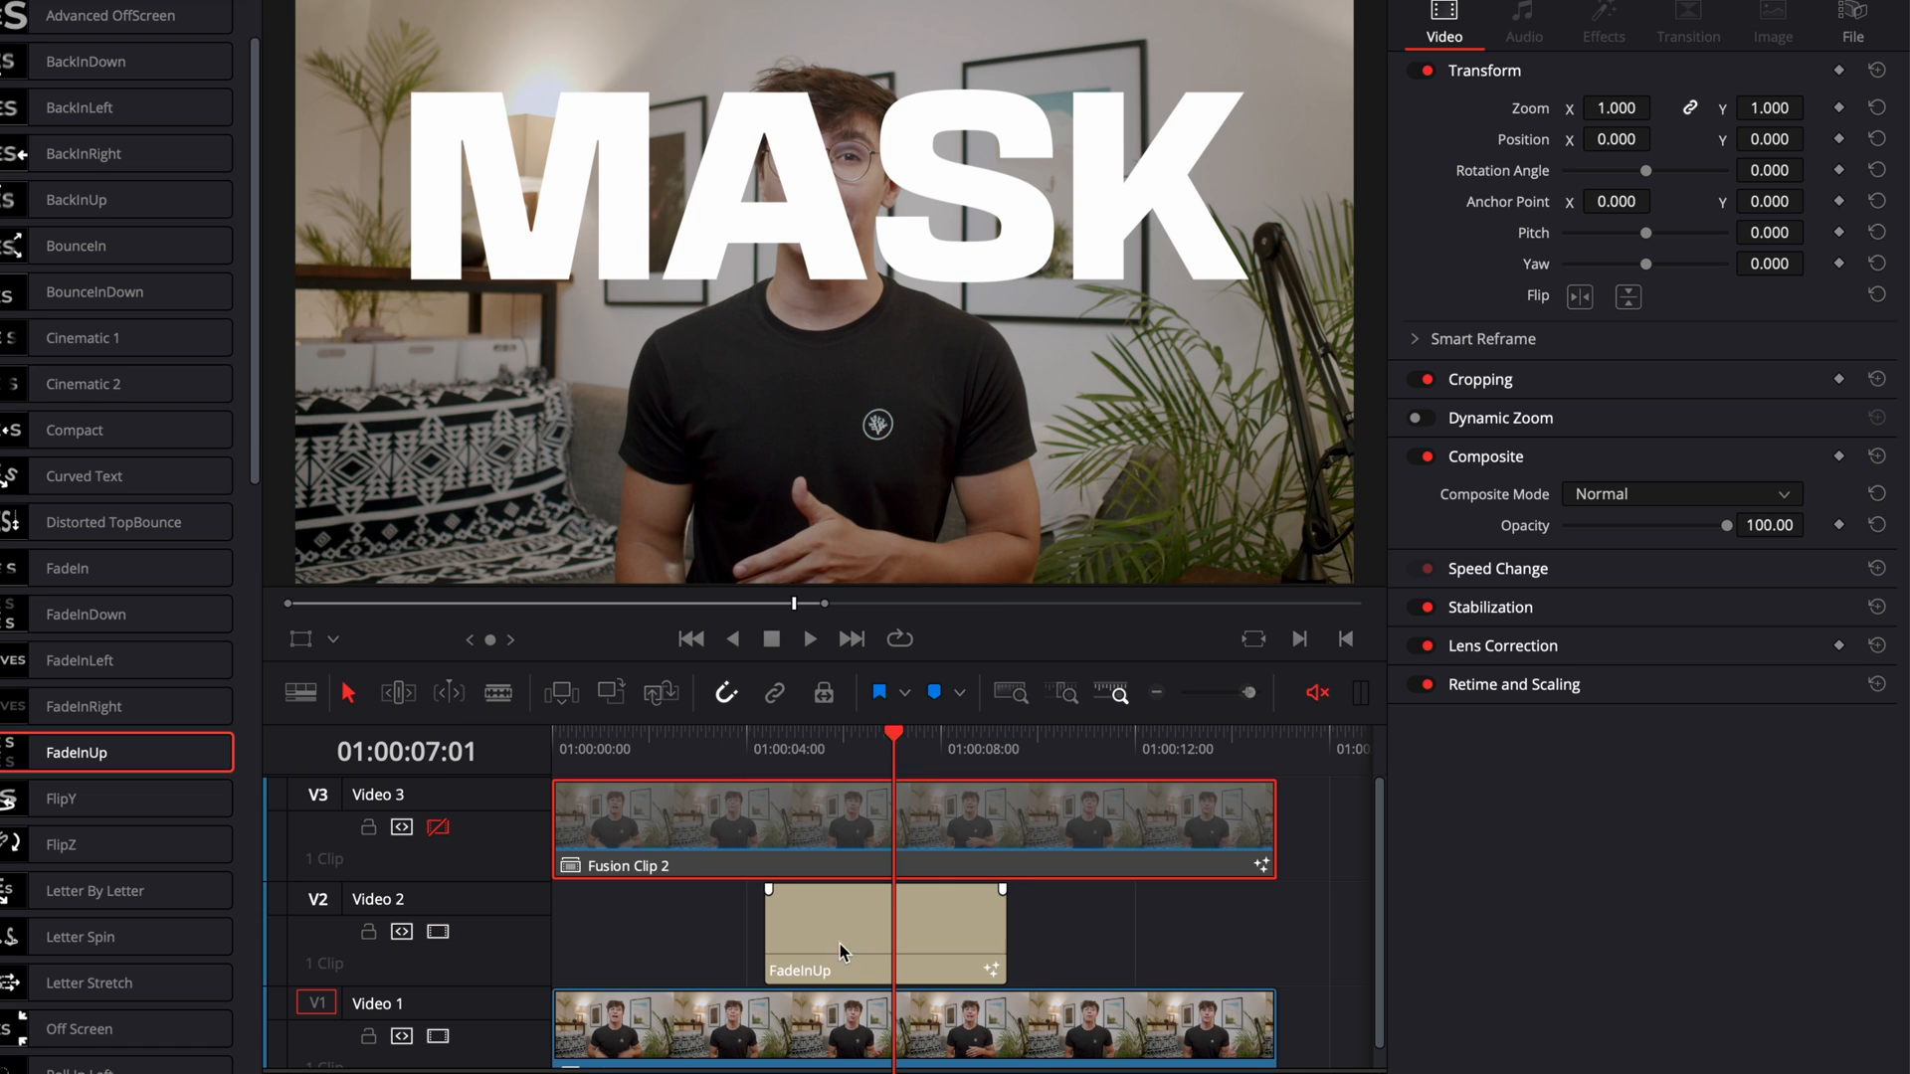
pyautogui.click(889, 838)
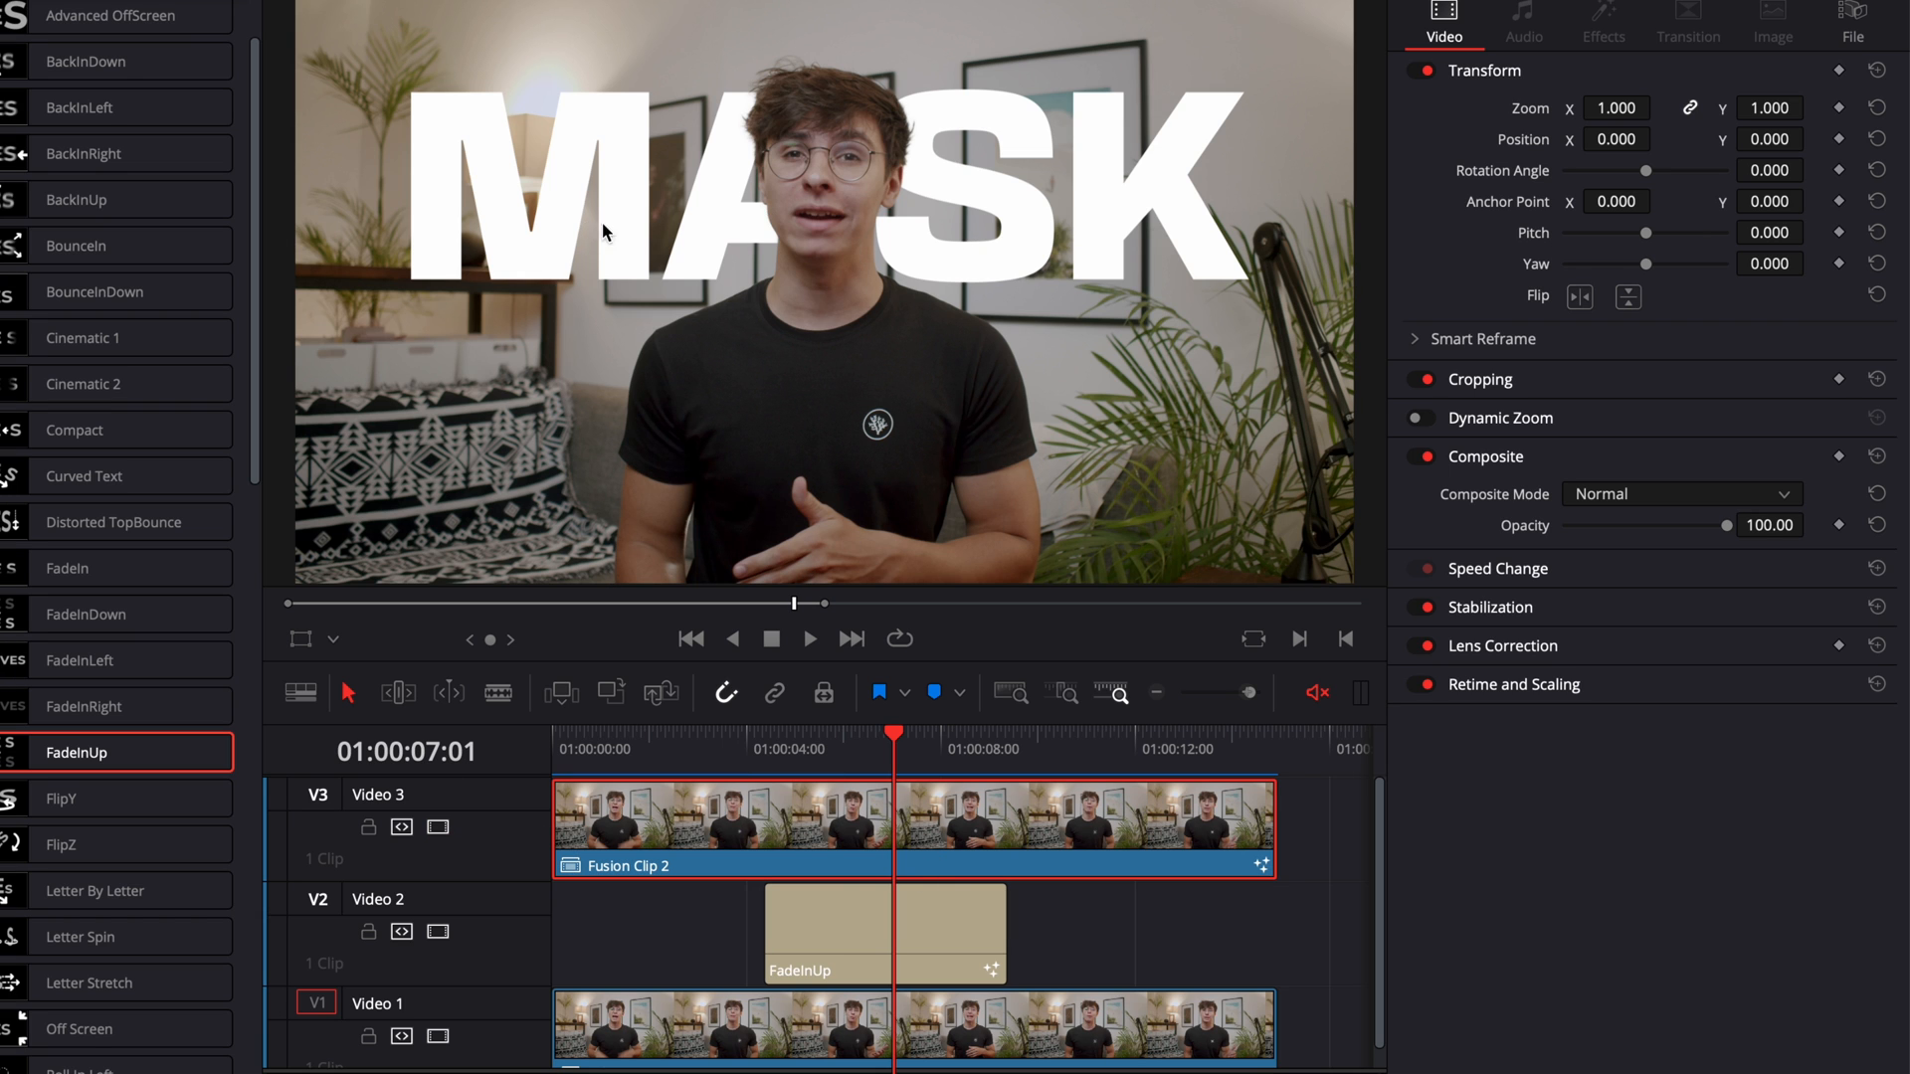
pyautogui.moveTo(695, 145)
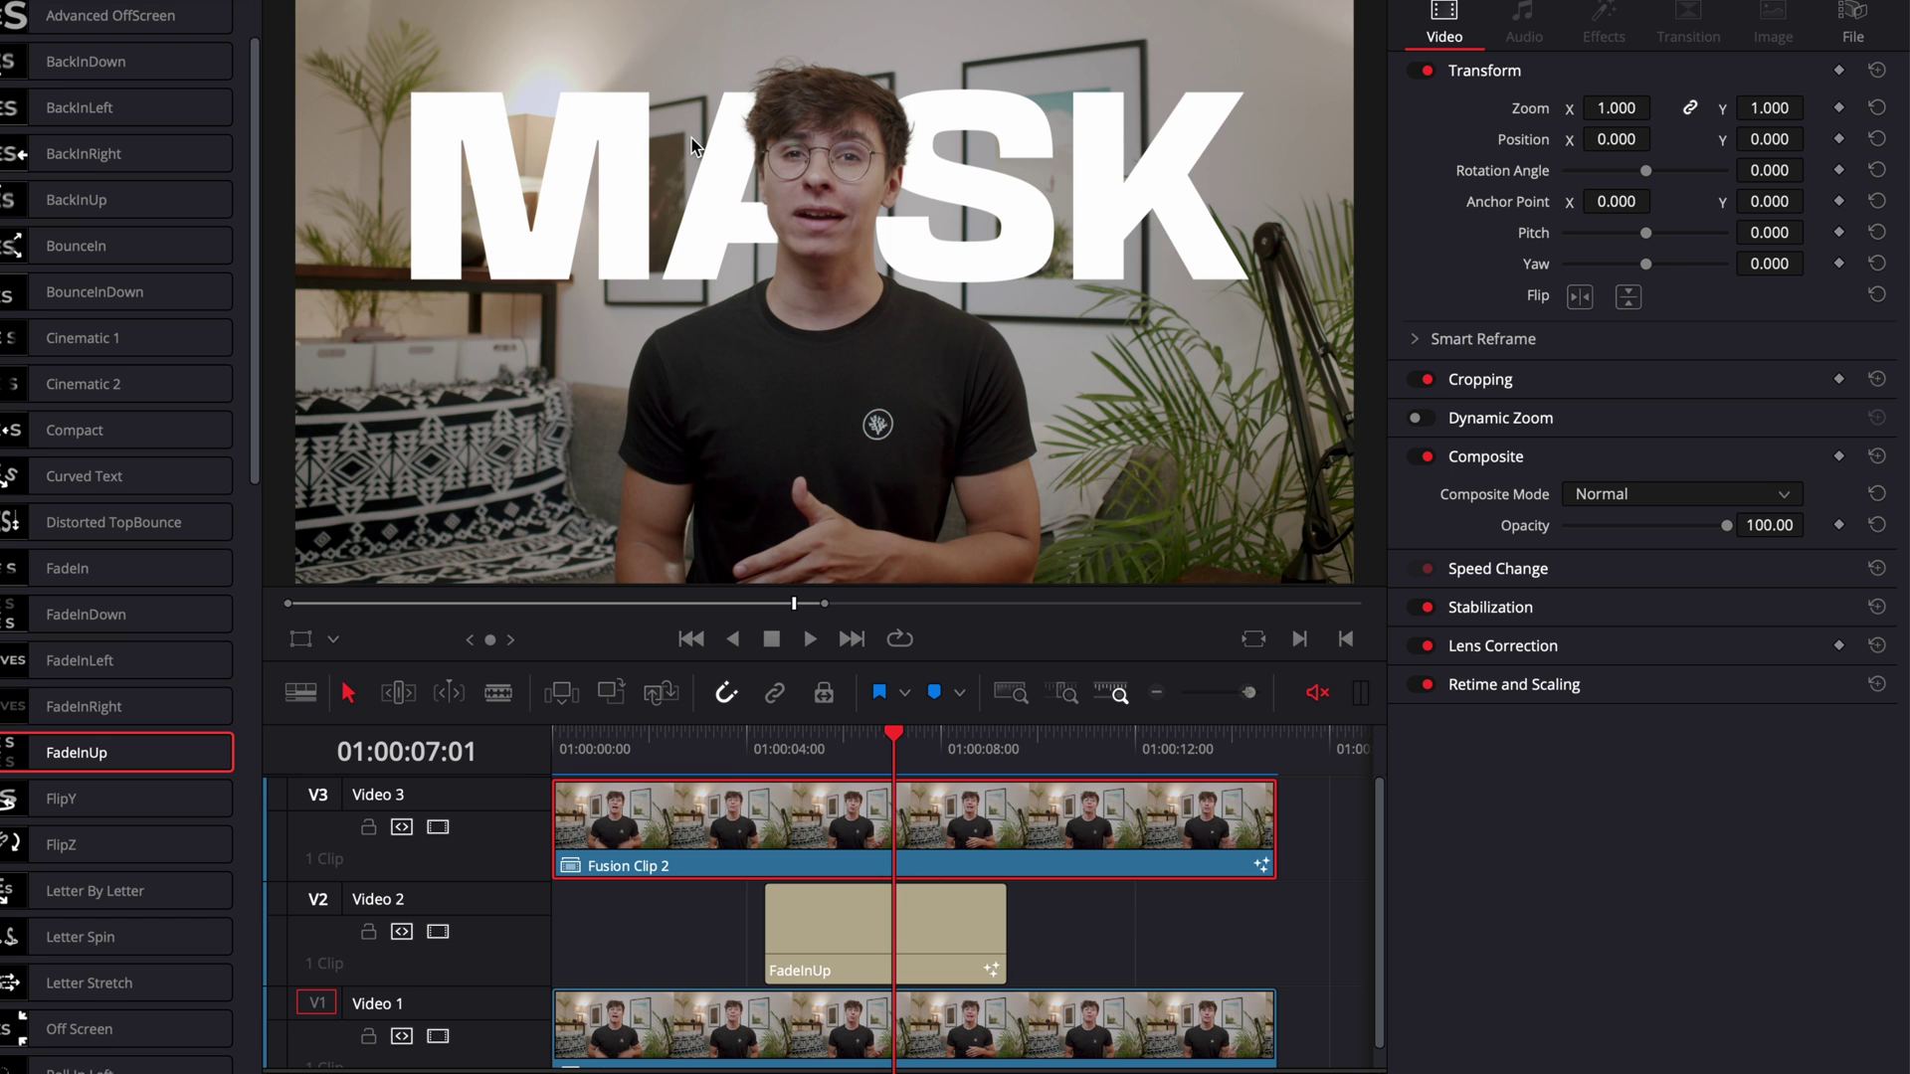
pyautogui.moveTo(833, 195)
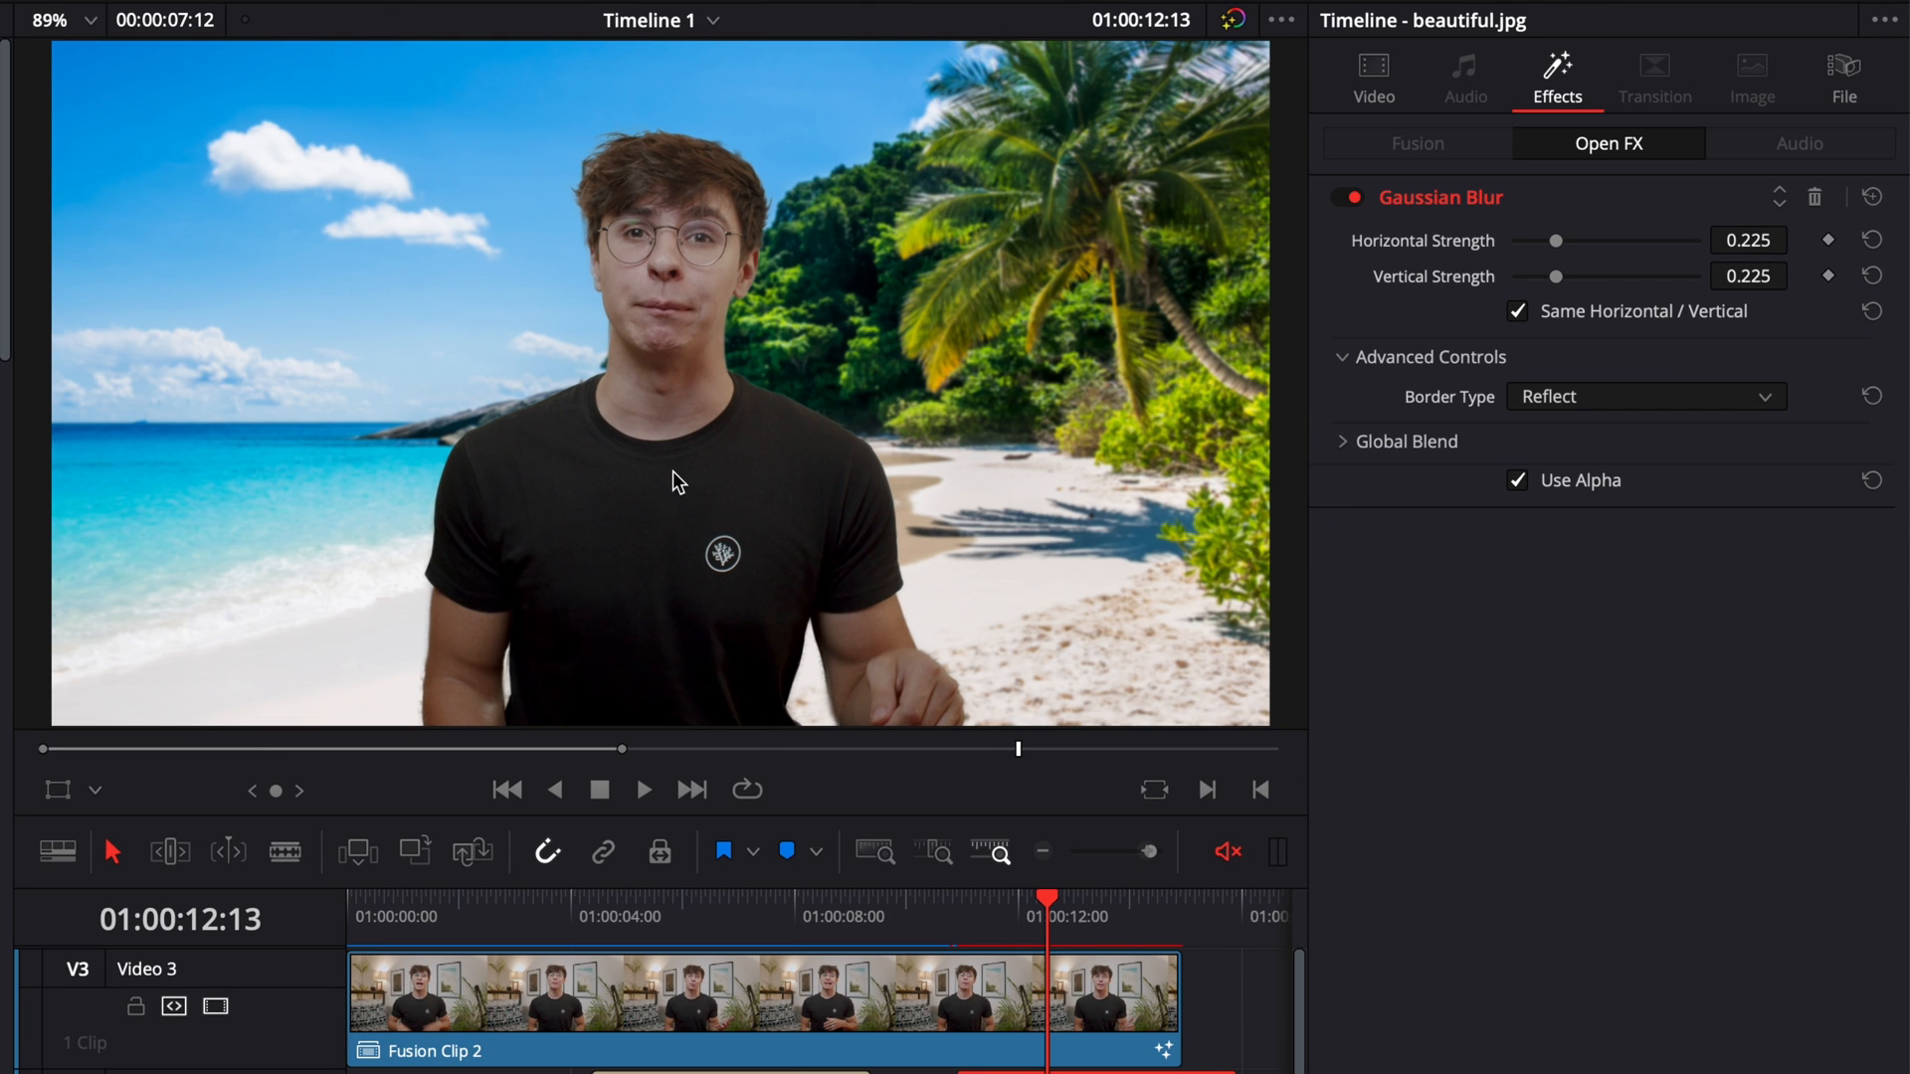
pyautogui.moveTo(676, 523)
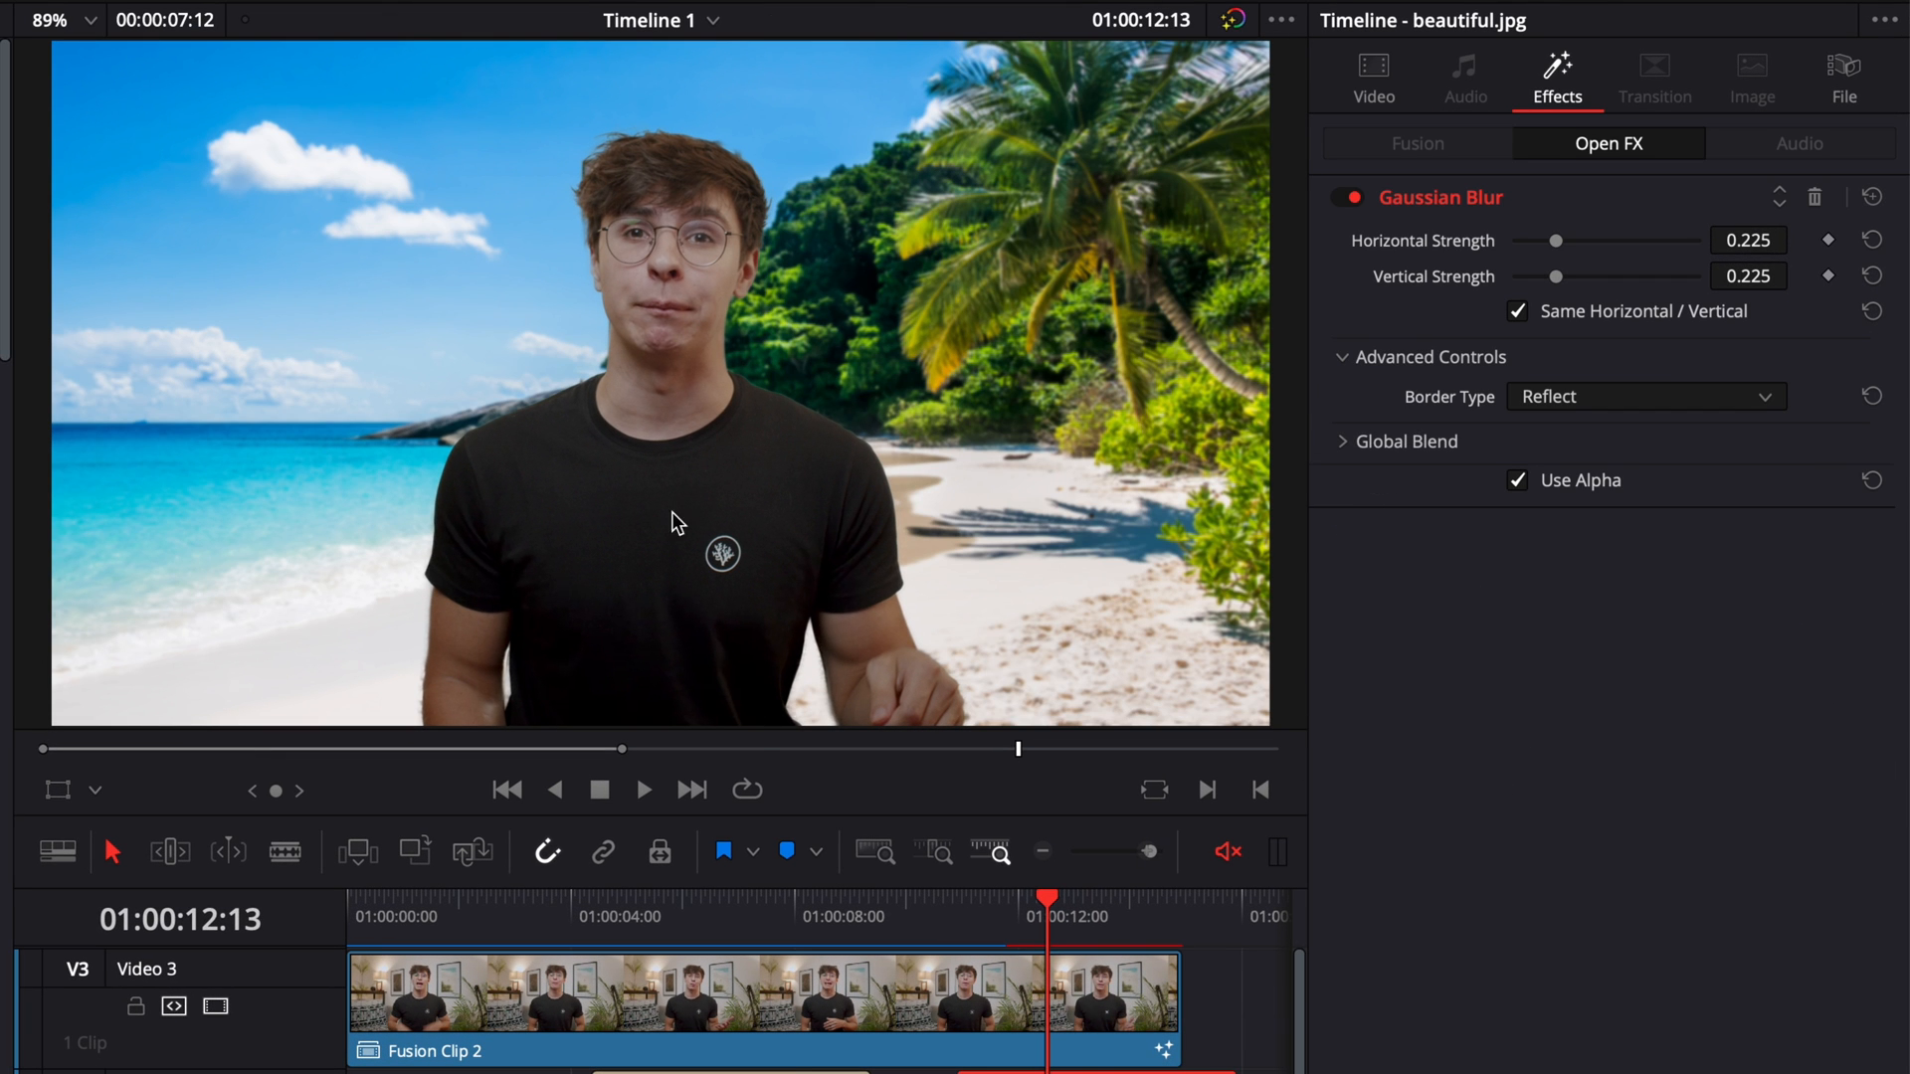